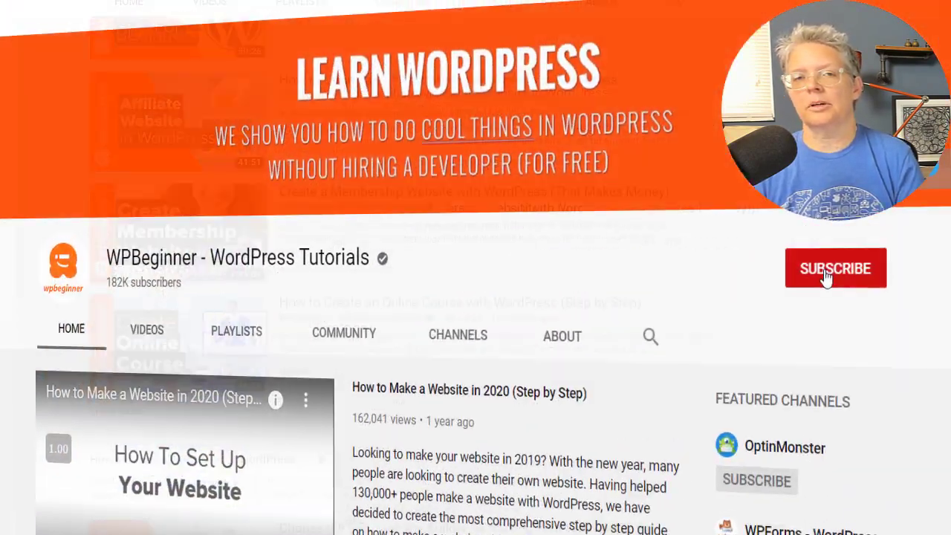
Step: Subscribe to the WPBeginner channel before viewing the WordPress admin dashboard
left_click(835, 269)
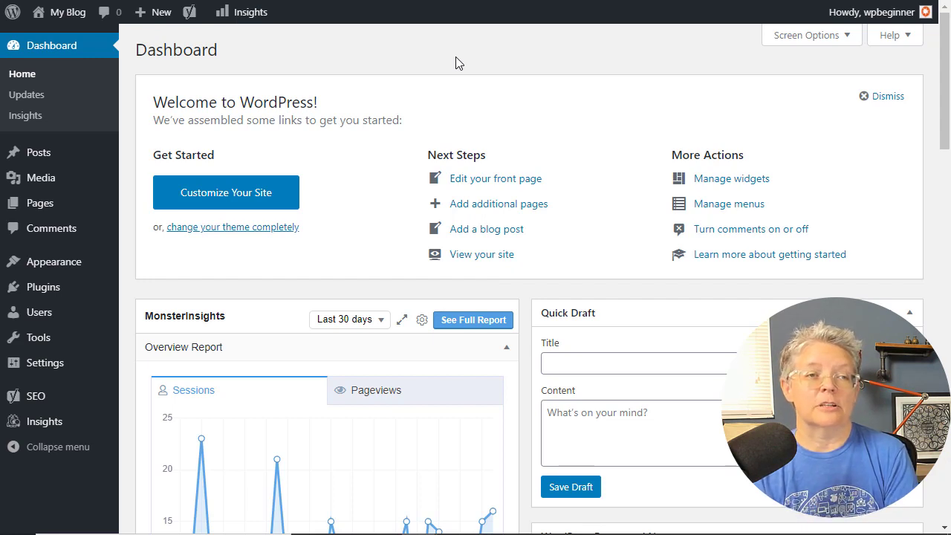
mouse_move(447, 68)
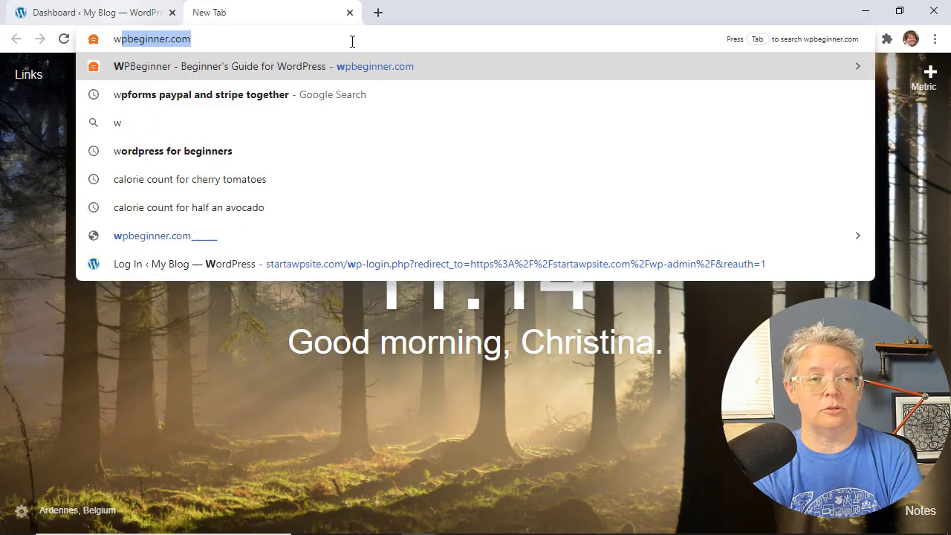
Step: Go to wpforms.com and sign in to the WPForms account to reach the licenses page
type("wpforms.com/wpbeginner")
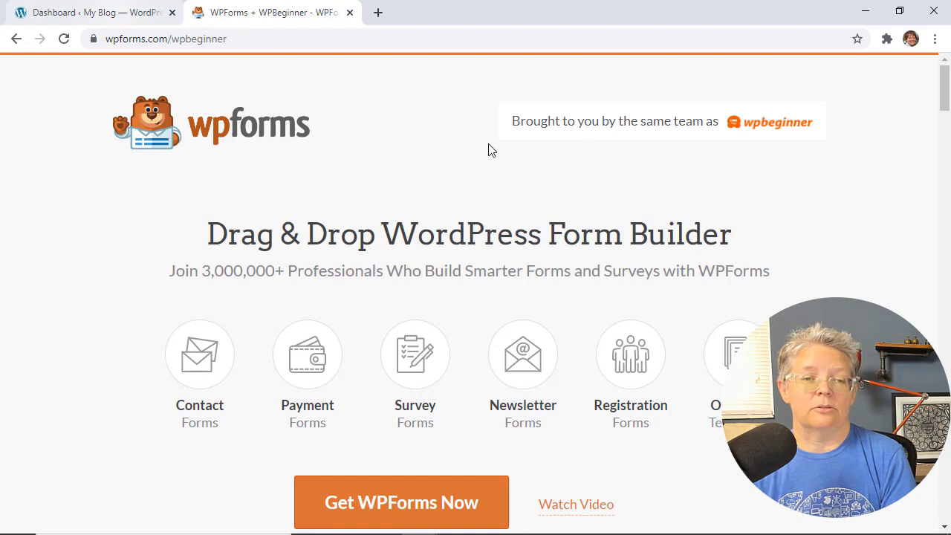
mouse_move(485, 206)
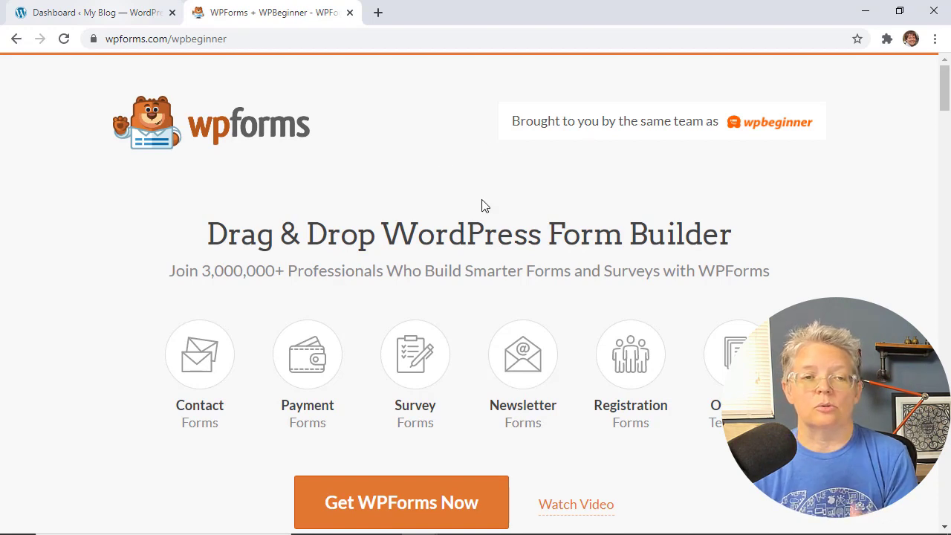
left_click(185, 39)
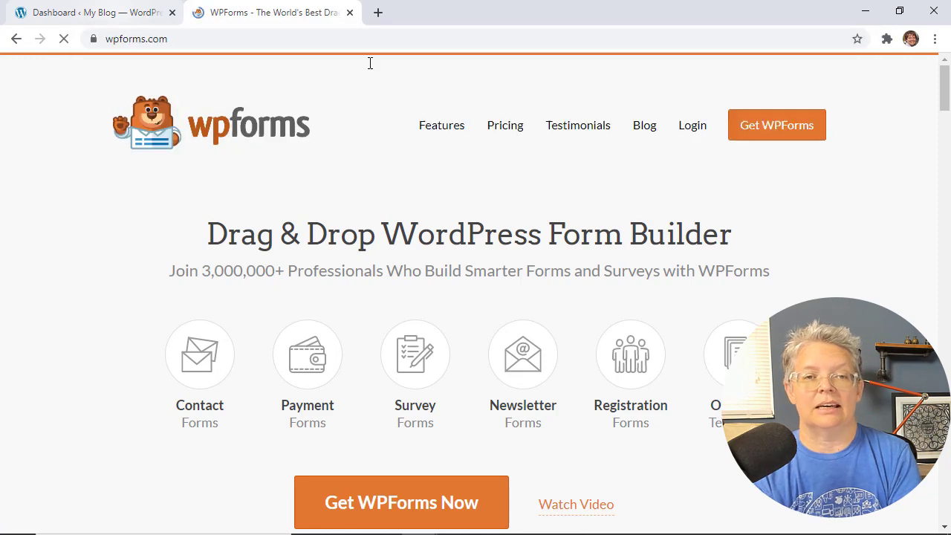
left_click(90, 15)
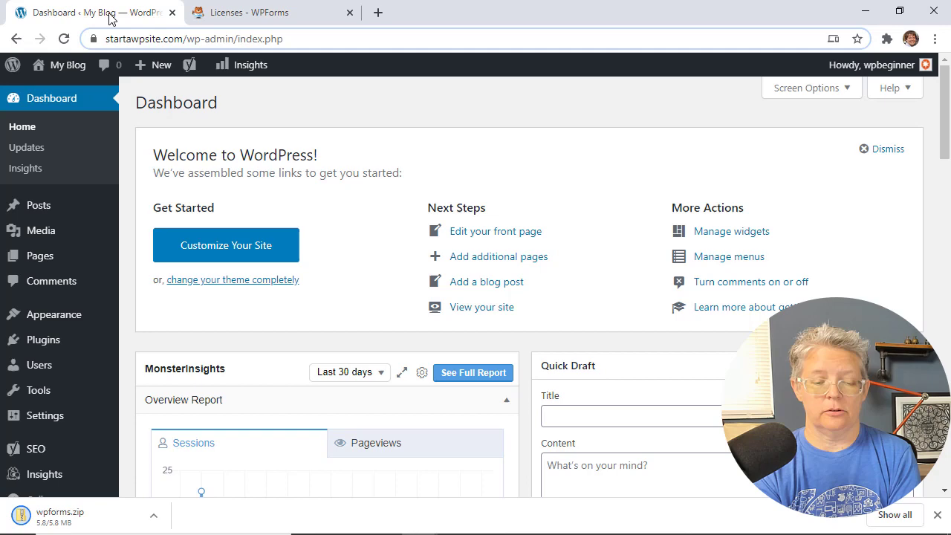
Step: In Plugins > Add New, attach the downloaded wpforms.zip for upload
key("F11")
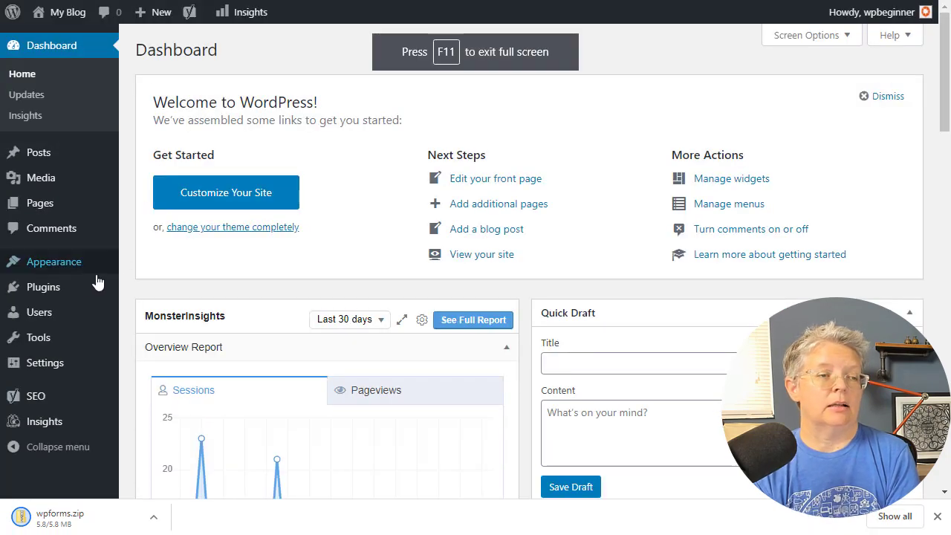
mouse_move(41, 287)
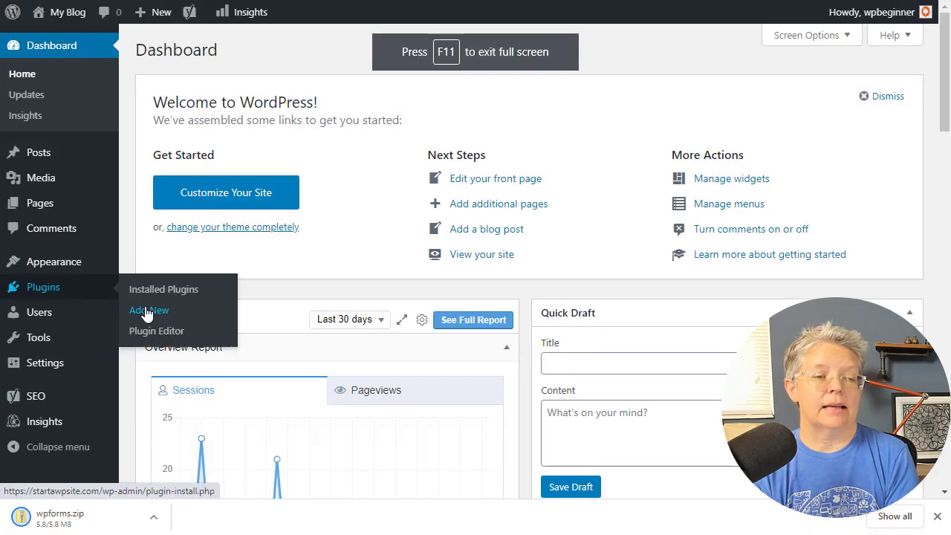
left_click(149, 311)
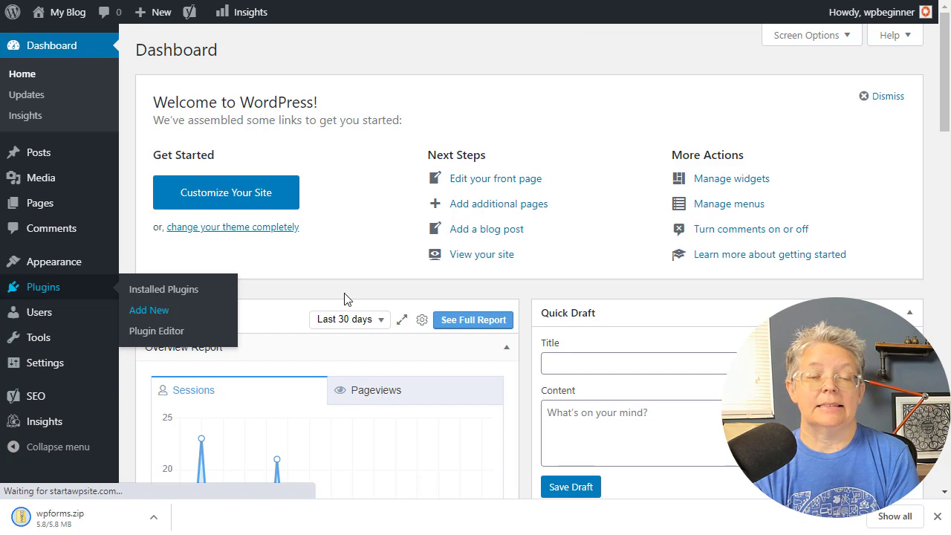
left_click(148, 311)
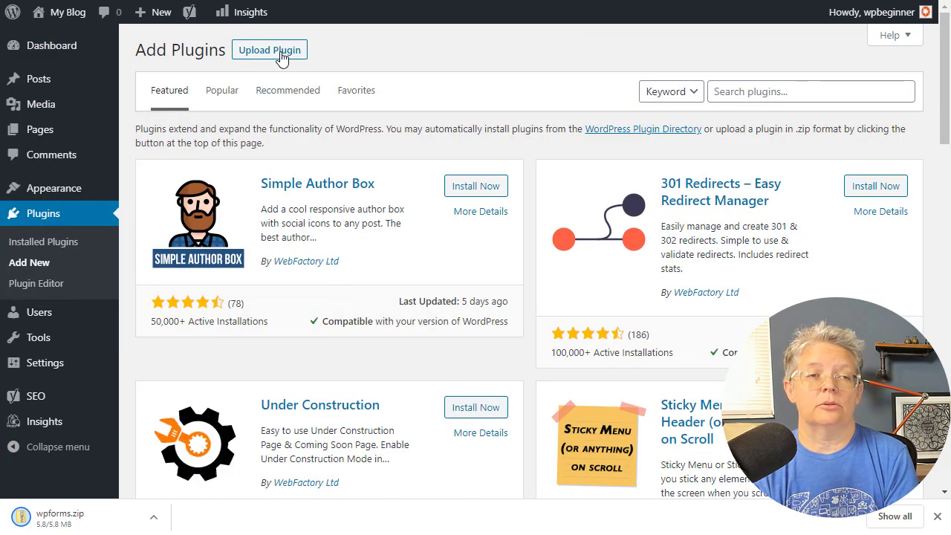
left_click(269, 50)
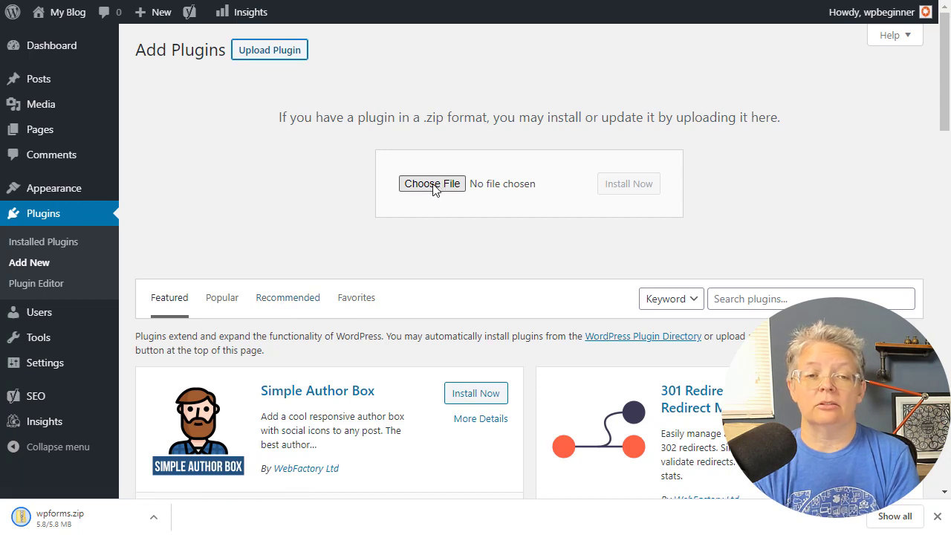
mouse_move(44, 520)
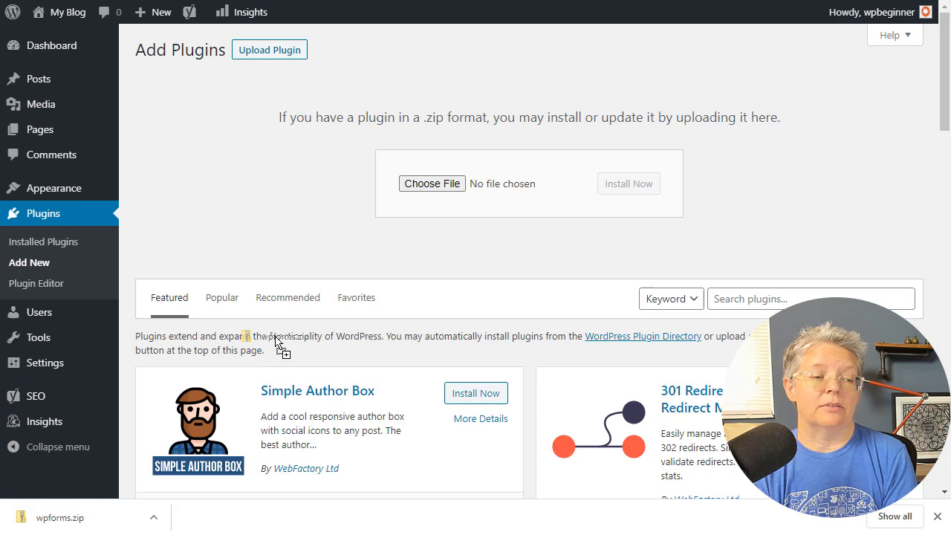
left_click(431, 184)
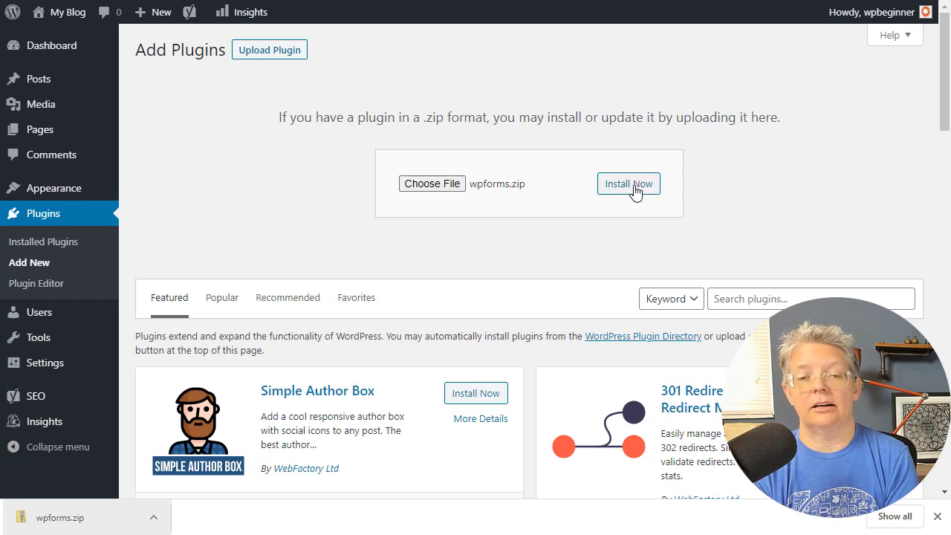
Step: Install the uploaded WPForms plugin and activate it
left_click(629, 185)
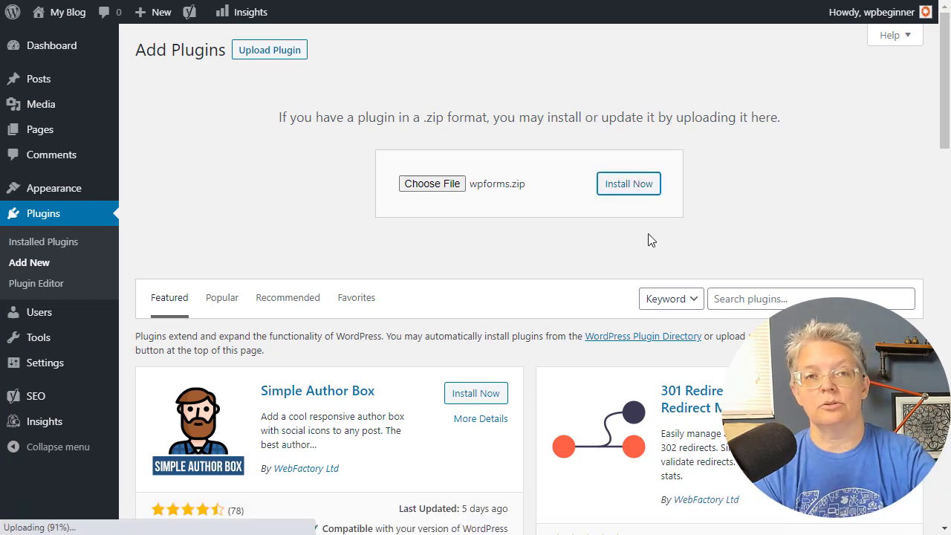
left_click(629, 184)
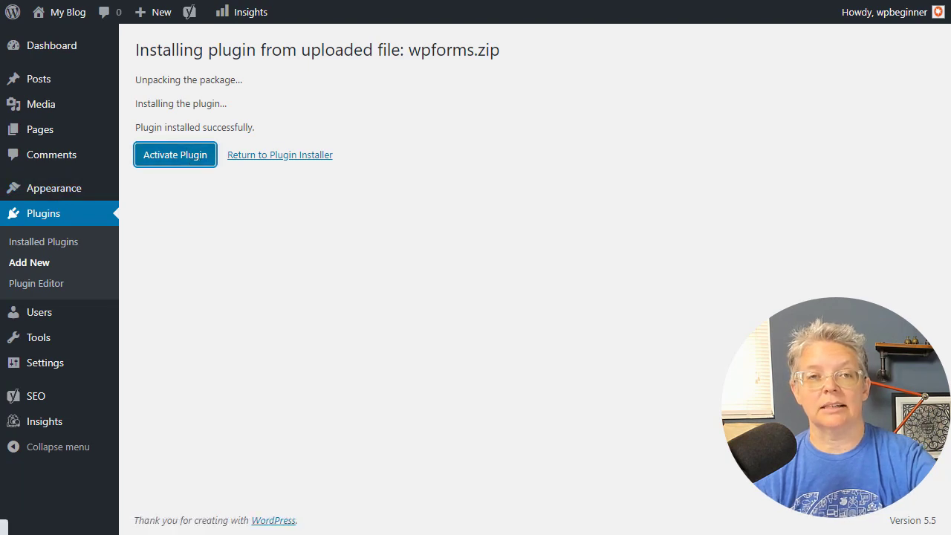
left_click(175, 155)
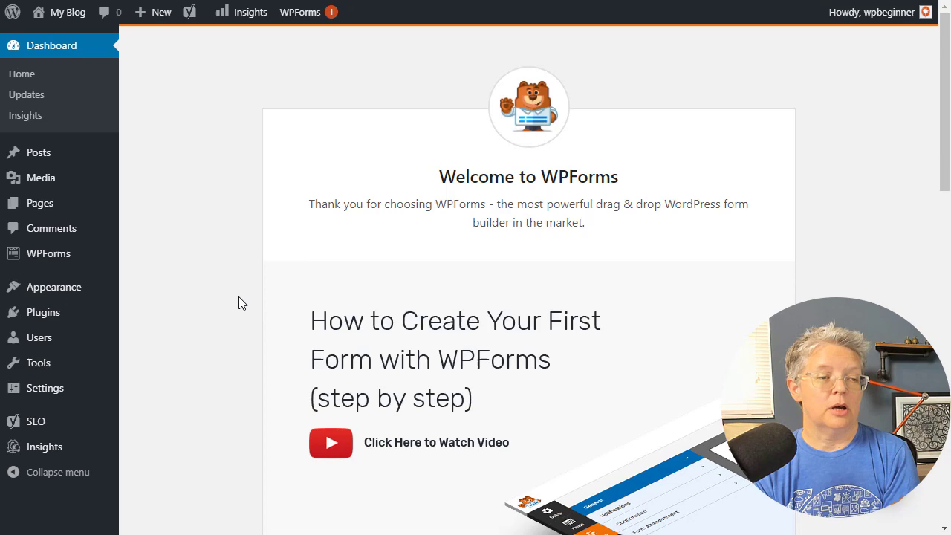
Step: Paste the WPForms license key in Settings > General and verify it at the Ultimate level
scroll("down", 3)
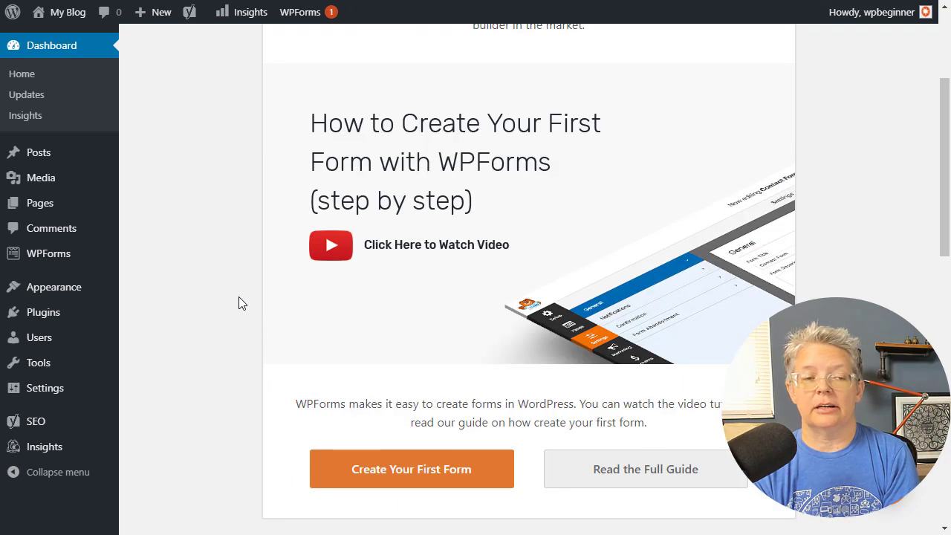
scroll("down", 3)
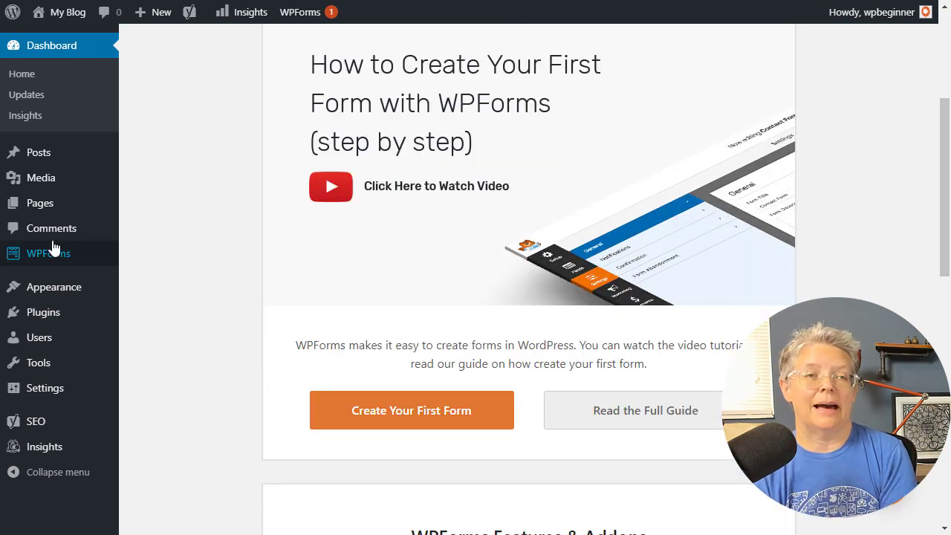
mouse_move(47, 252)
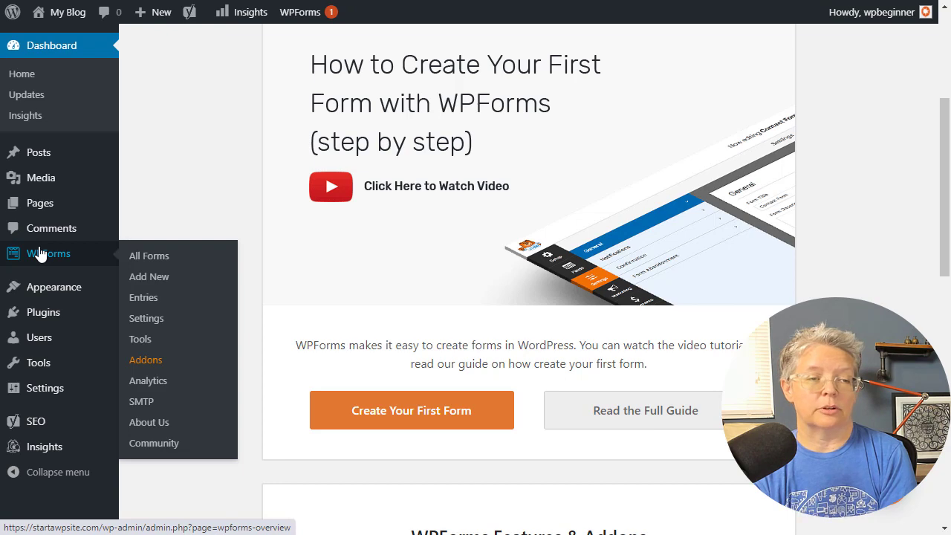
mouse_move(162, 321)
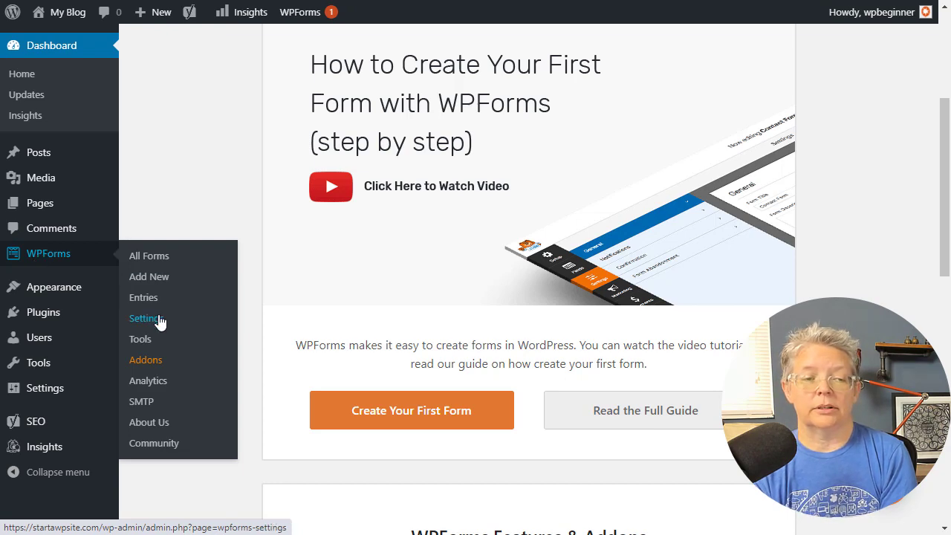
left_click(146, 318)
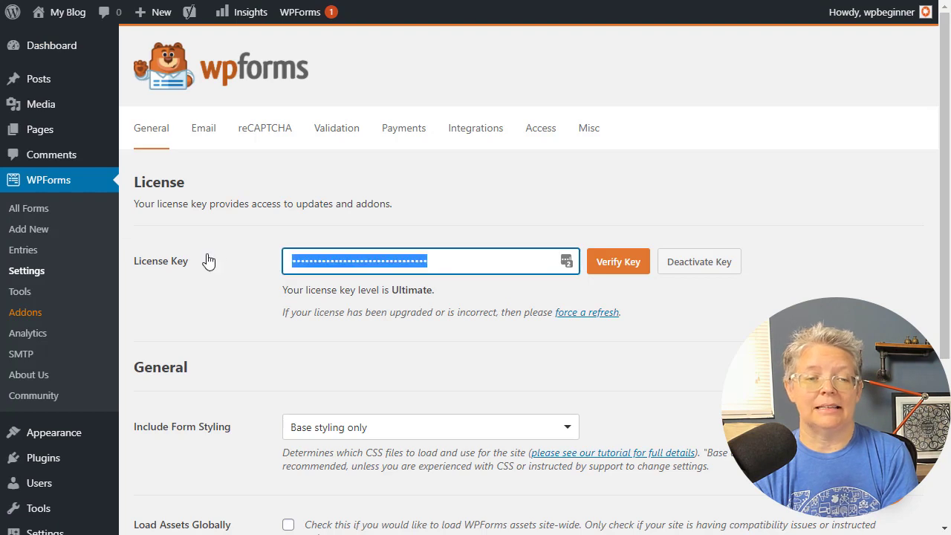
right_click(399, 262)
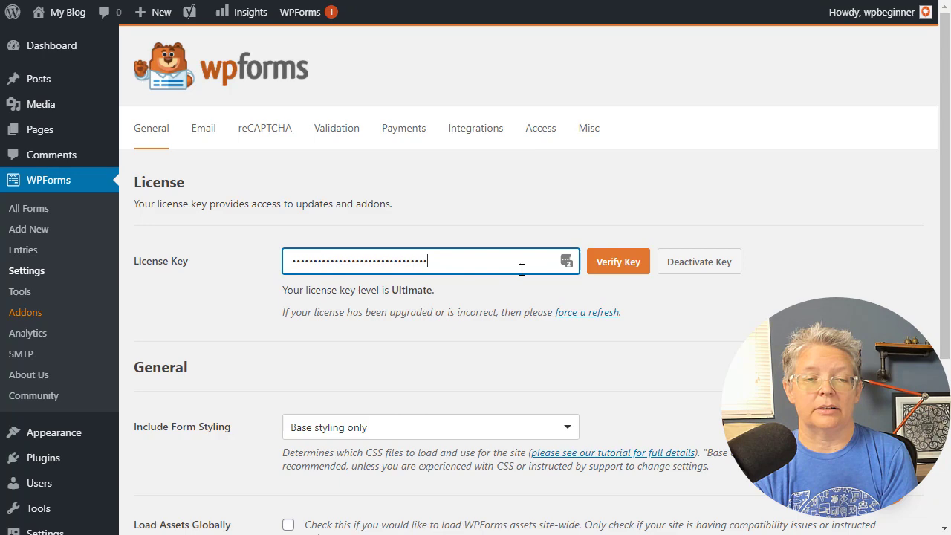
left_click(618, 262)
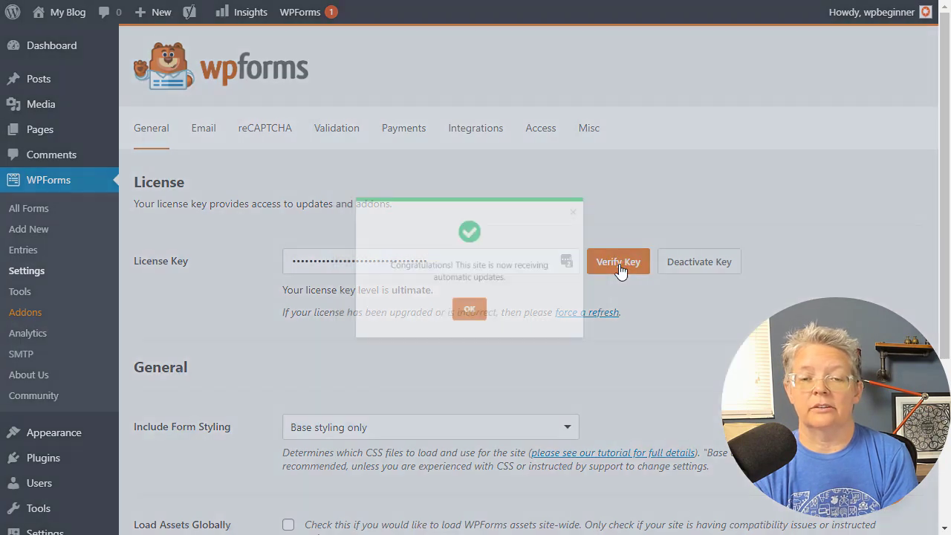
left_click(619, 262)
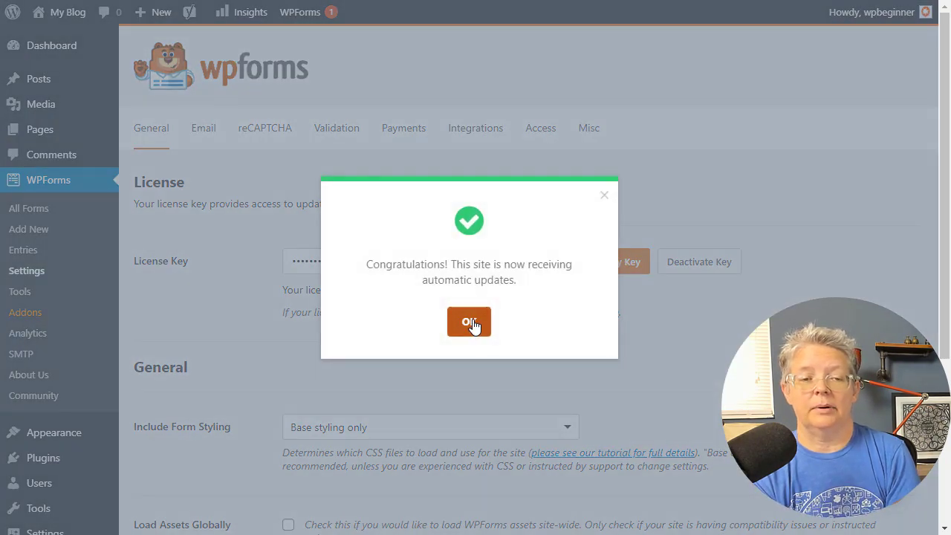
left_click(469, 321)
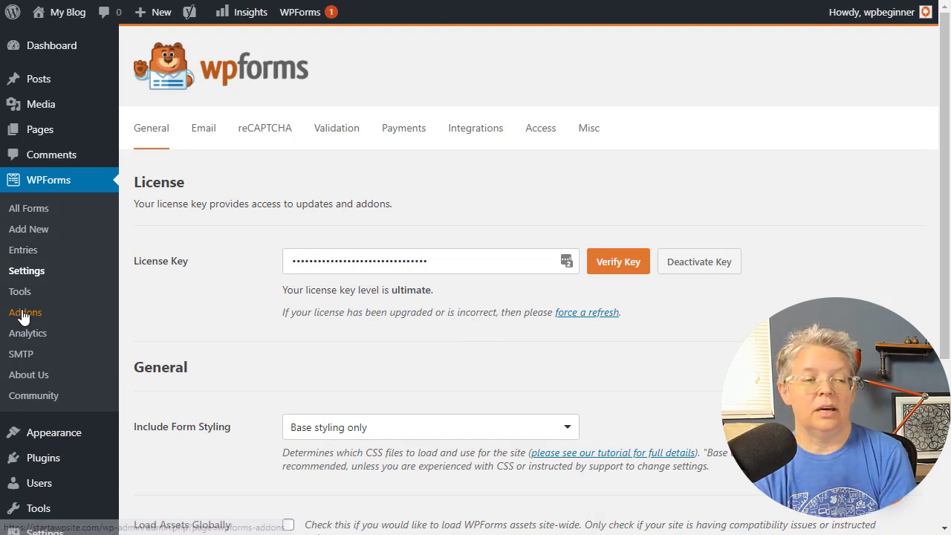
Step: Find the Stripe Addon card in WPForms Addons and install it so its status shows Active
left_click(24, 312)
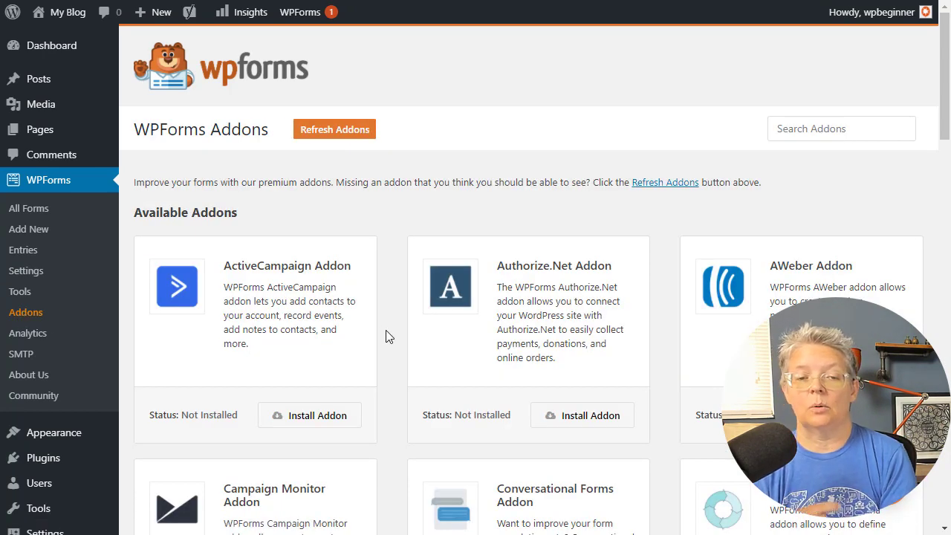
scroll("down", 3)
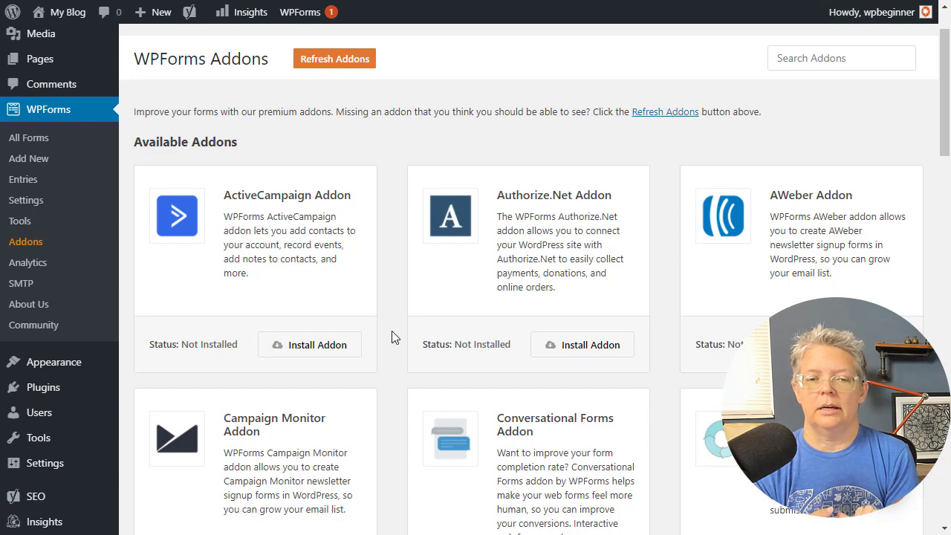
scroll("down", 3)
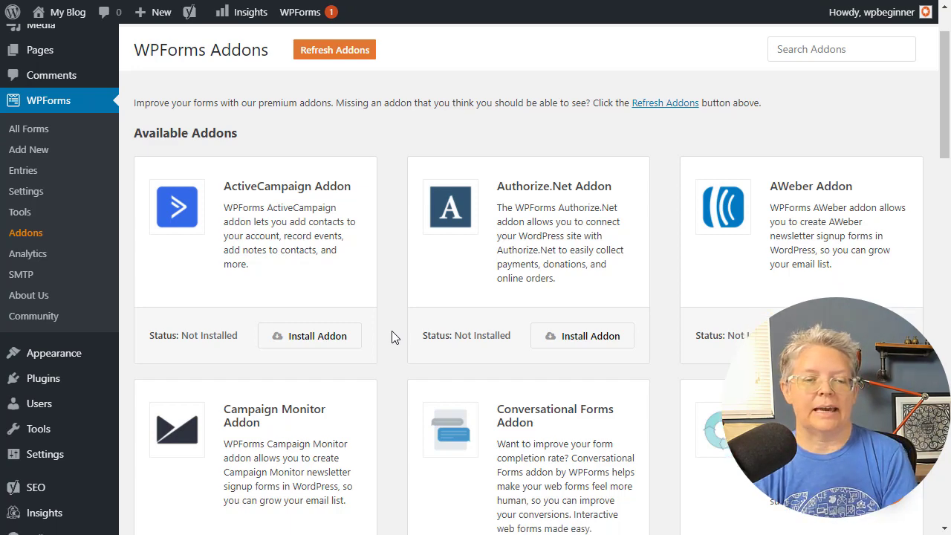
scroll("down", 3)
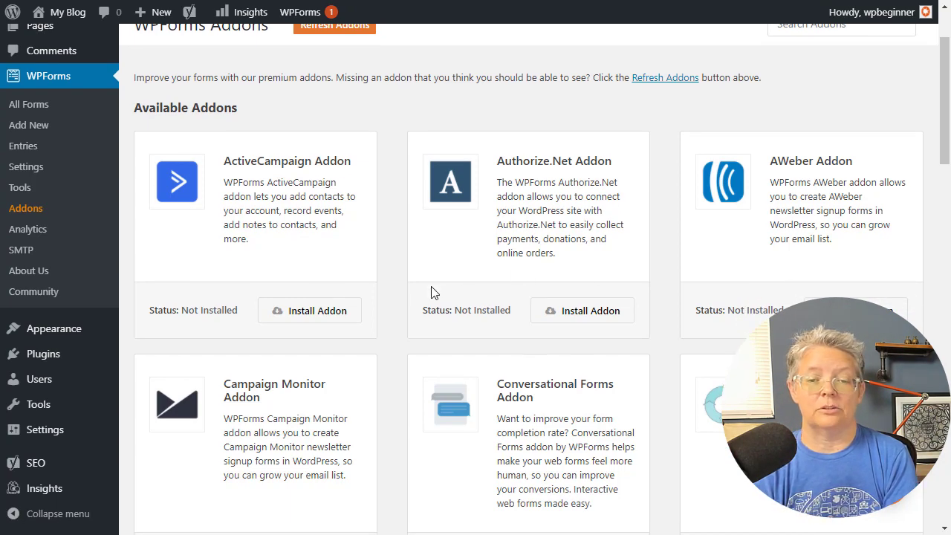
scroll("down", 3)
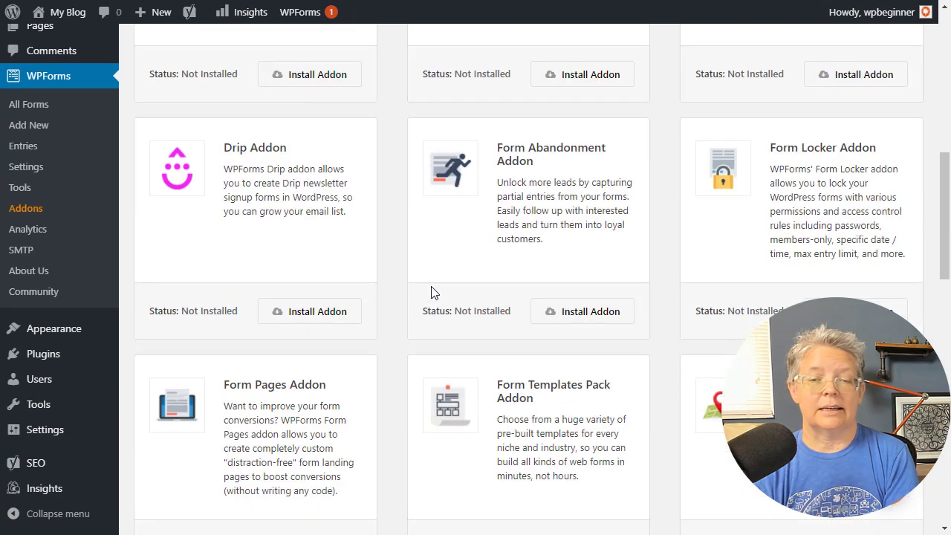
scroll("down", 3)
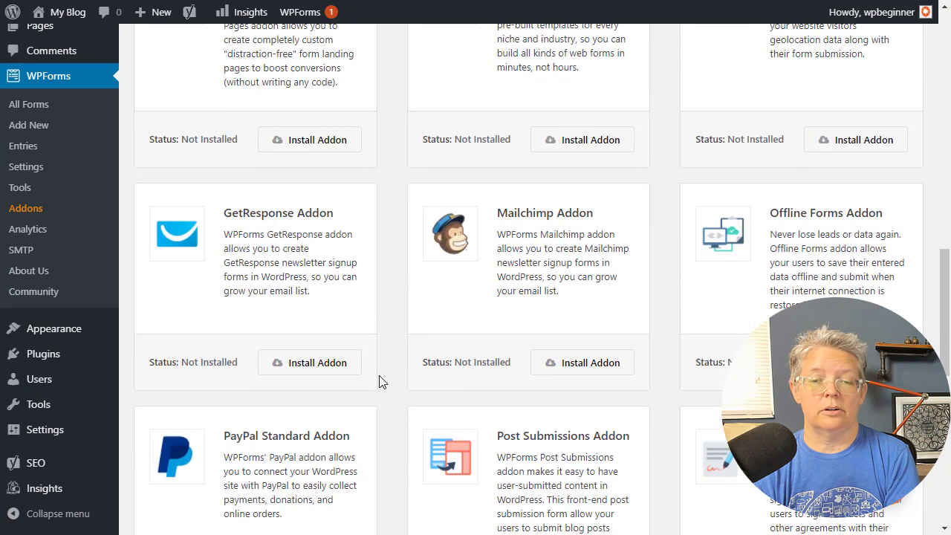
scroll("down", 3)
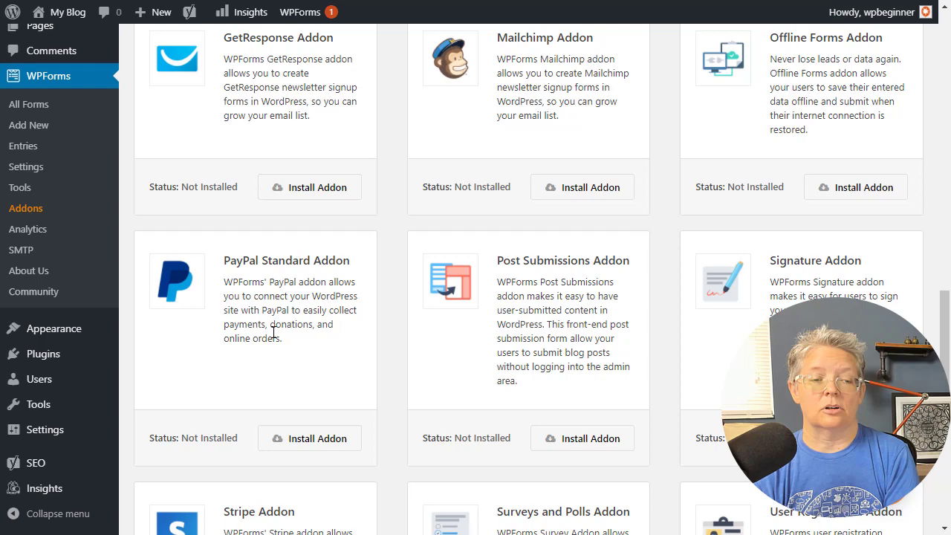
scroll("down", 3)
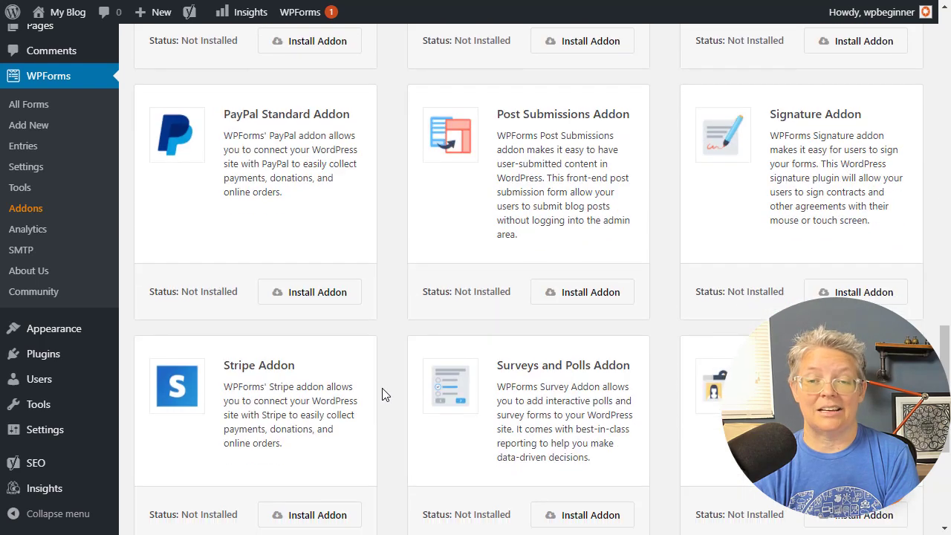
scroll("down", 3)
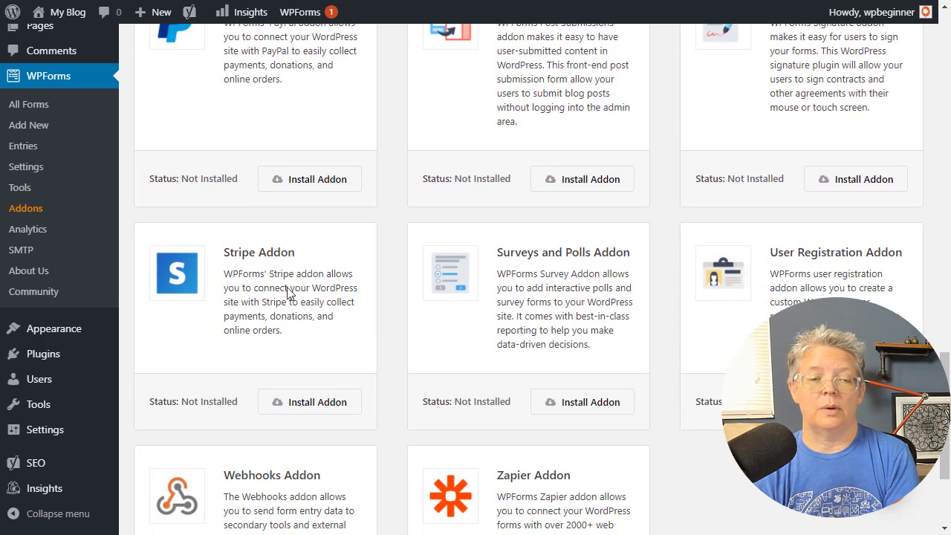
mouse_move(309, 402)
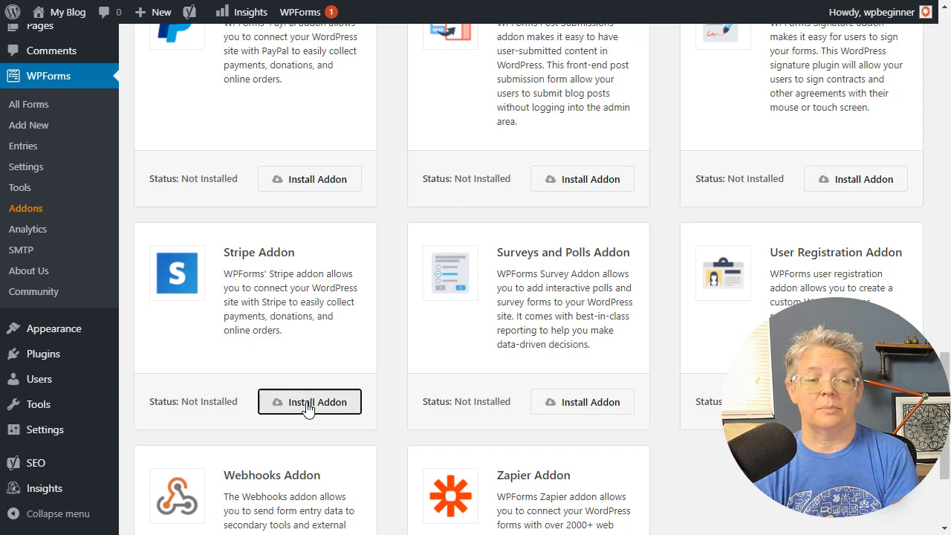
left_click(309, 401)
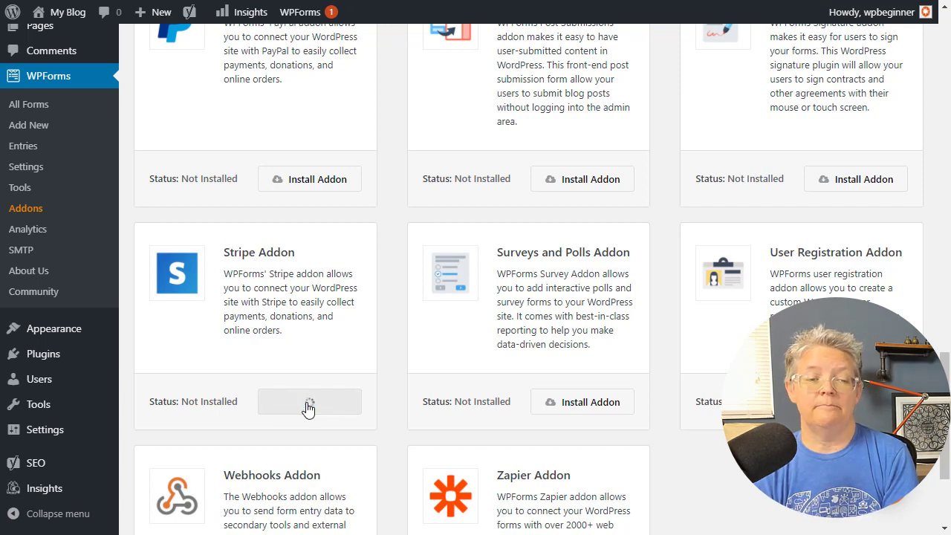
left_click(309, 401)
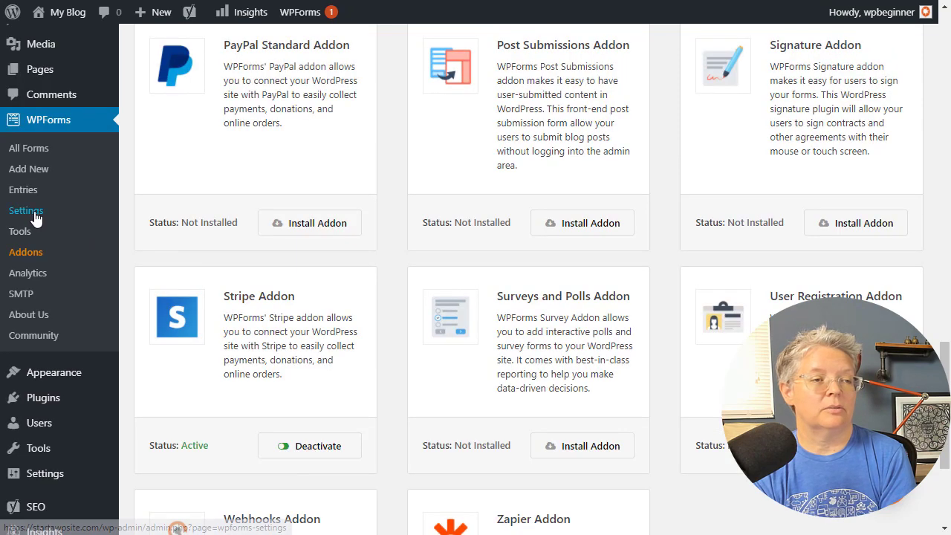
left_click(26, 211)
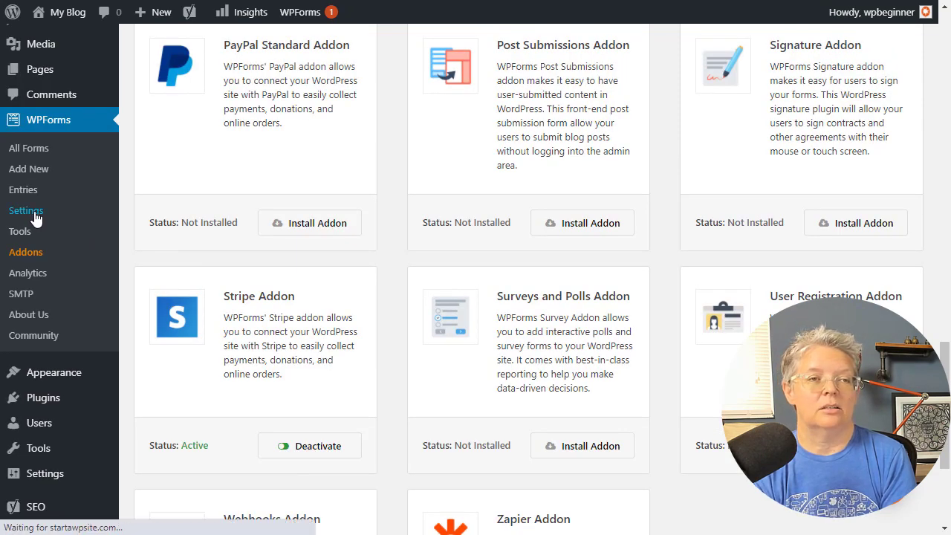
Step: In WPForms payment settings, start connecting the site to Stripe
left_click(25, 211)
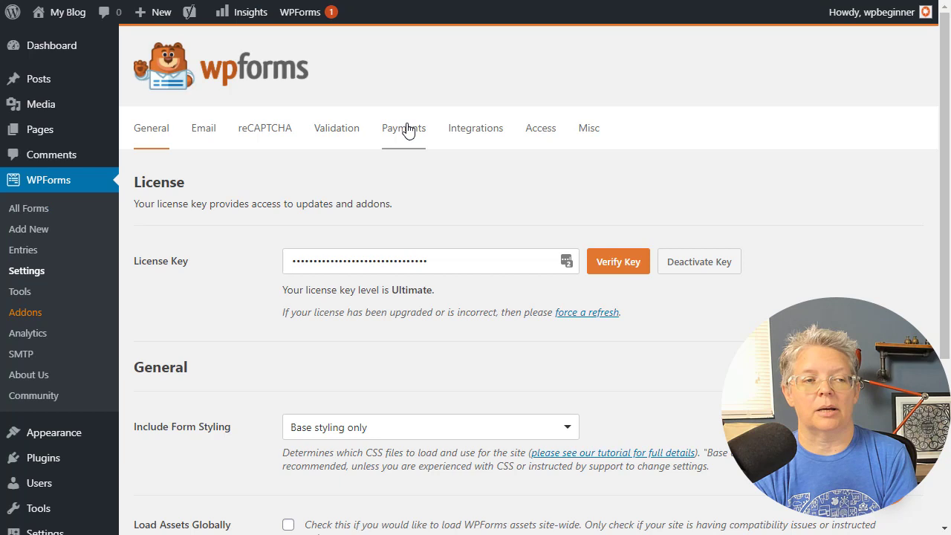
left_click(404, 128)
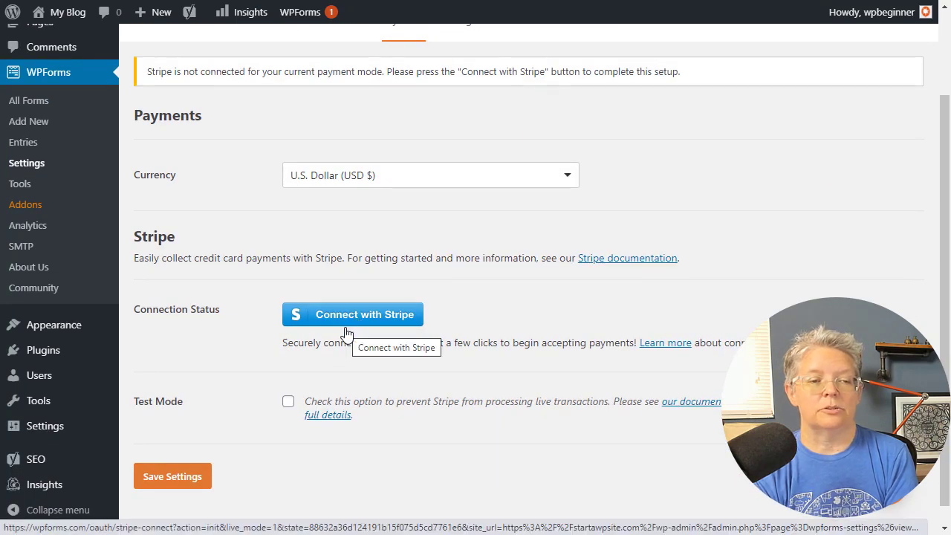
left_click(353, 315)
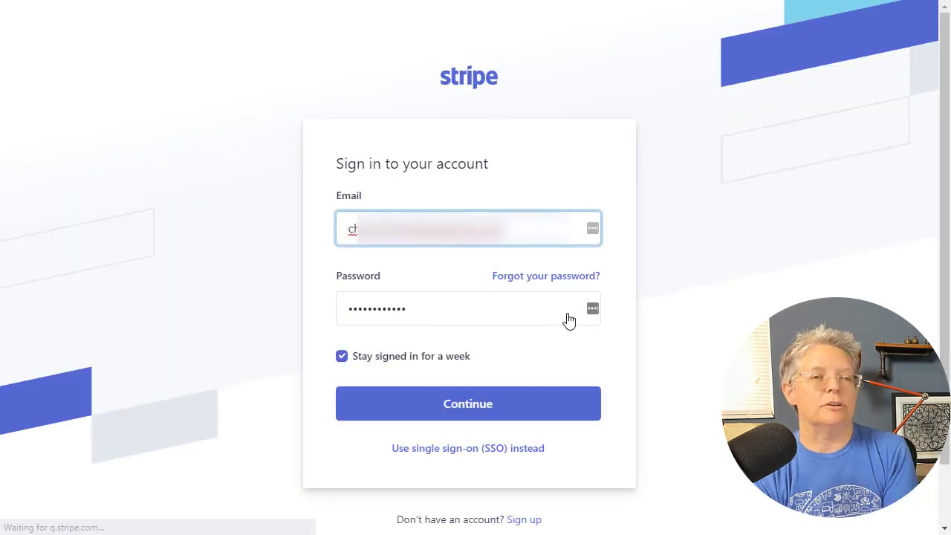
Step: Sign in to Stripe and authorise WPForms on the account, returning connected in live mode
left_click(468, 404)
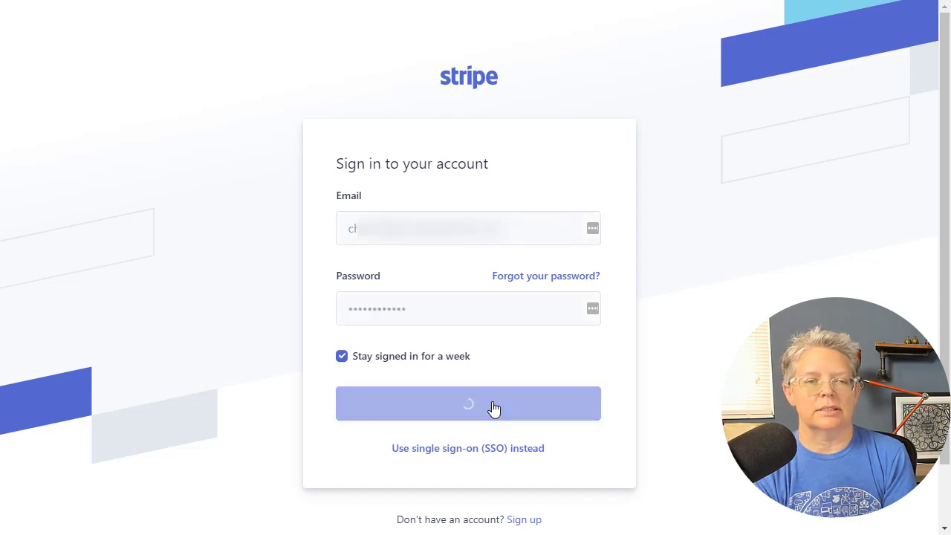
left_click(468, 404)
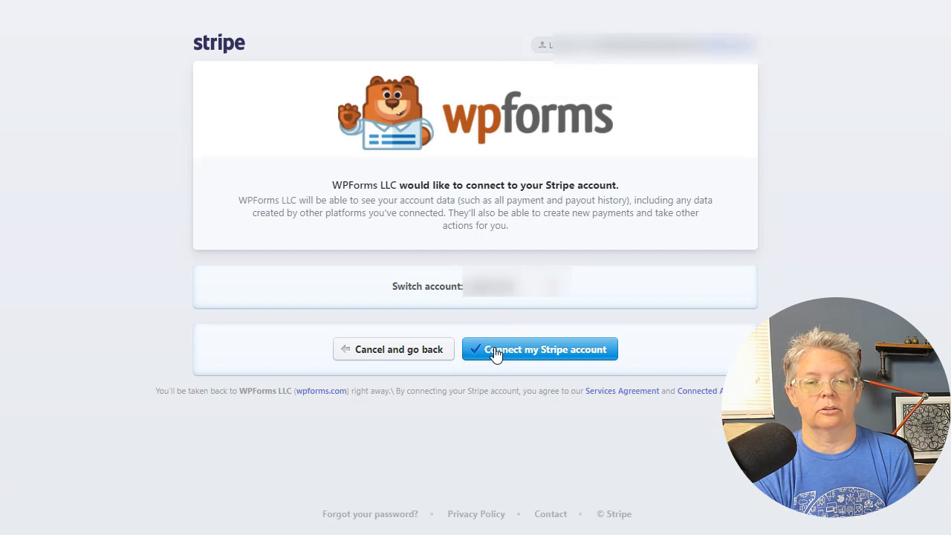
left_click(539, 350)
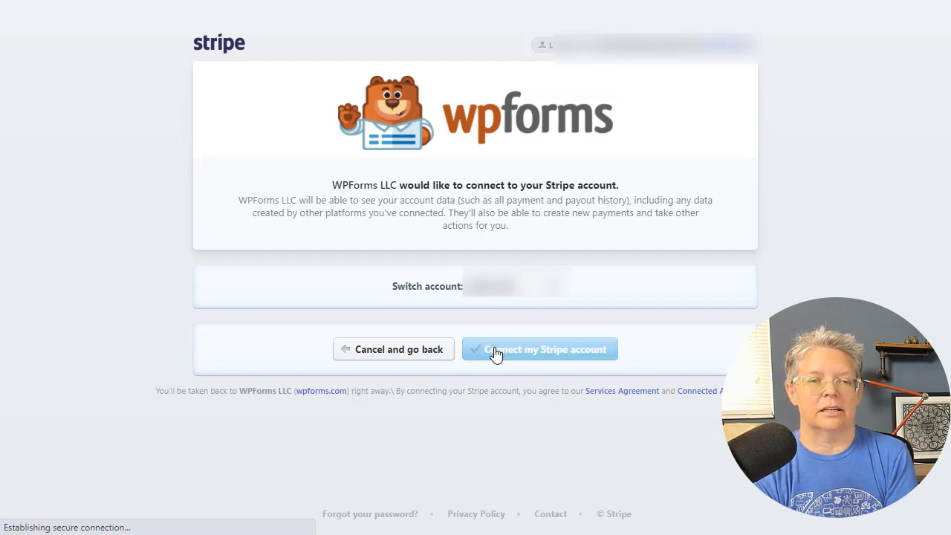
left_click(540, 348)
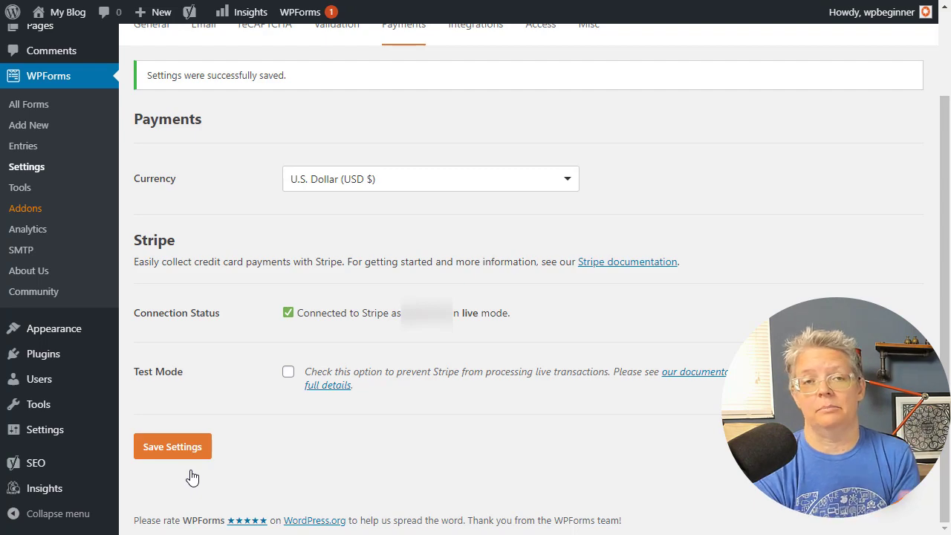
mouse_move(274, 407)
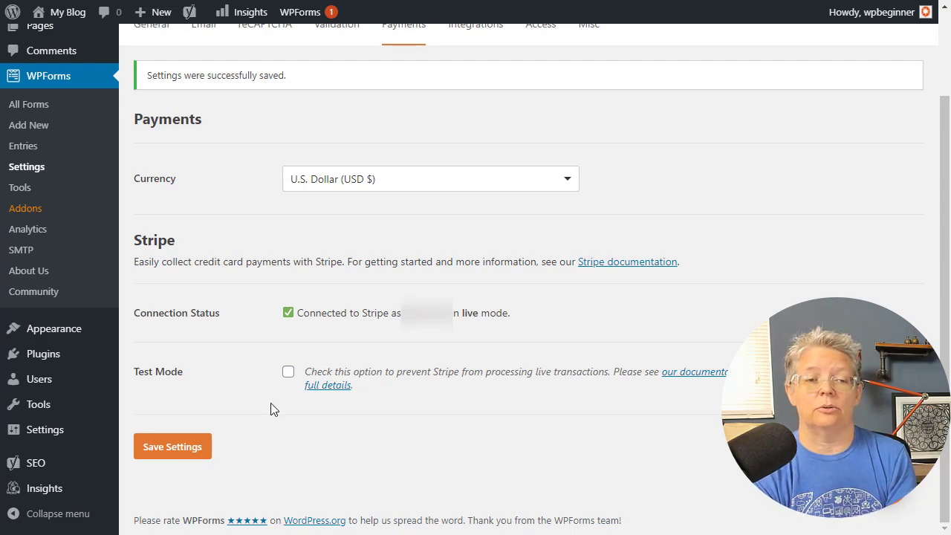
Step: Turn on Stripe Test Mode, accept the warning and reconnect WPForms to Stripe for test mode
left_click(289, 371)
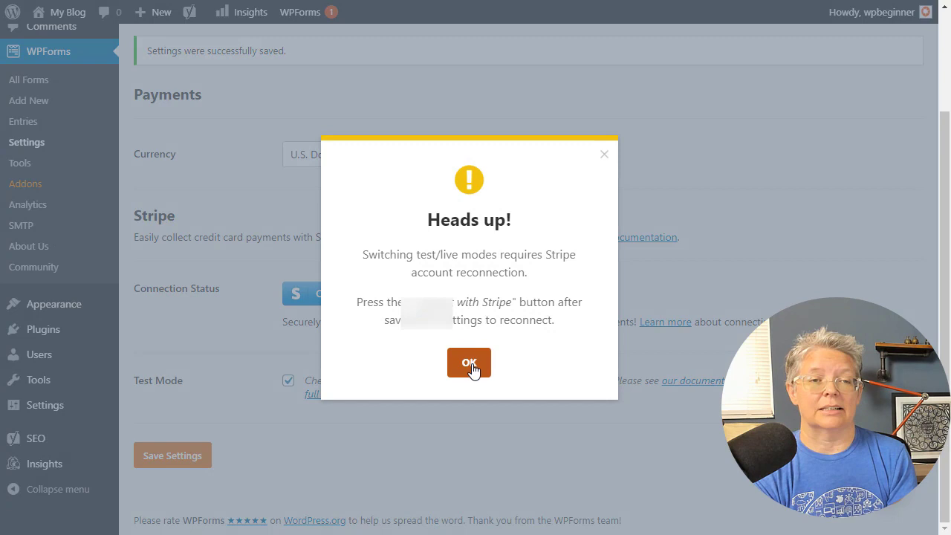
left_click(470, 363)
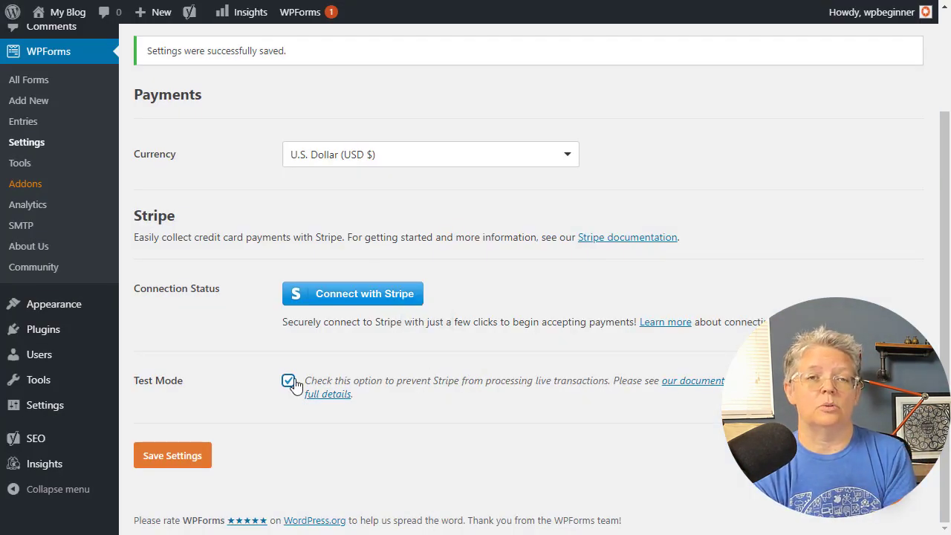
left_click(354, 294)
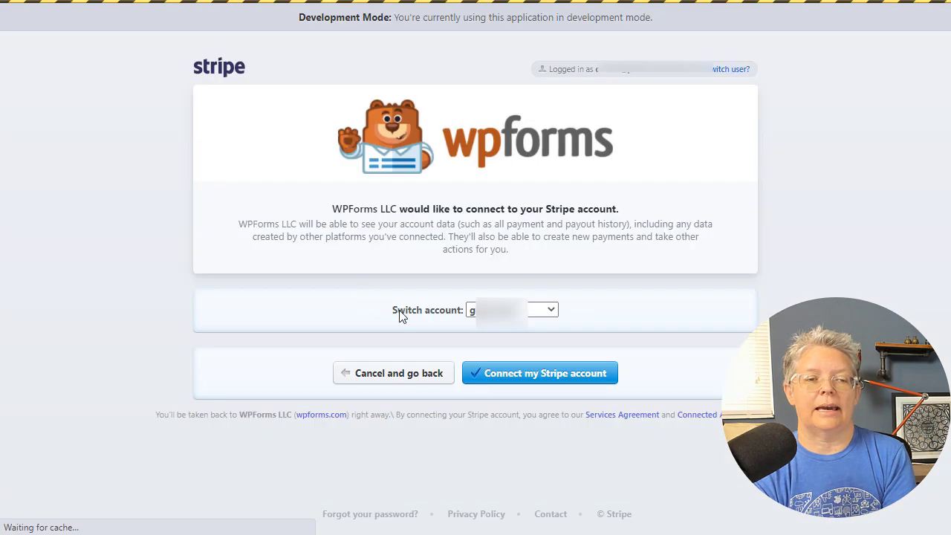
left_click(541, 373)
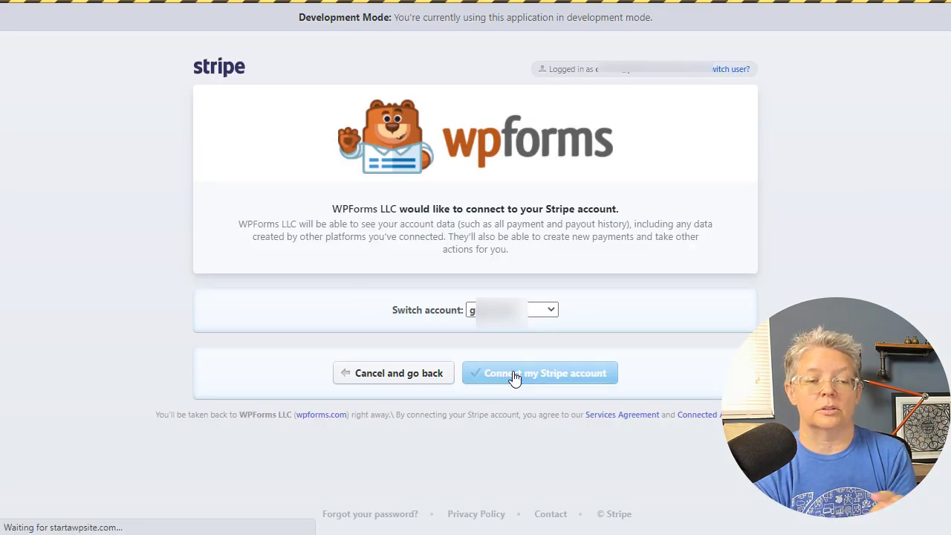
left_click(539, 372)
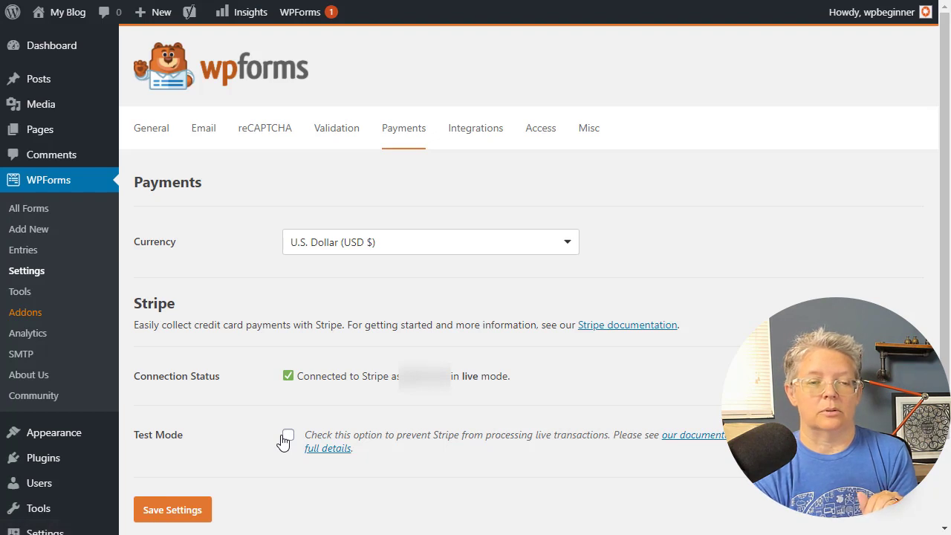
Step: Re-enable Test Mode, save the payment settings and leave test mode switched on
left_click(285, 436)
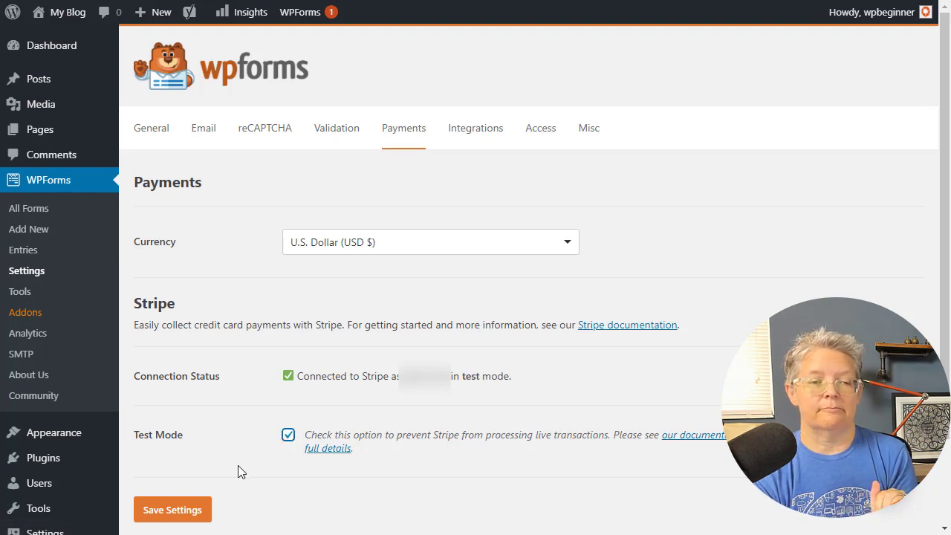
scroll("down", 3)
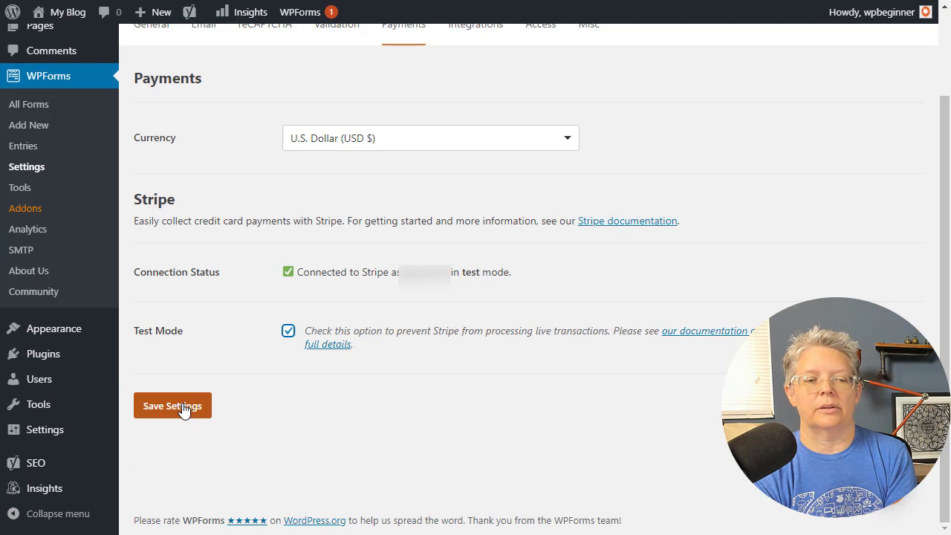
left_click(172, 406)
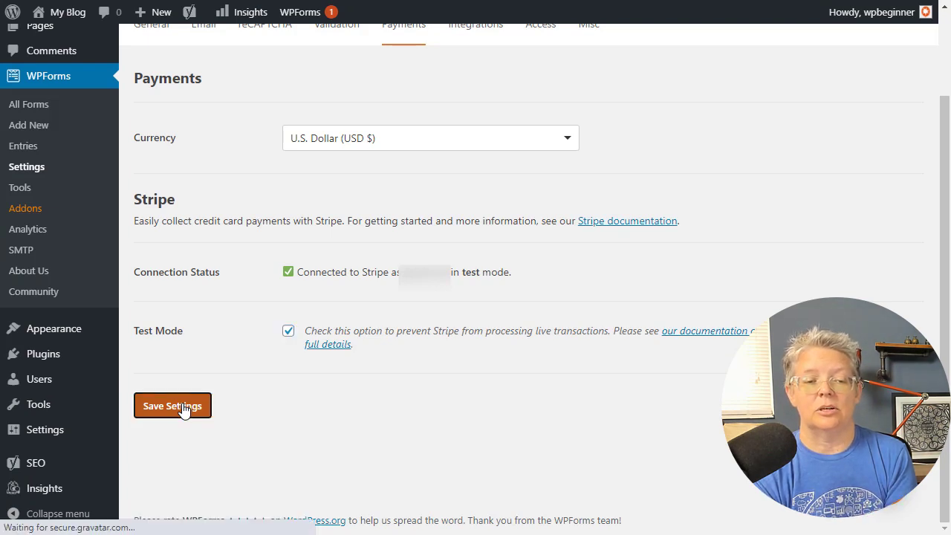
left_click(172, 406)
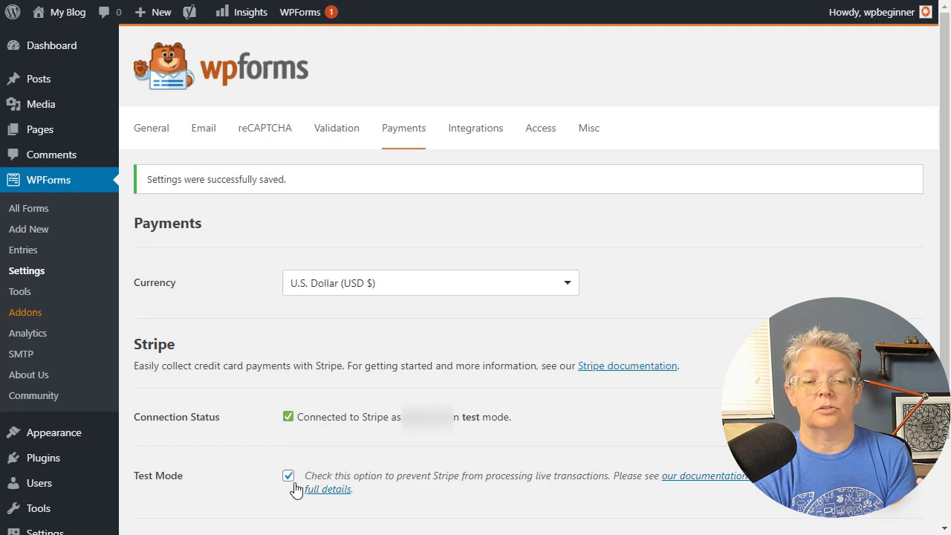
left_click(288, 475)
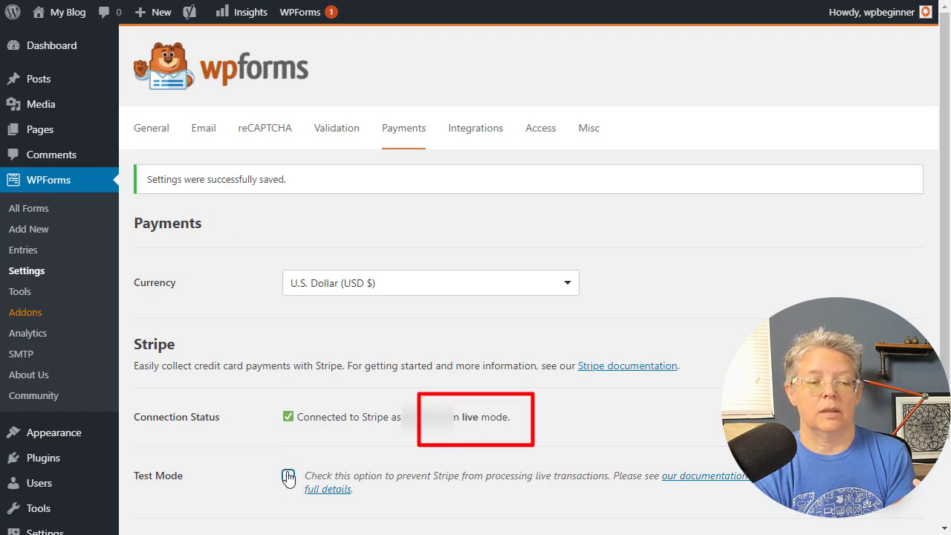
left_click(290, 478)
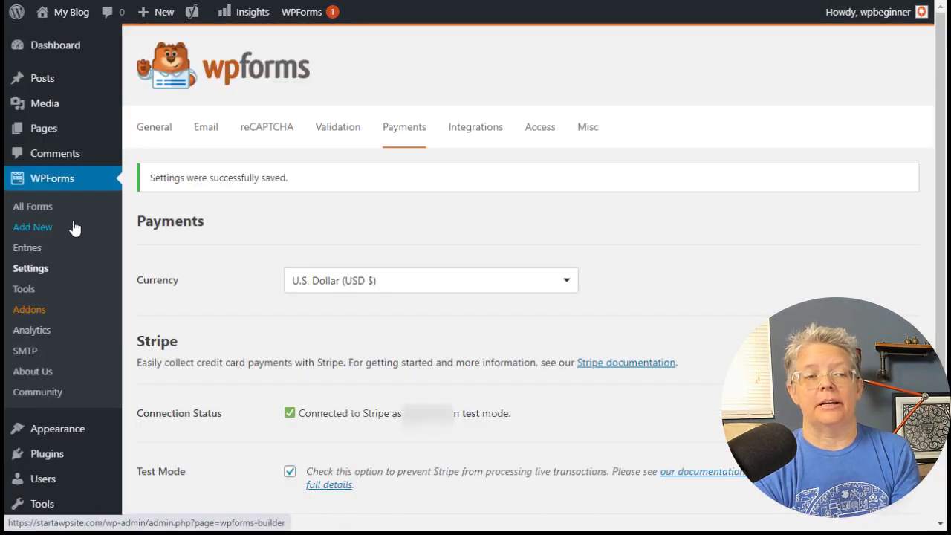
Step: Add a new WPForms form named Order Form from the Billing / Order Form template
left_click(33, 226)
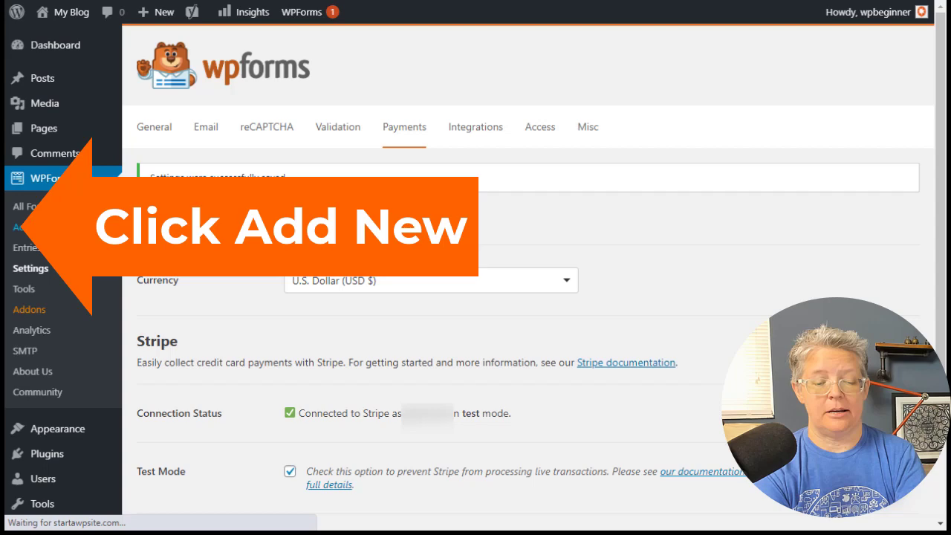
left_click(18, 227)
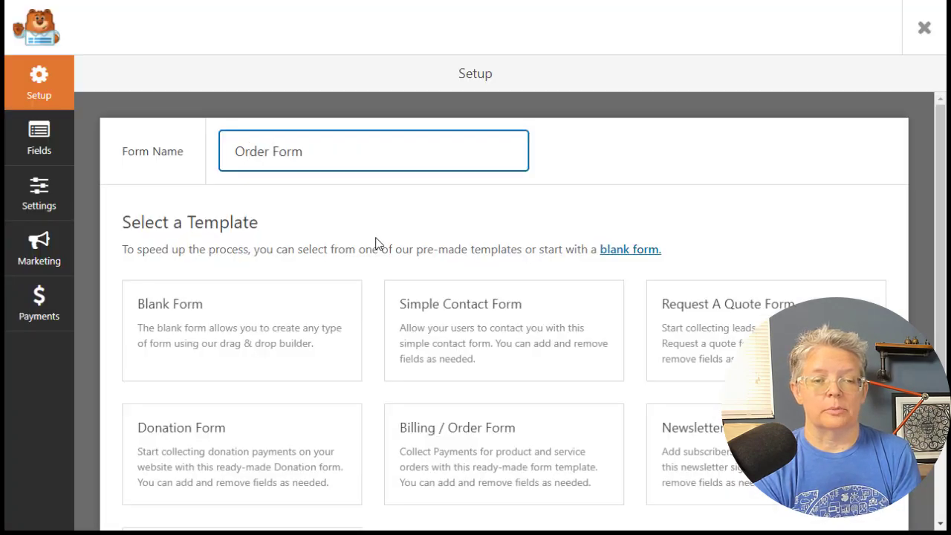
scroll("down", 3)
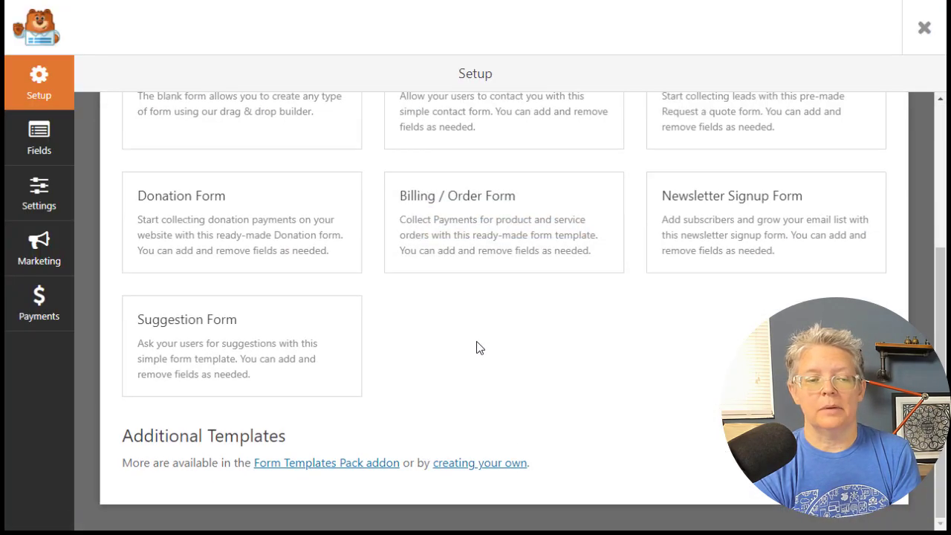
mouse_move(306, 467)
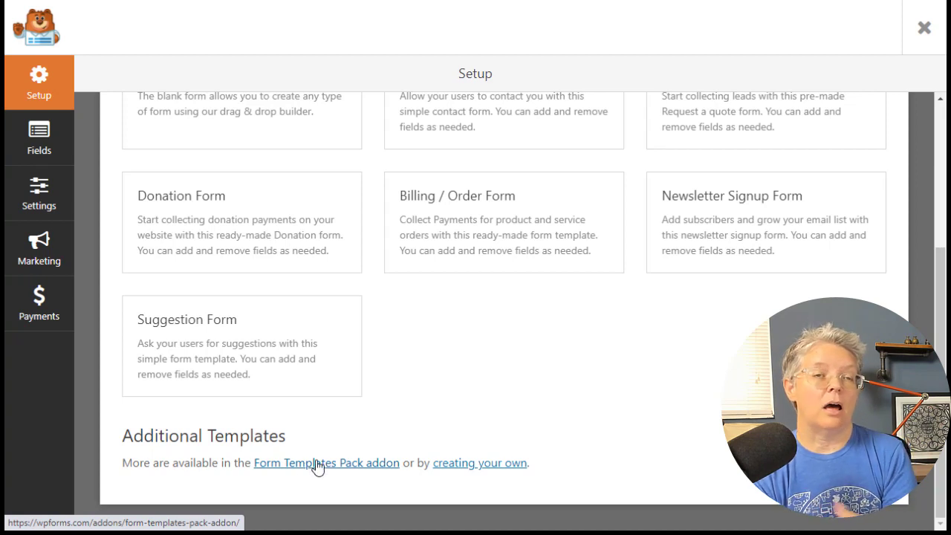
mouse_move(434, 401)
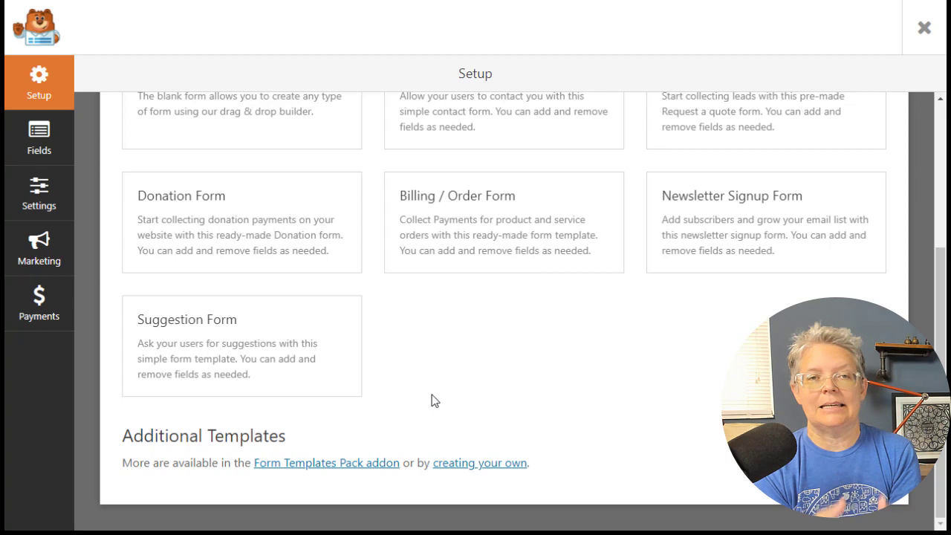
mouse_move(506, 232)
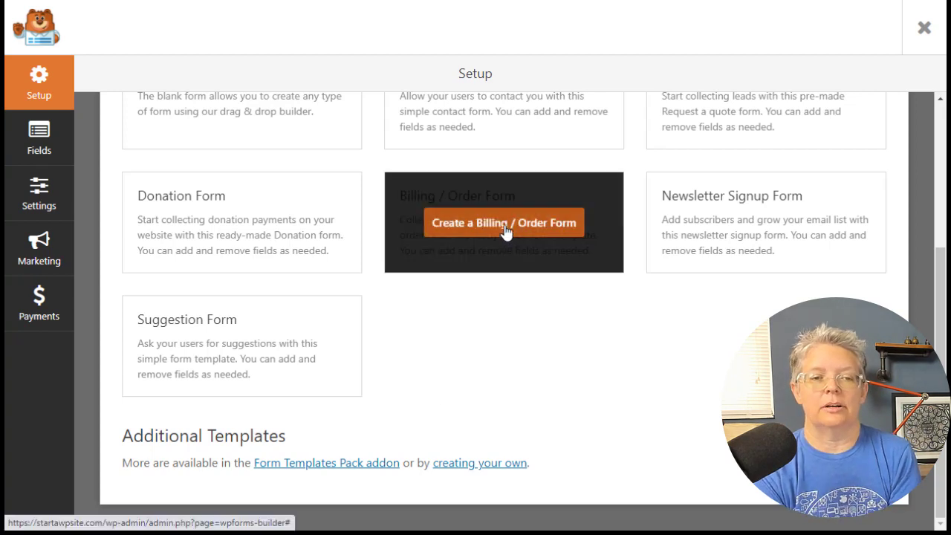
left_click(504, 223)
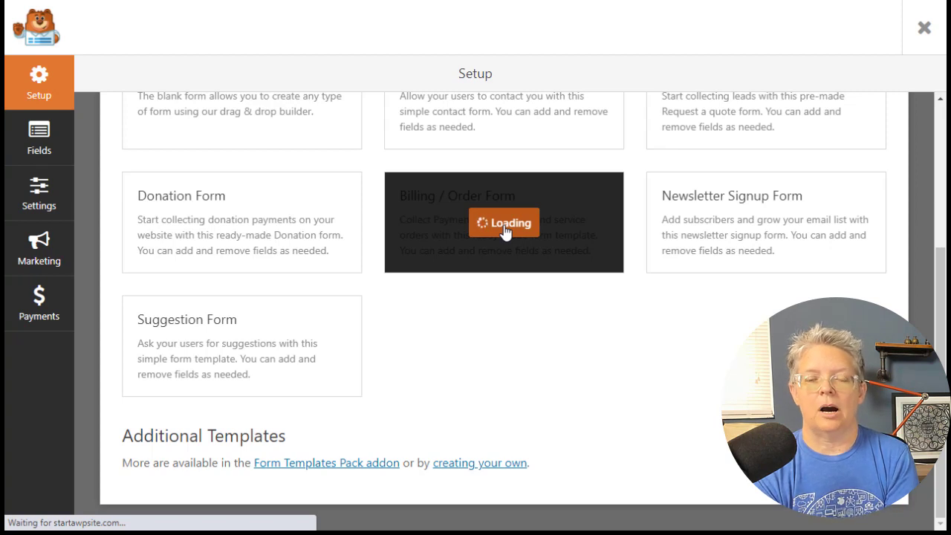
Step: Dismiss the payment setup reminder and delete the Phone field from the Order Form
left_click(504, 223)
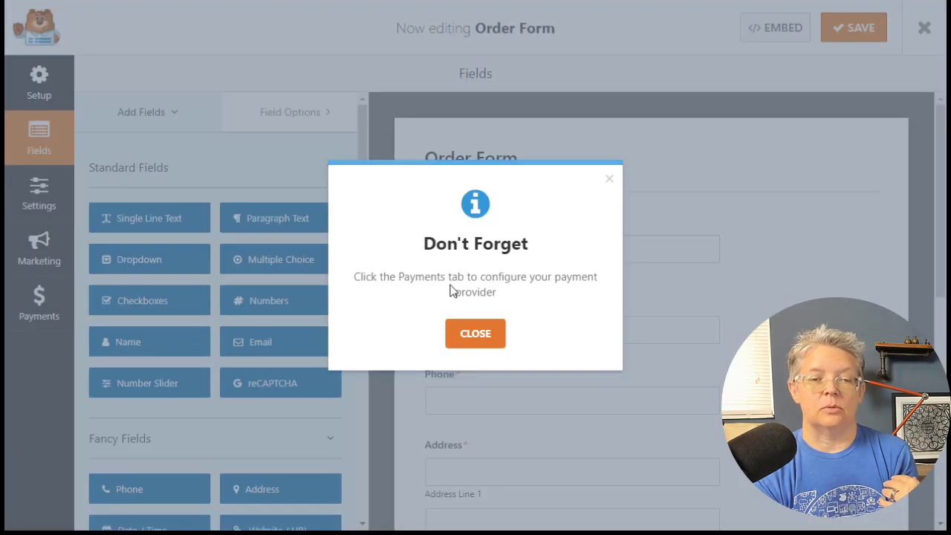
mouse_move(388, 311)
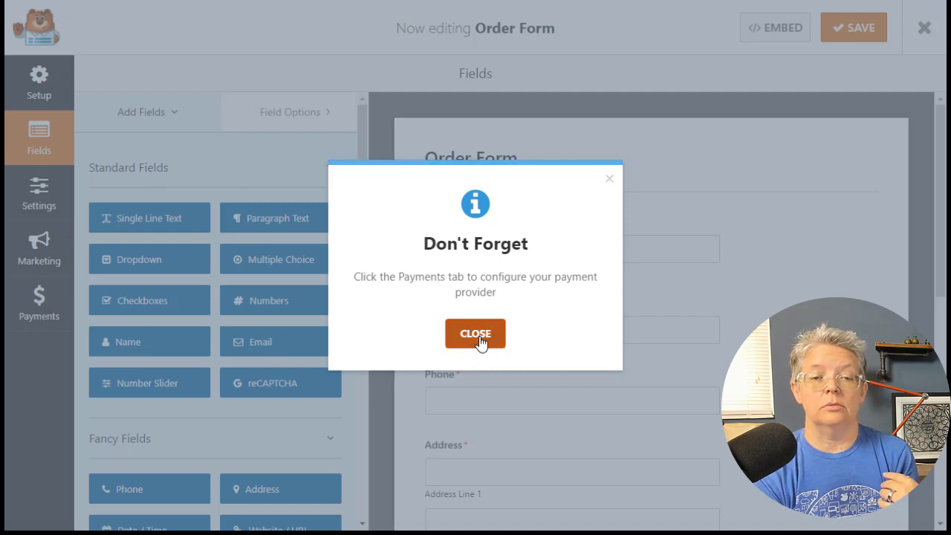
left_click(475, 333)
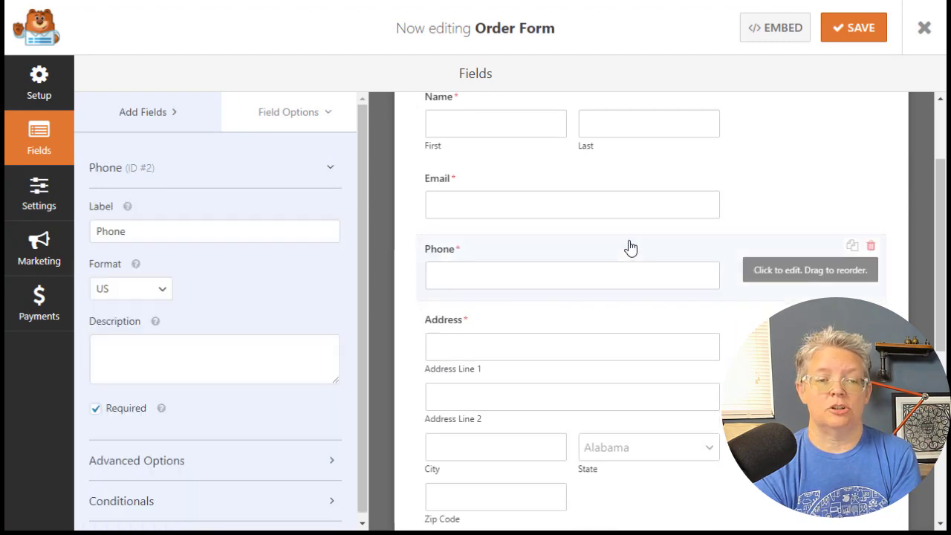
left_click(871, 245)
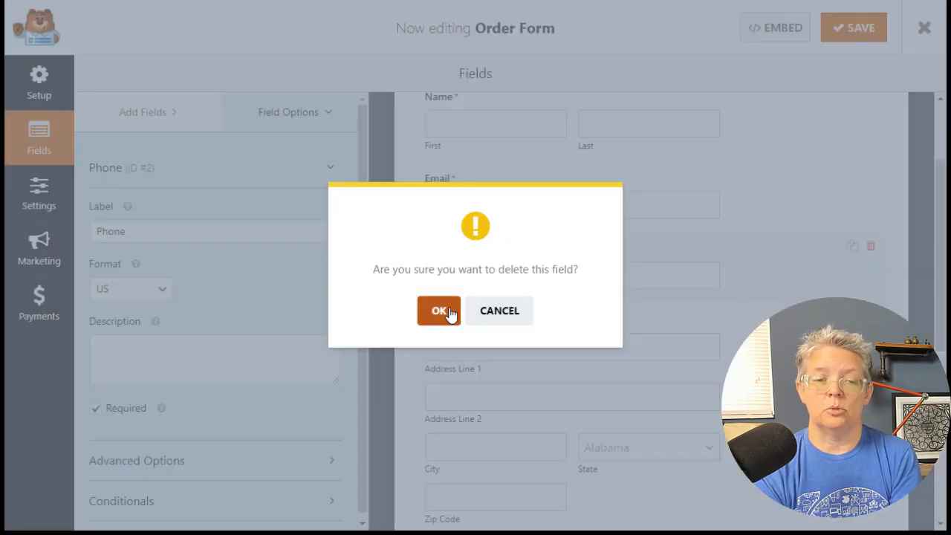
left_click(437, 310)
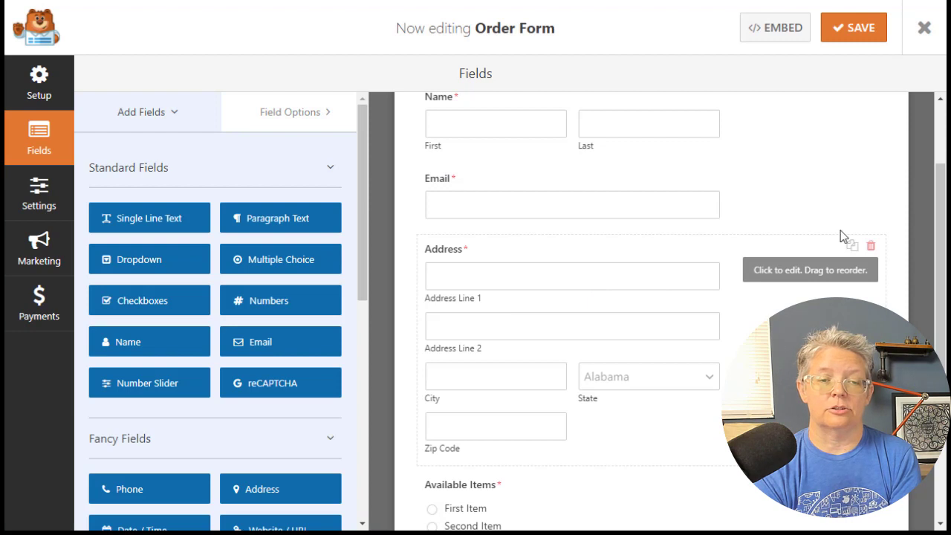
Step: Delete the Address field from the Order Form
scroll("down", 3)
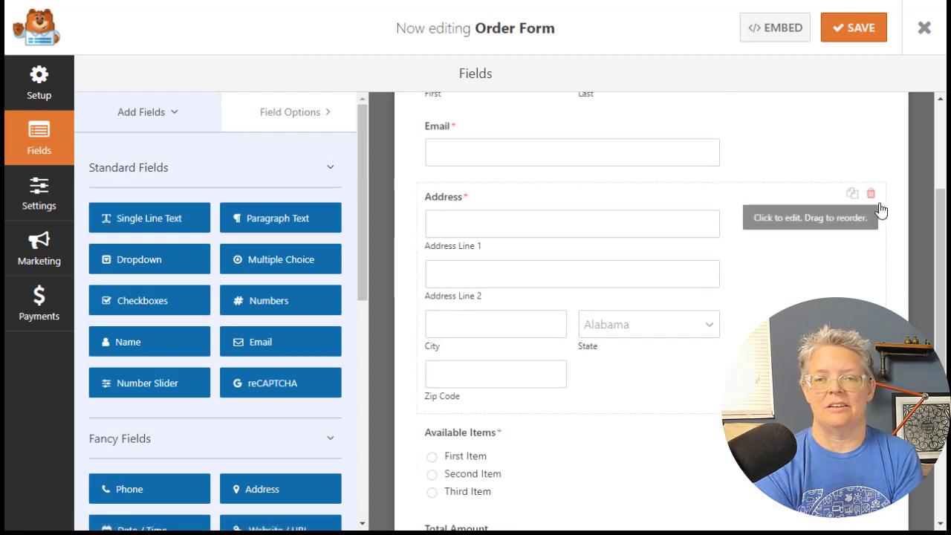
left_click(871, 193)
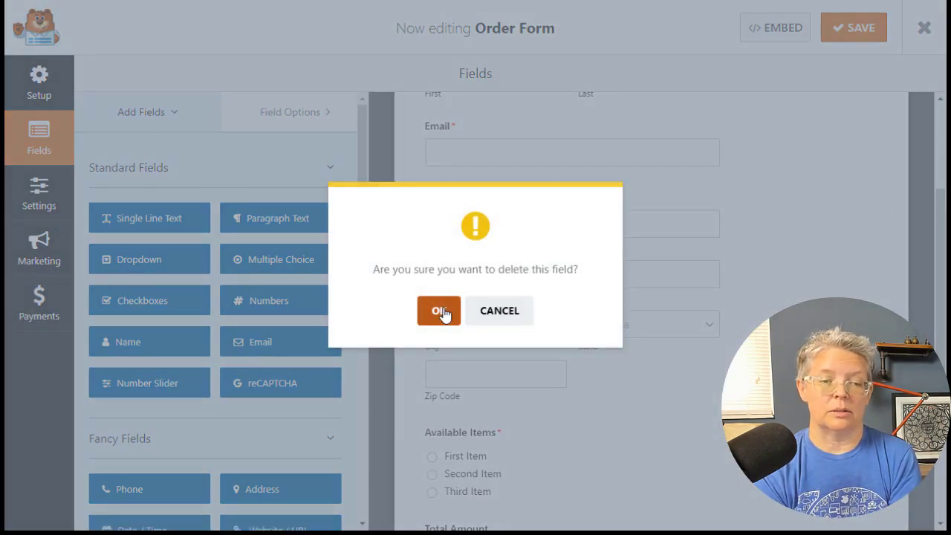
left_click(439, 312)
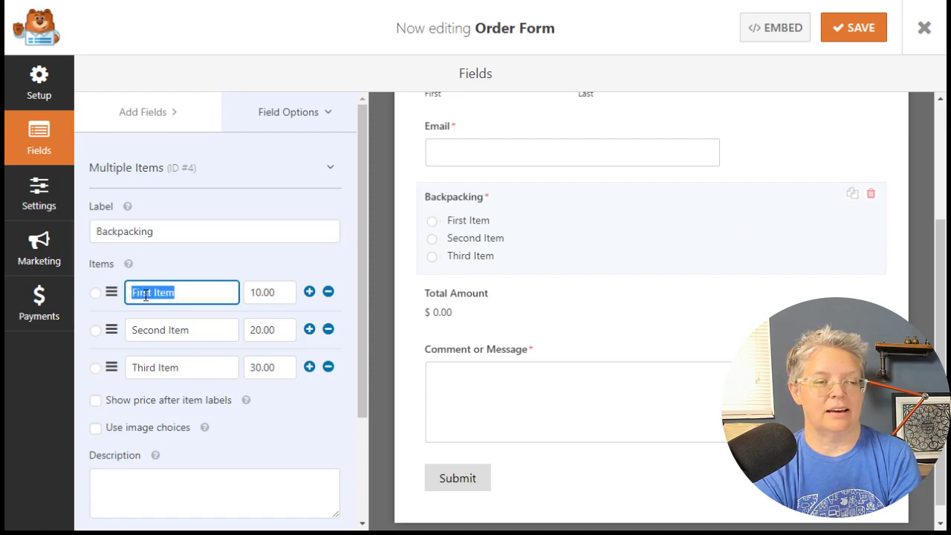
Step: Name the items Backpack Tour $75, Backpack Weekend $300, VIP Backpack Tour $500 and show prices after labels
type("Backback Tour")
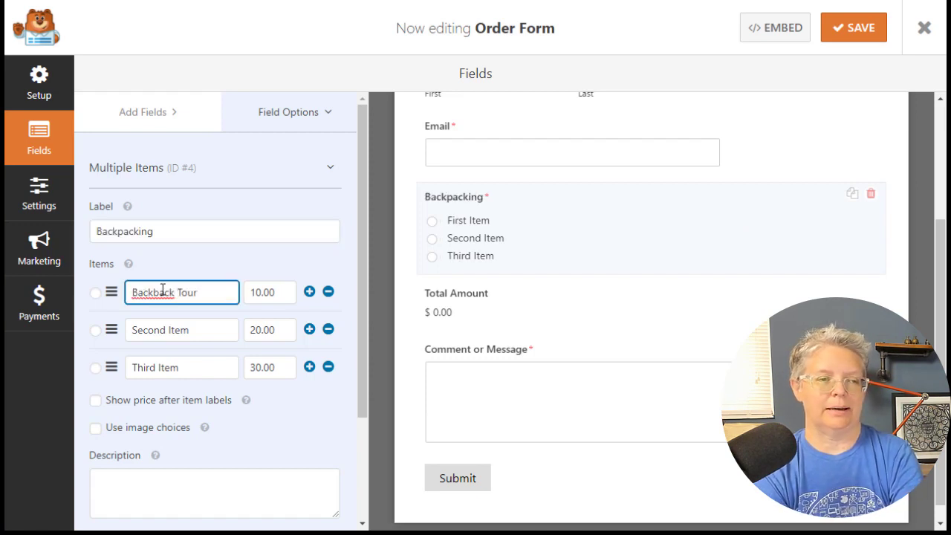
left_click(270, 292)
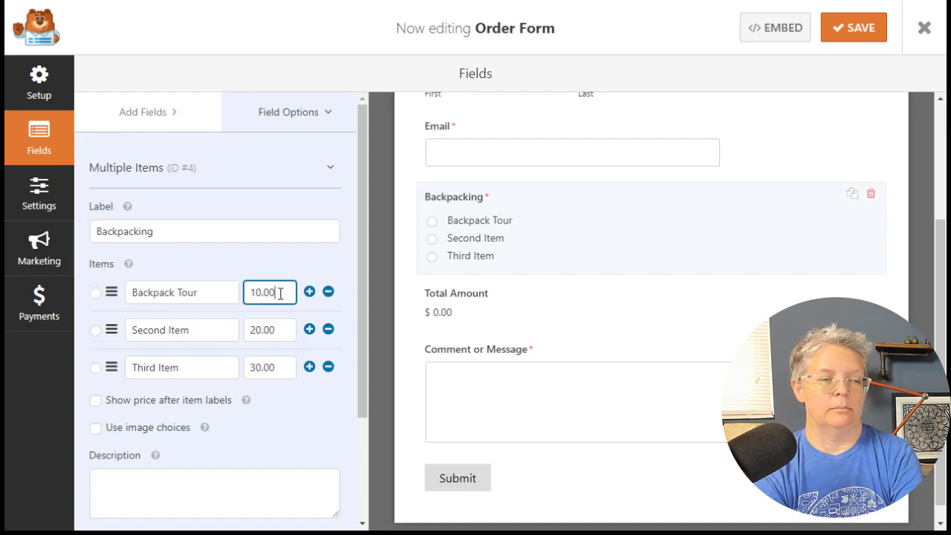
type("75.")
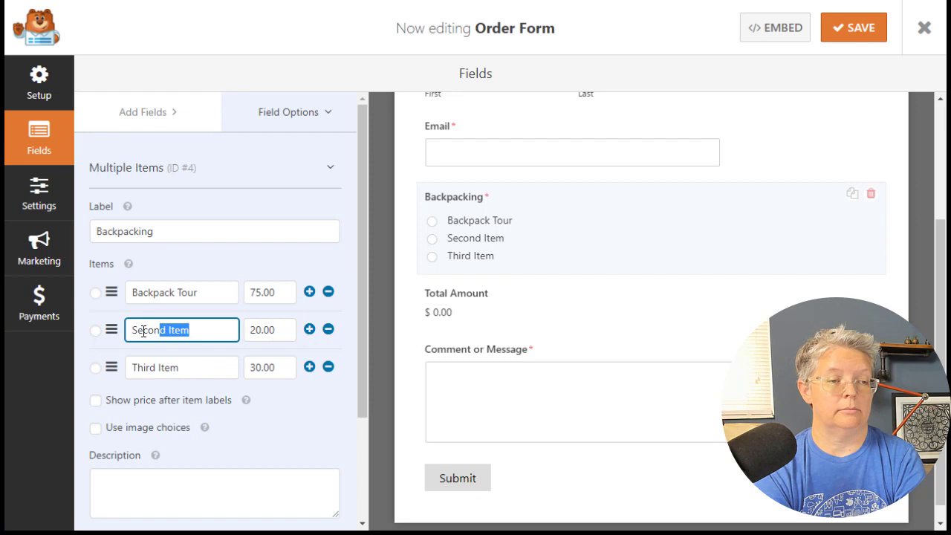
type("Backpack Weekend")
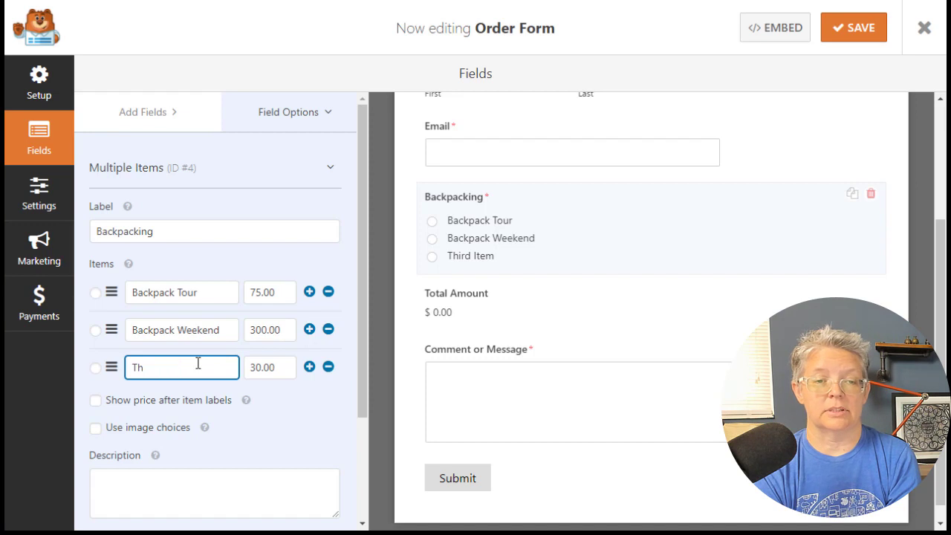
type("VIP Backpack Tour")
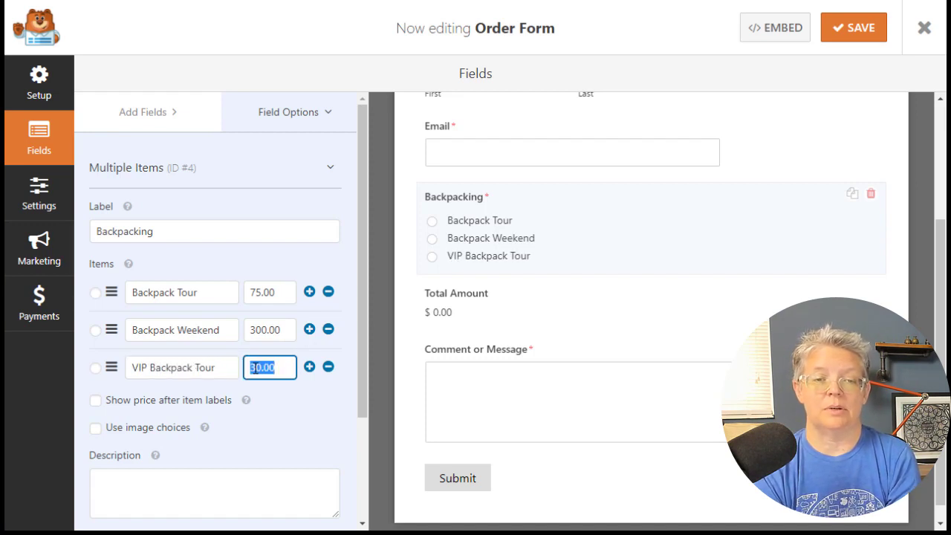
left_click(95, 401)
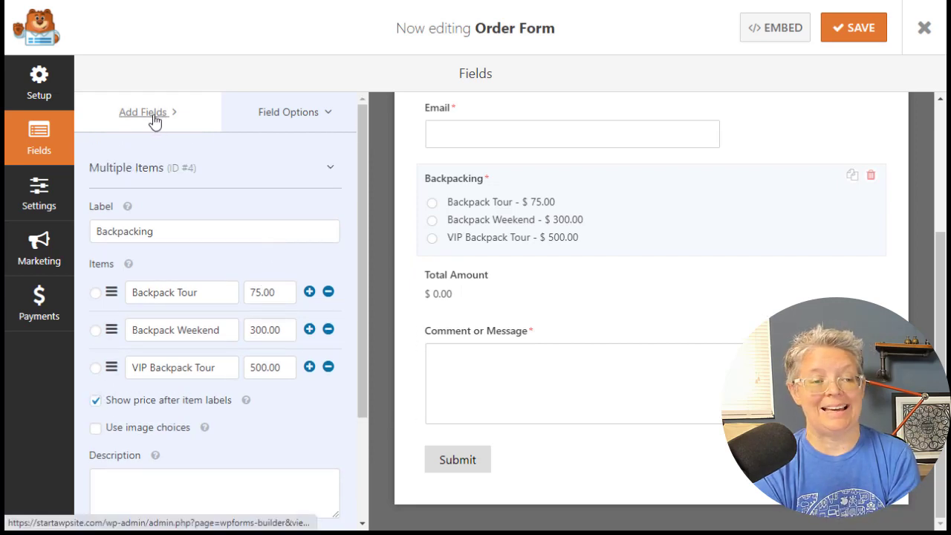
Step: Add a Stripe Credit Card field from Payment Fields below Total Amount
left_click(141, 111)
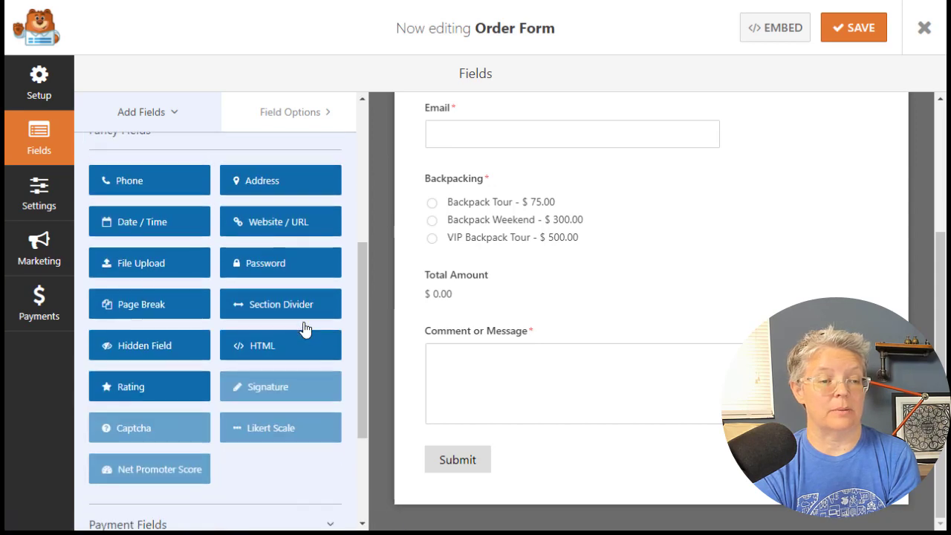
scroll("down", 3)
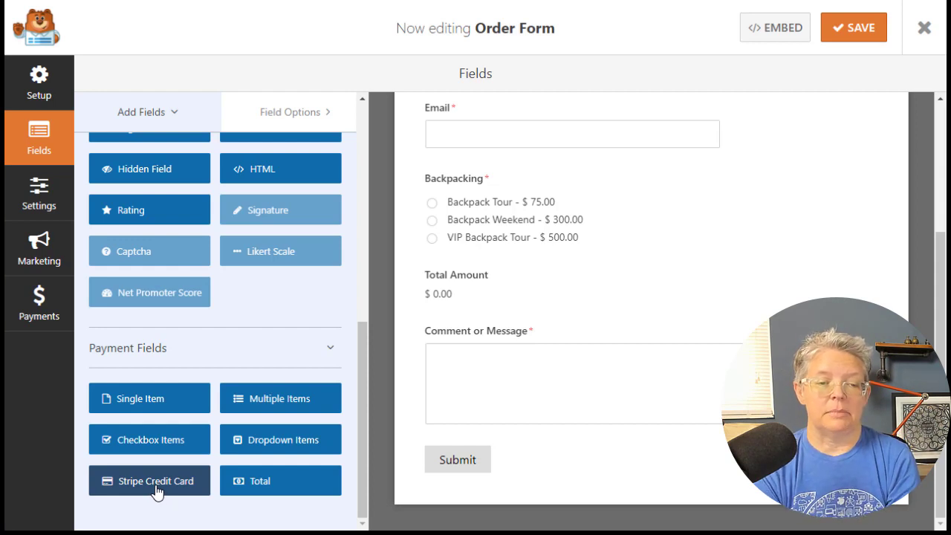
left_click(149, 482)
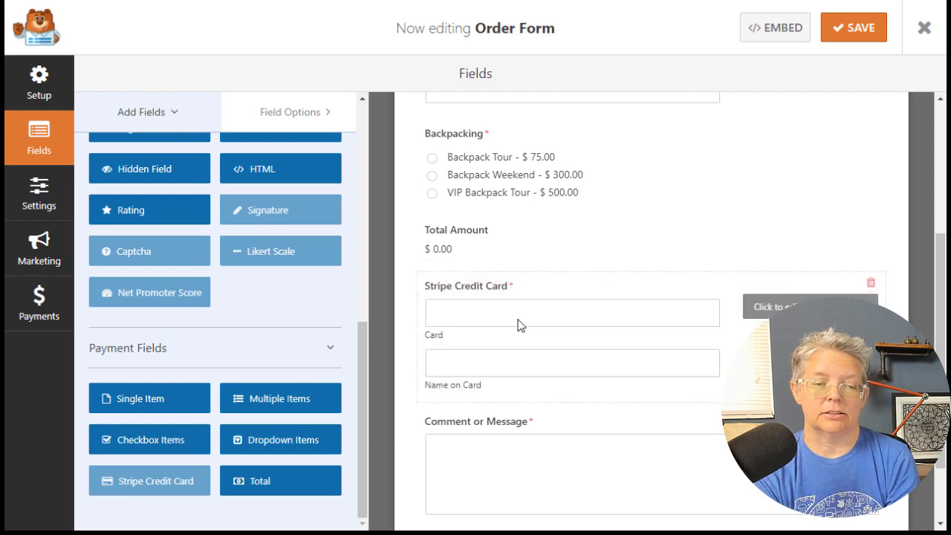
scroll("down", 3)
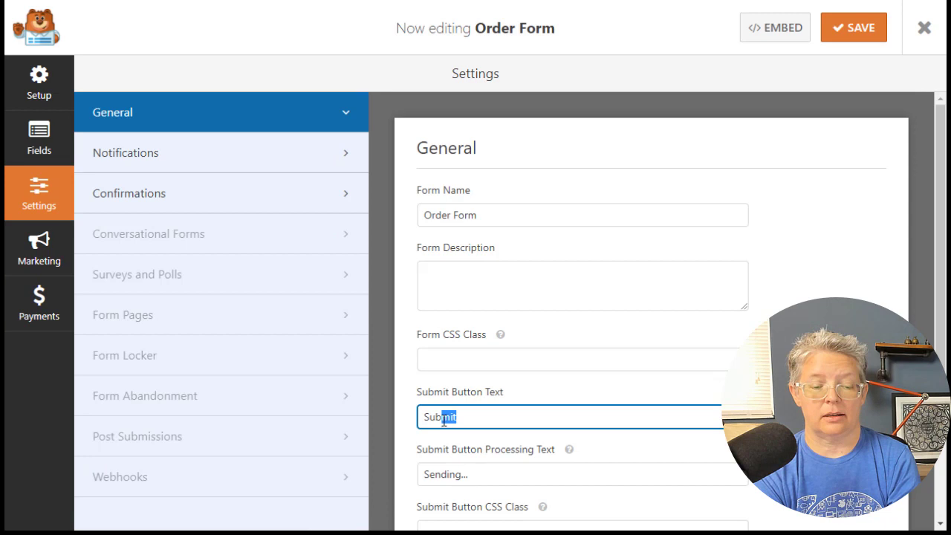
Step: Change the submit button text to Order Now
double_click(438, 416)
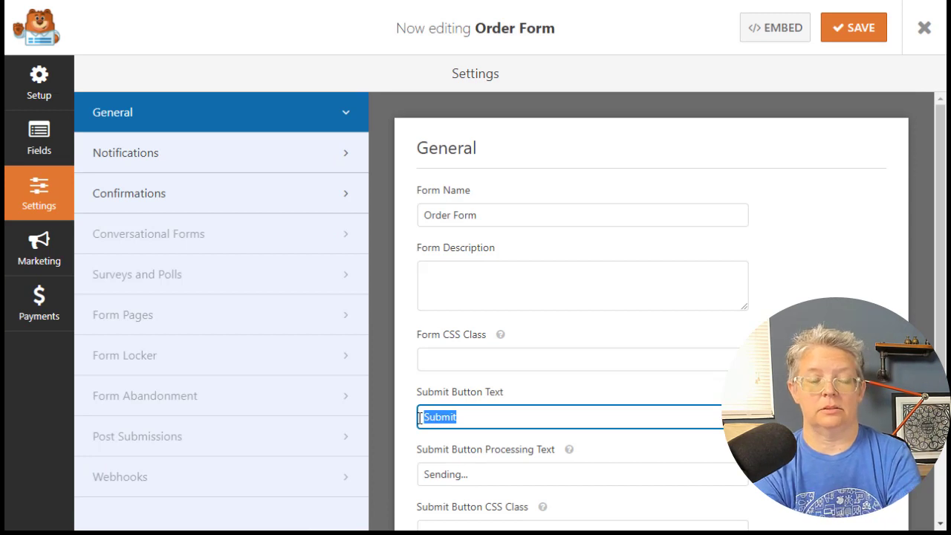
type("Order Now")
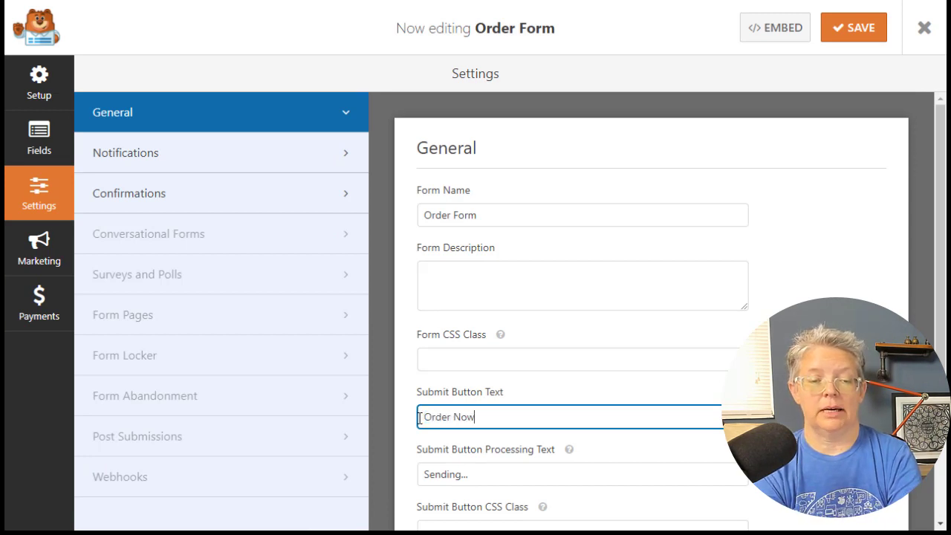
scroll("down", 3)
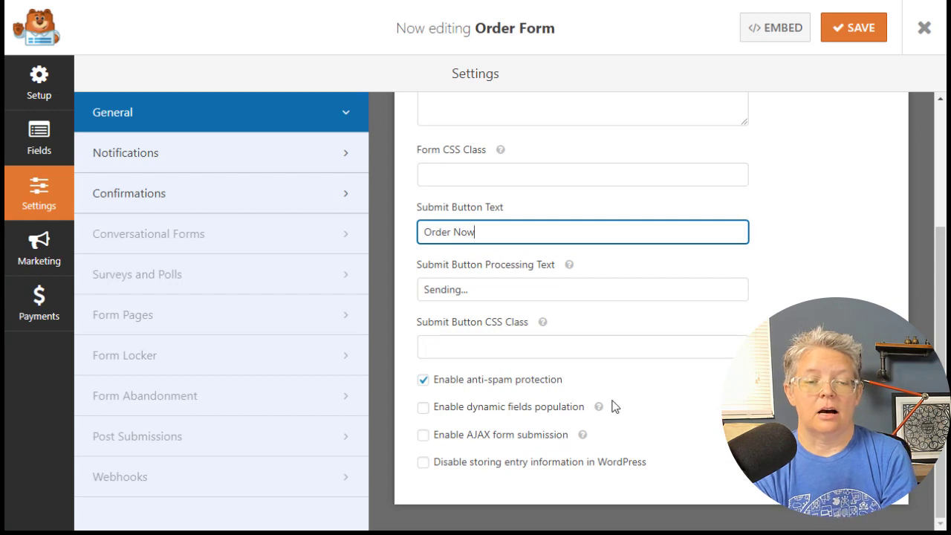
mouse_move(434, 437)
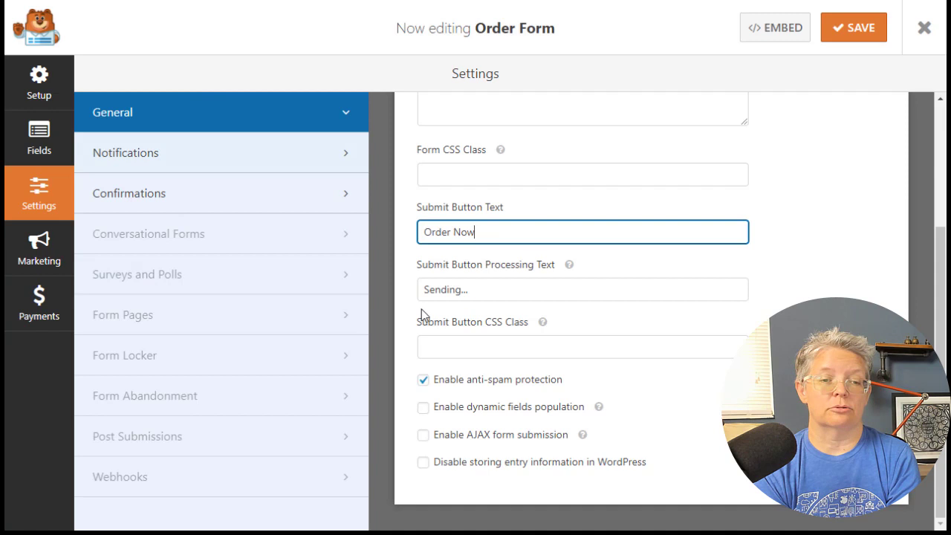
left_click(422, 434)
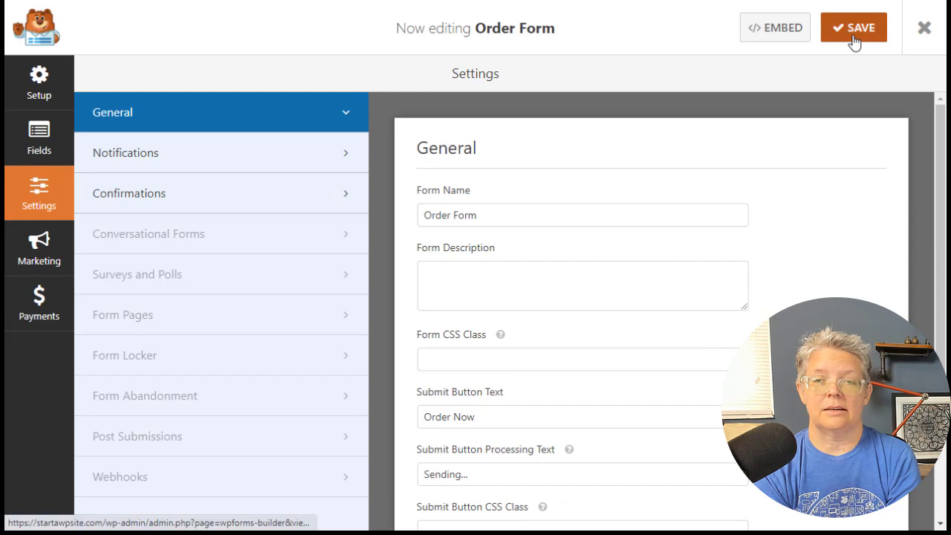
Step: Save the form and dismiss the 'Heads up!' warning about enabling Stripe payments
left_click(855, 27)
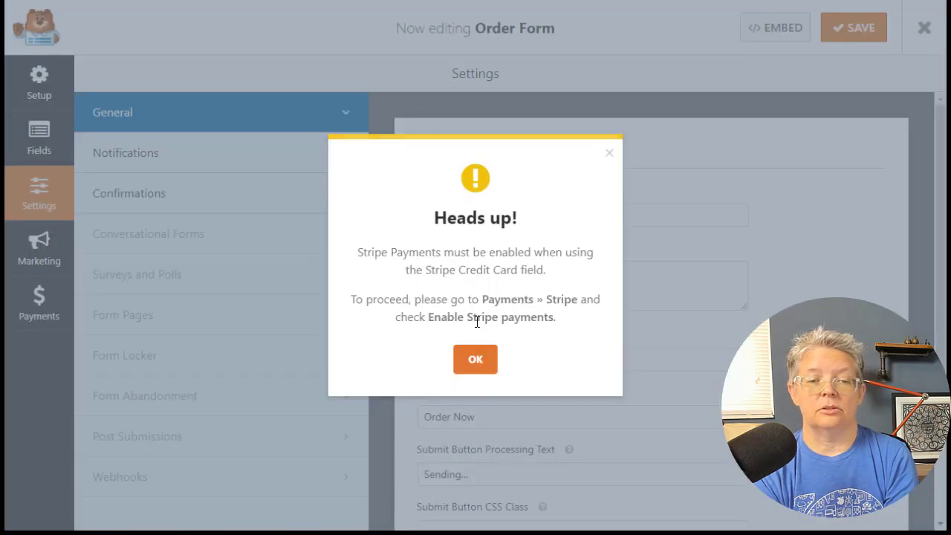
left_click(476, 358)
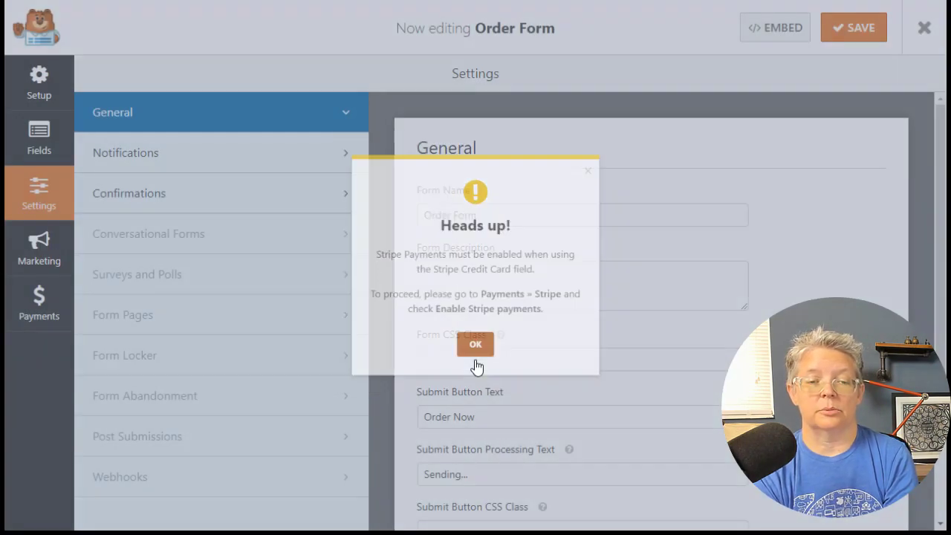
left_click(476, 345)
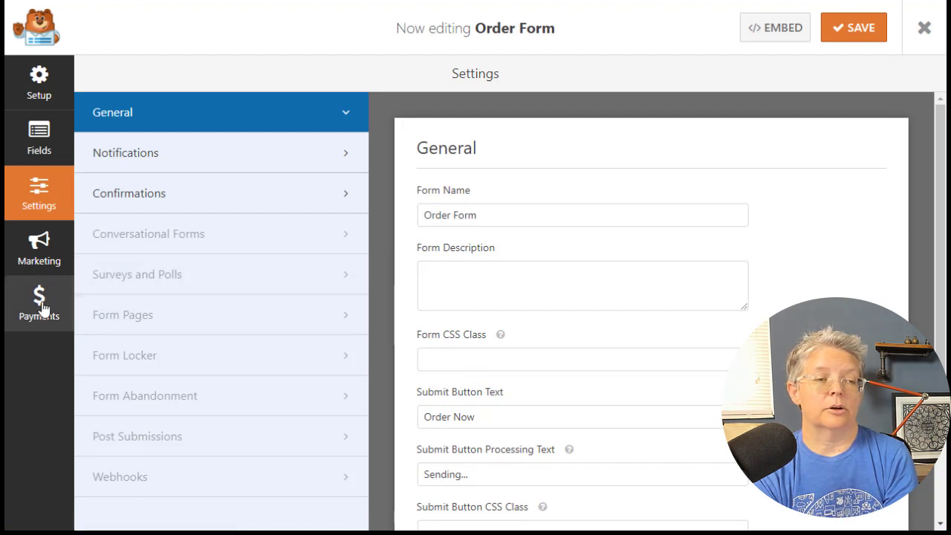
Step: Enable Stripe payments with receipts sent to the Email field and save
left_click(38, 304)
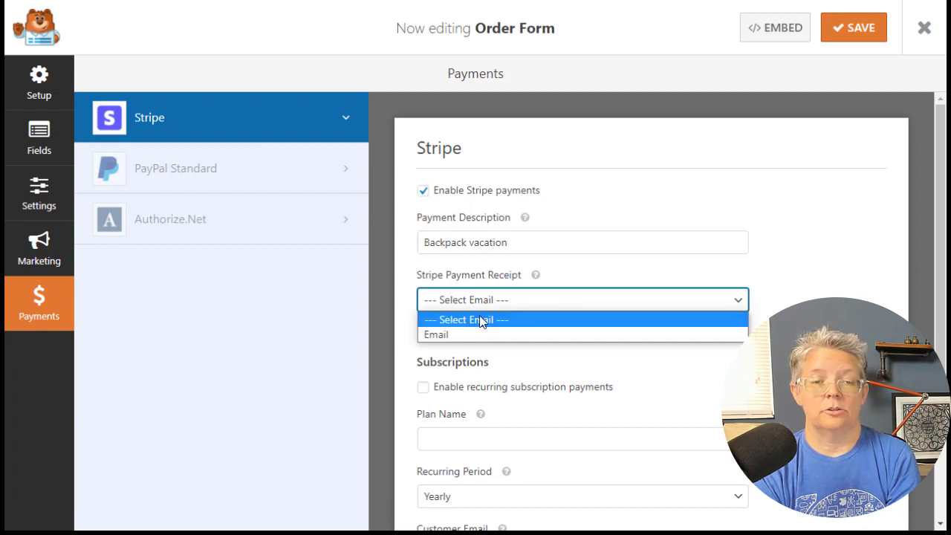
left_click(436, 335)
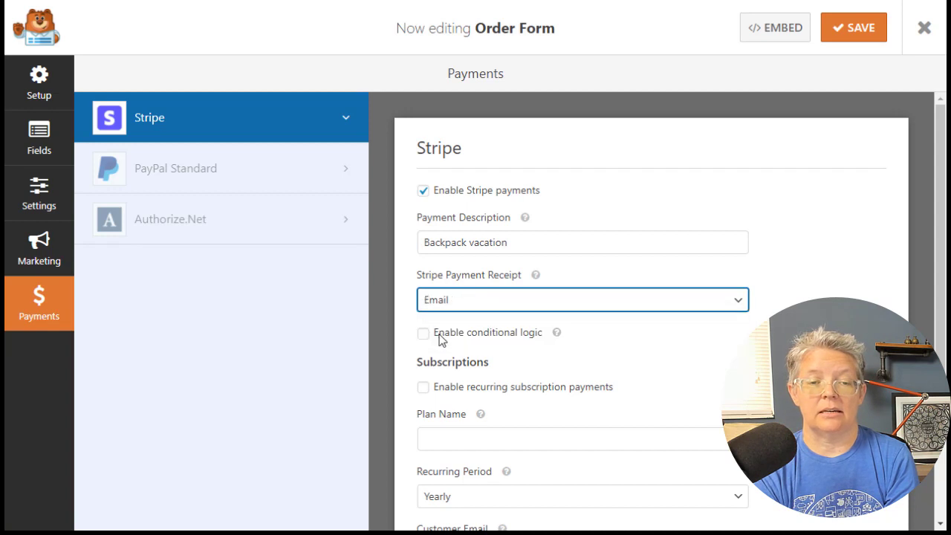
mouse_move(508, 315)
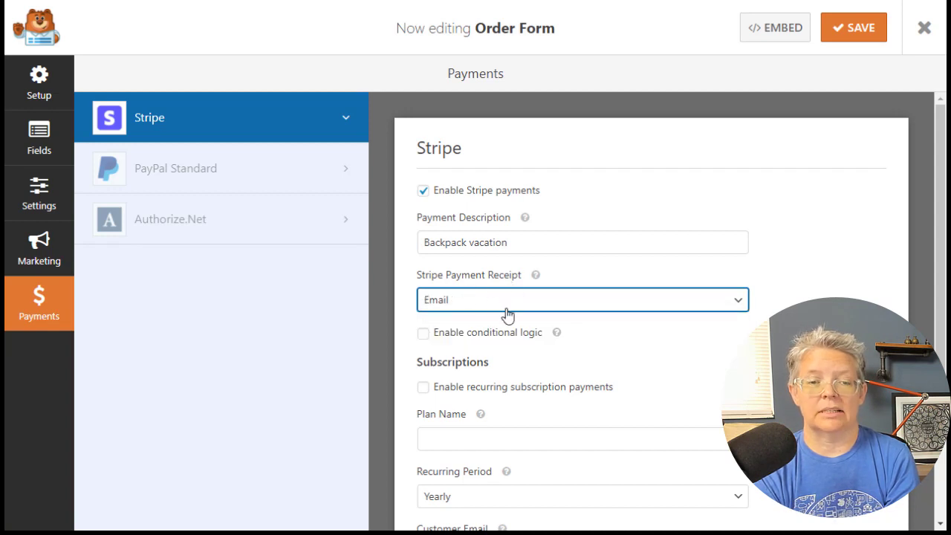
mouse_move(513, 364)
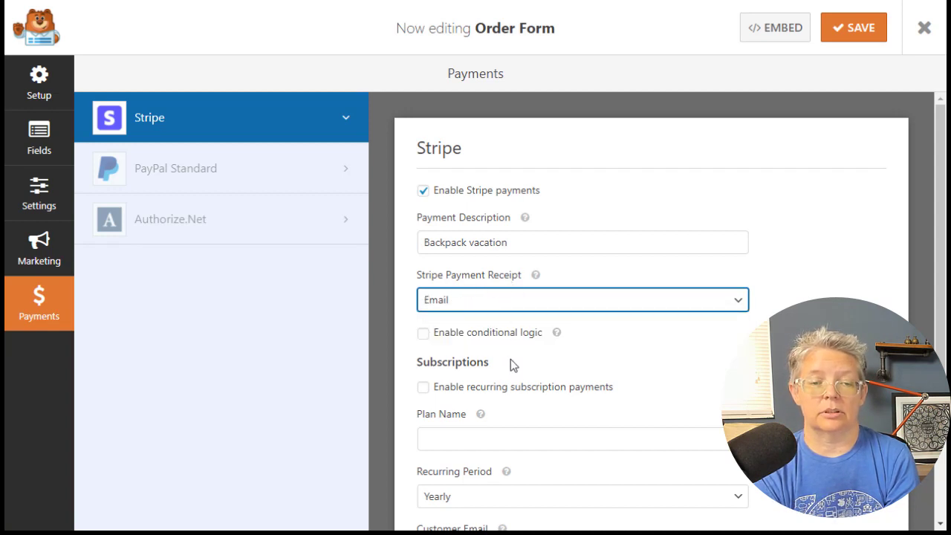
scroll("down", 3)
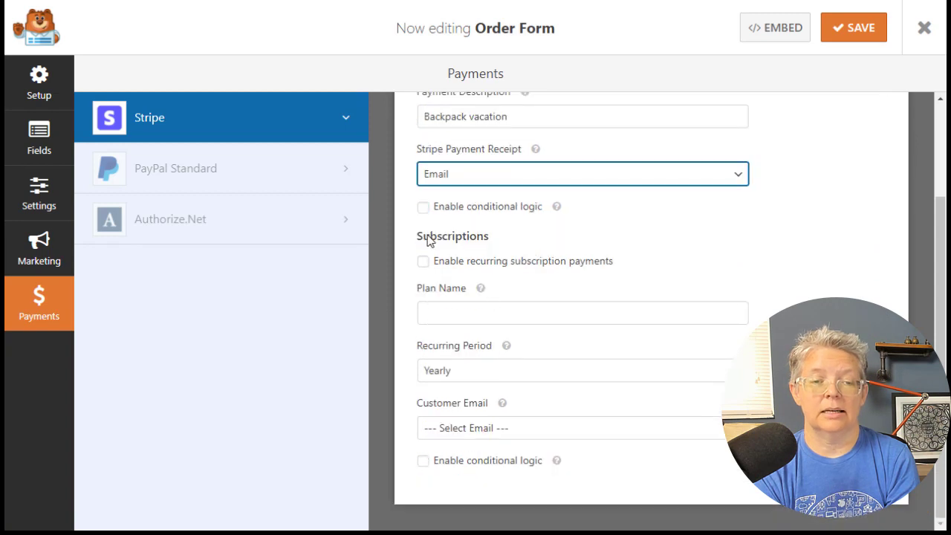
mouse_move(511, 274)
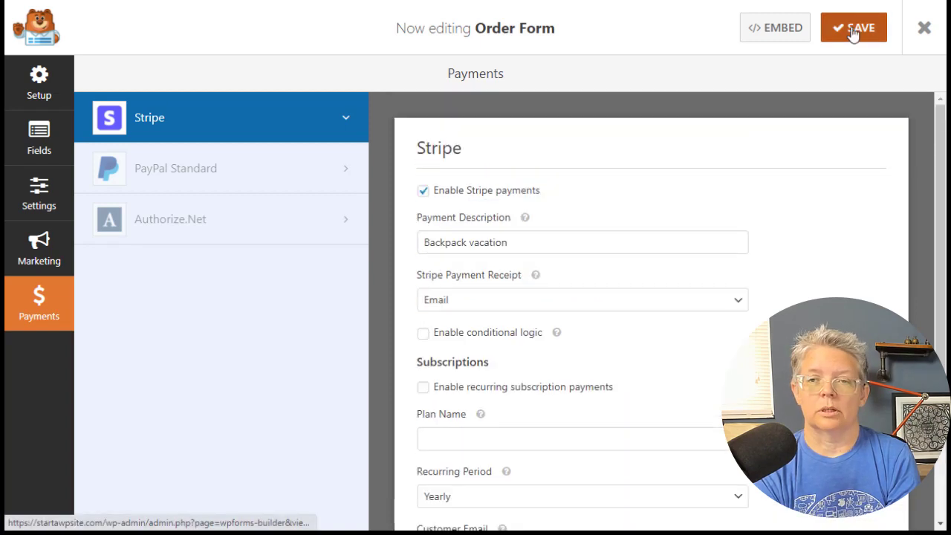
left_click(38, 136)
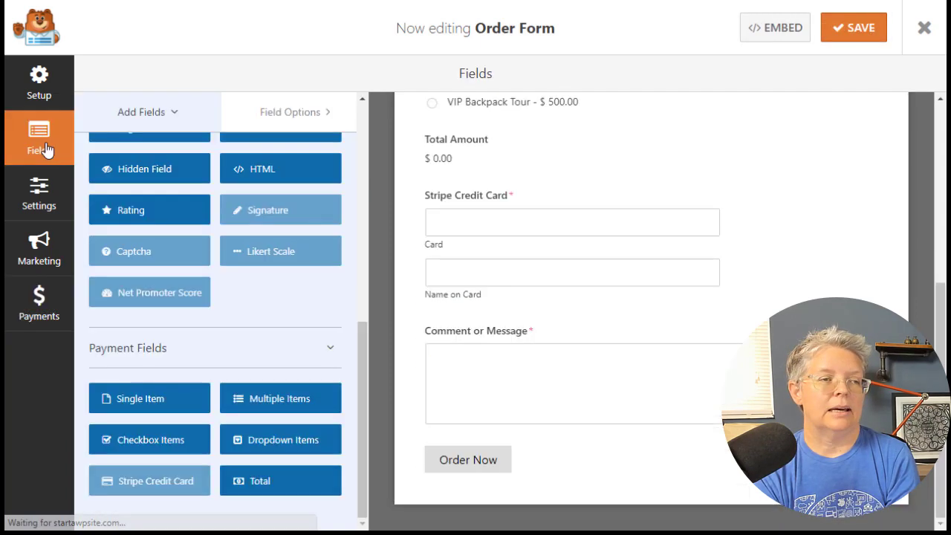
Step: Look over the form's fields, then return to its general settings
scroll("up", 3)
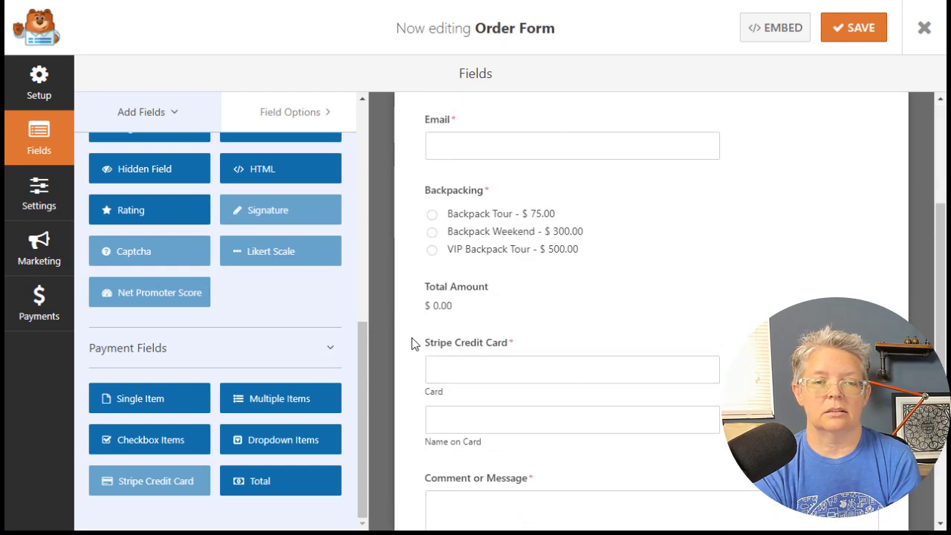
scroll("down", 3)
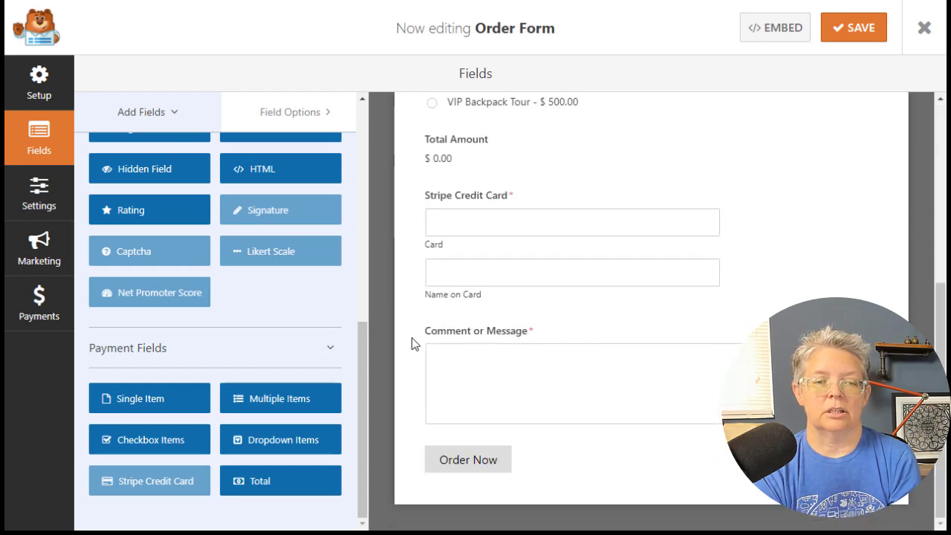
mouse_move(379, 330)
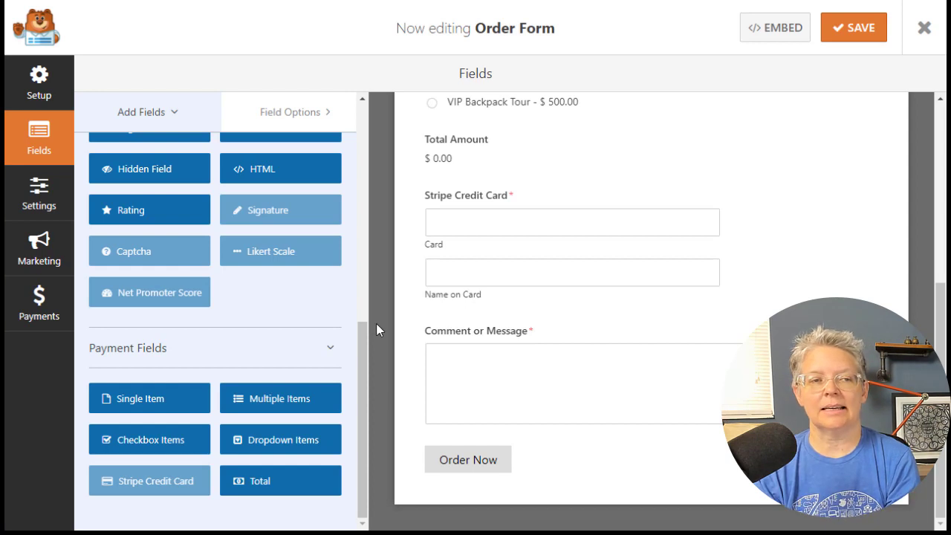
mouse_move(46, 205)
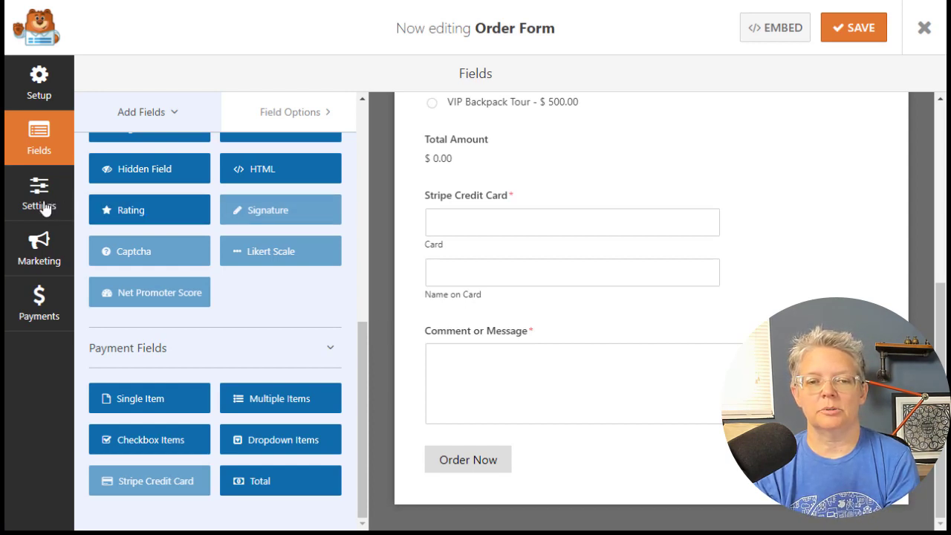
left_click(38, 193)
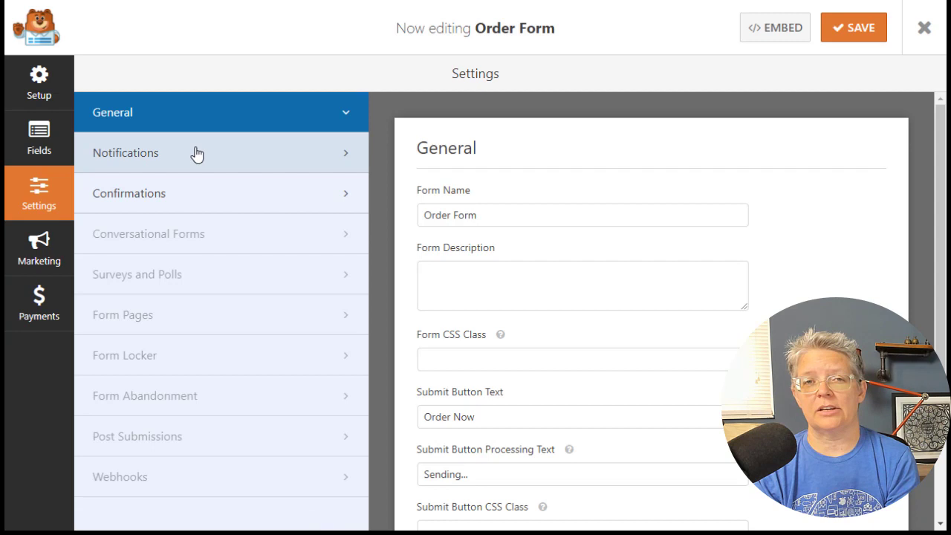
left_click(124, 152)
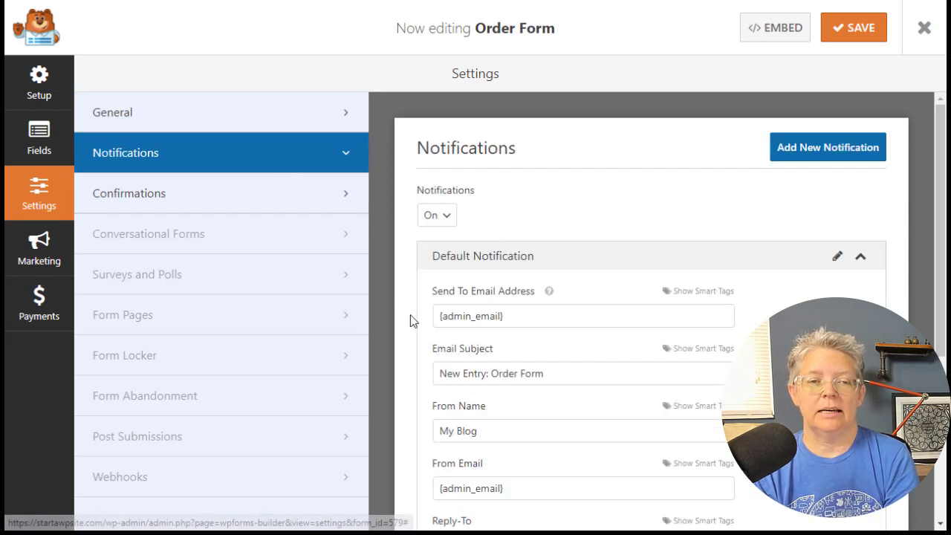
scroll("down", 3)
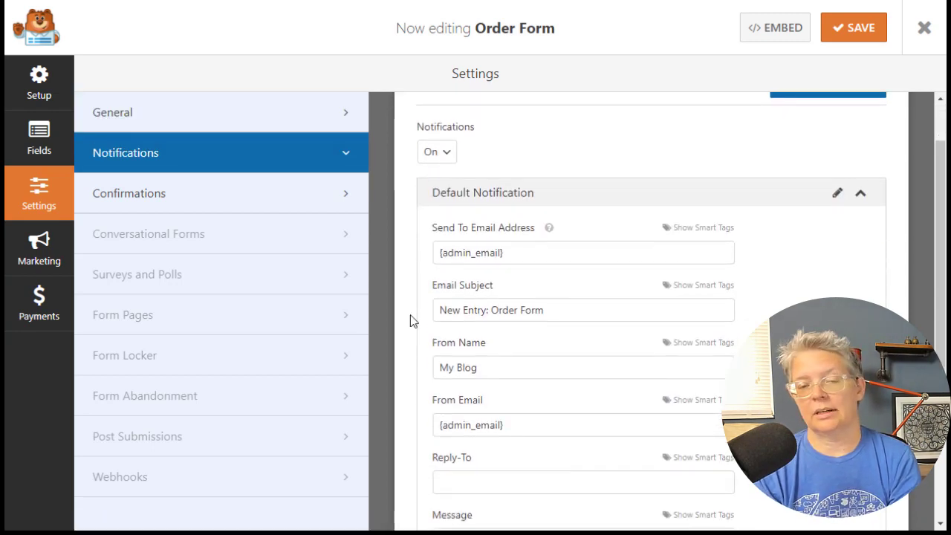
scroll("down", 3)
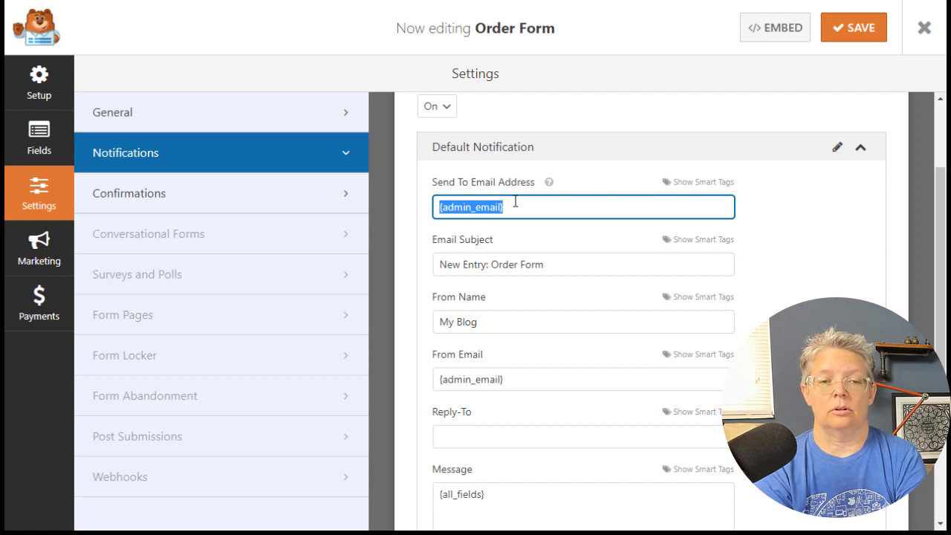
left_click(515, 207)
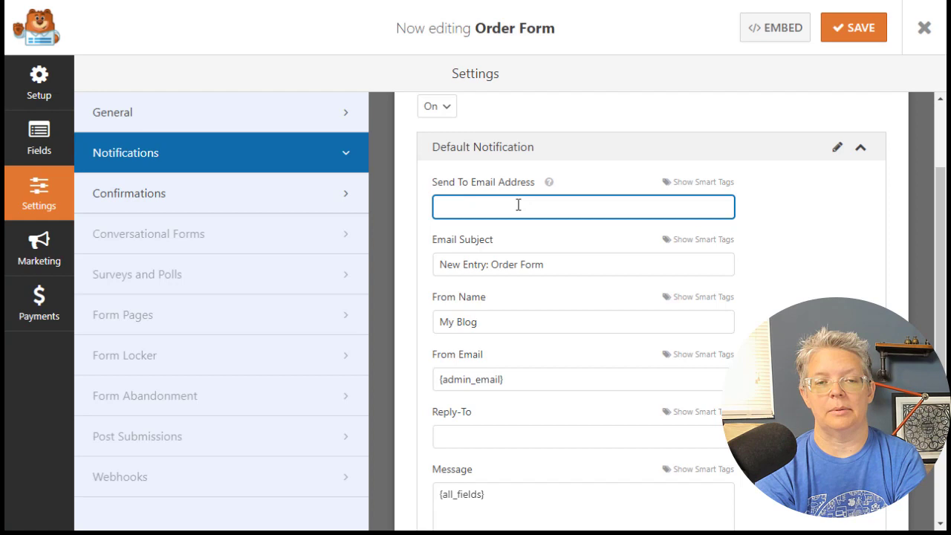
type("wpbeginner@ex")
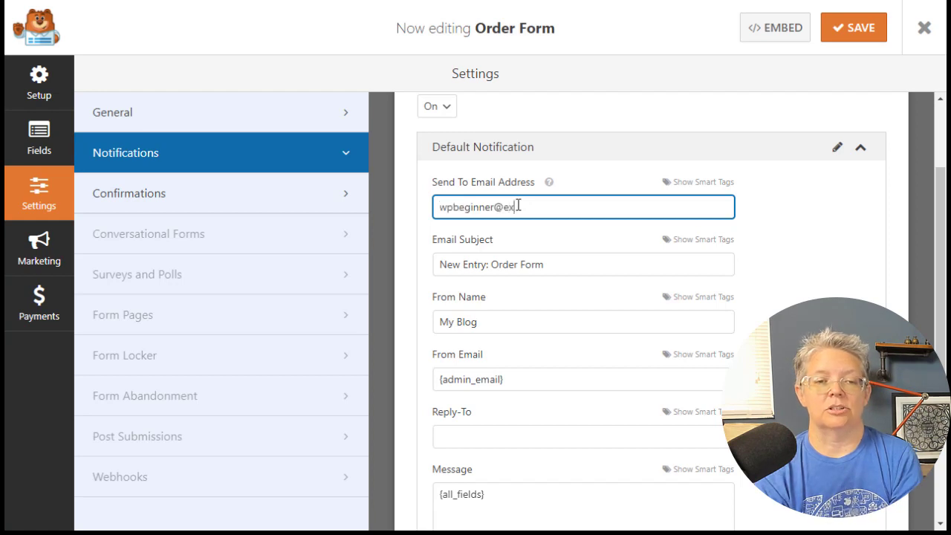
type("ampl.eom")
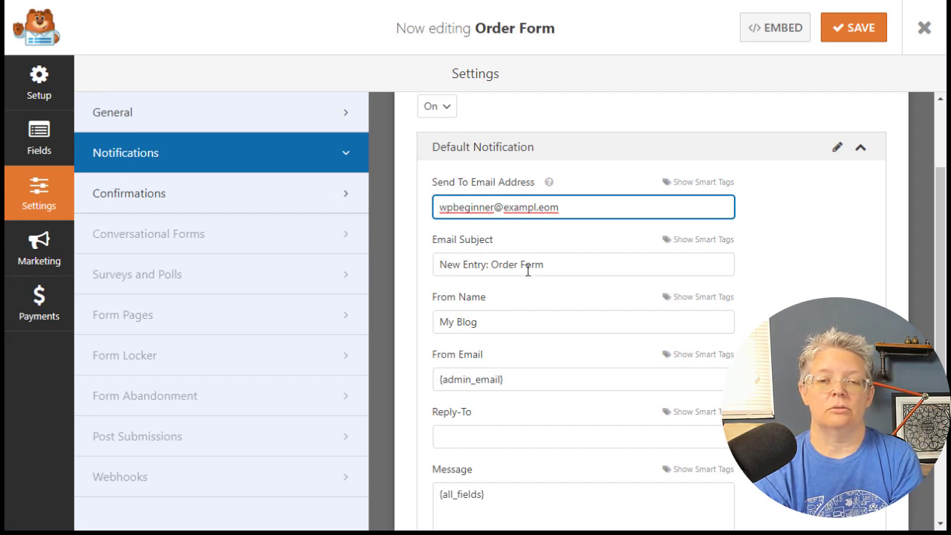
Step: Set the notification subject to New Order plus the Name field tag
left_click(556, 264)
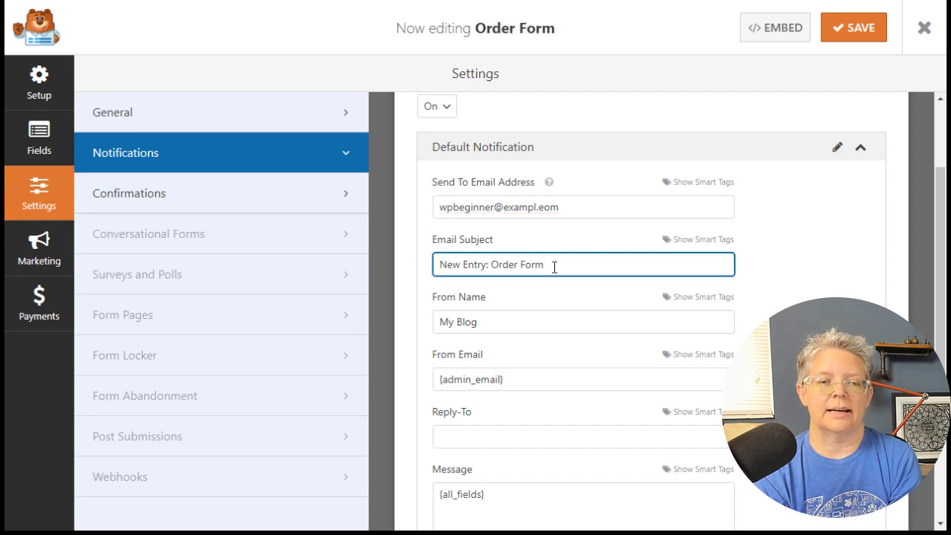
left_click(698, 238)
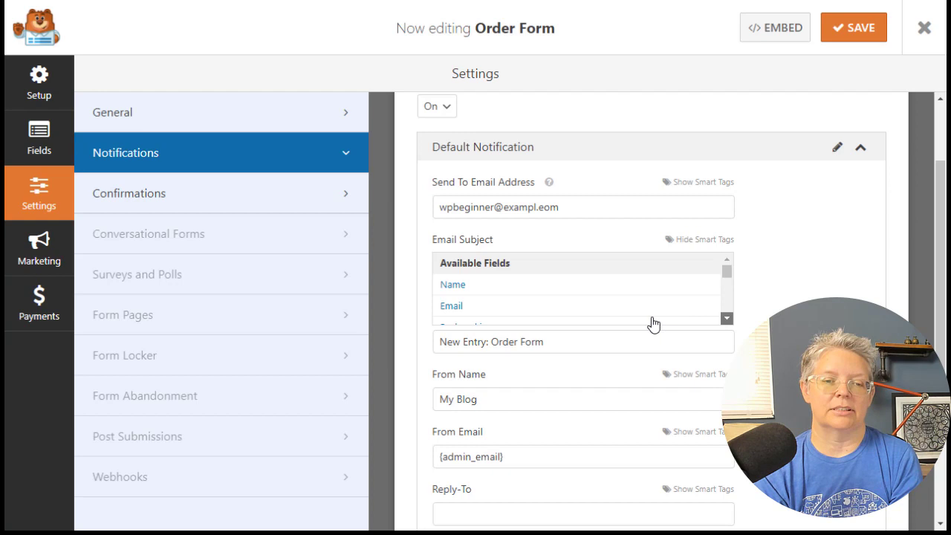
scroll("down", 3)
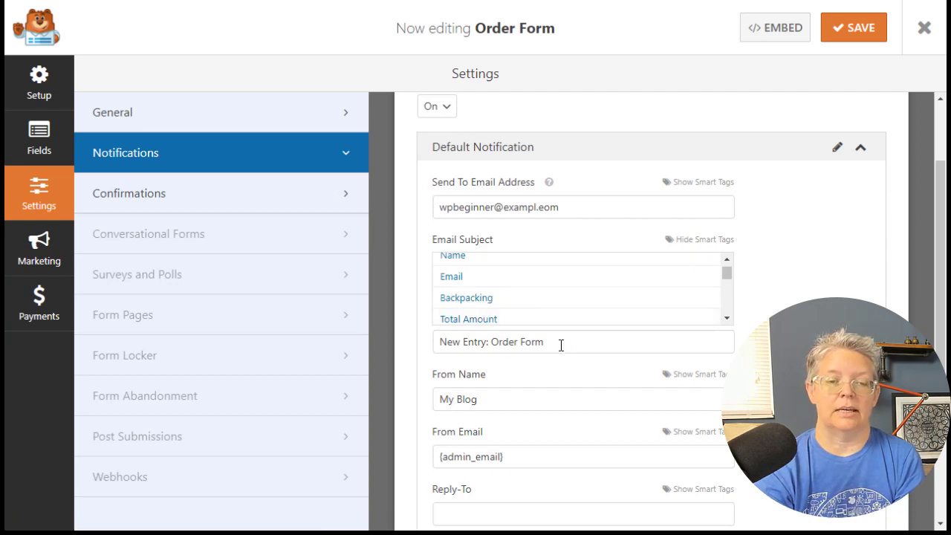
left_click(560, 342)
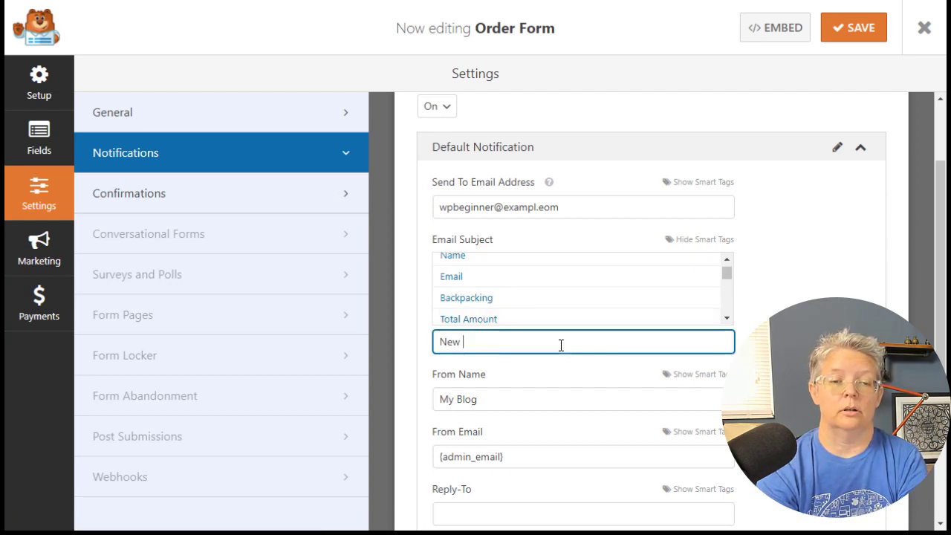
type("Order:{field_id=\"0")
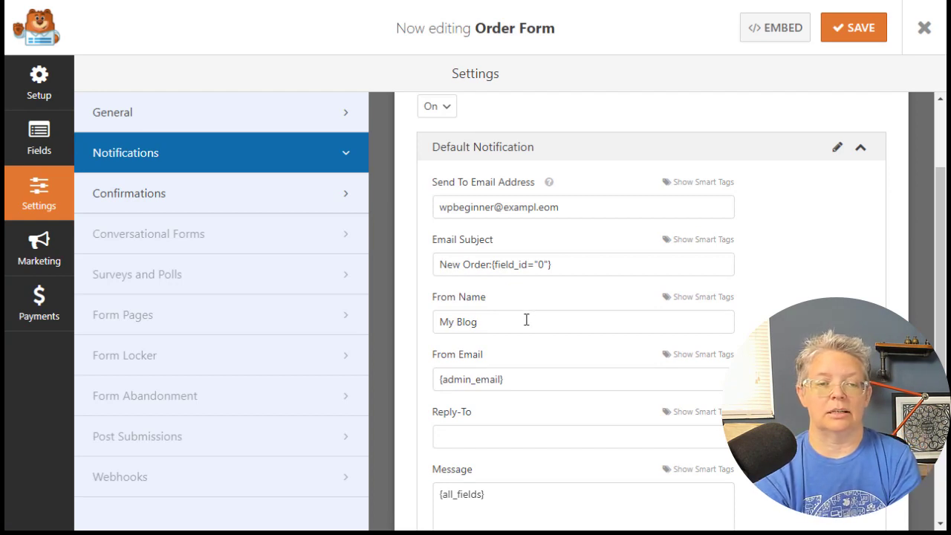
mouse_move(565, 413)
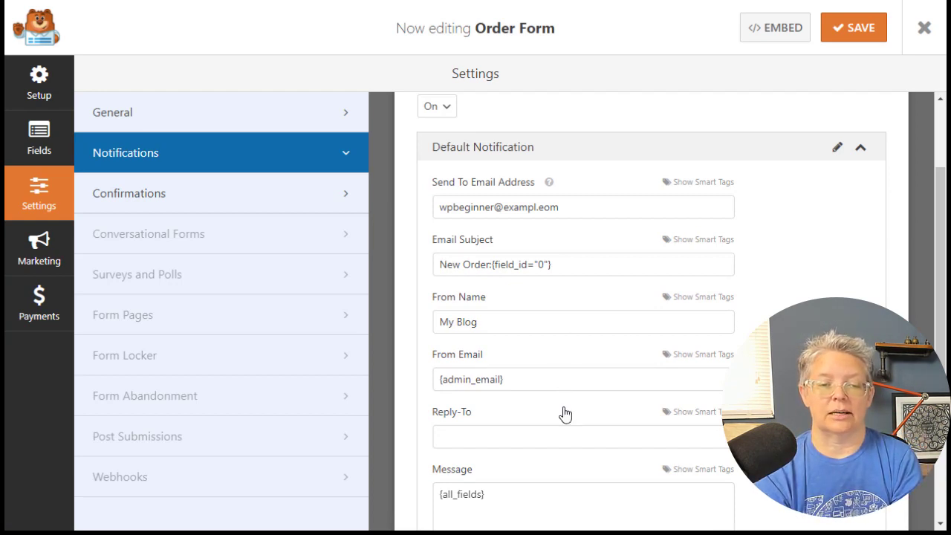
Step: Save the notification settings and move on to Confirmations
scroll("down", 3)
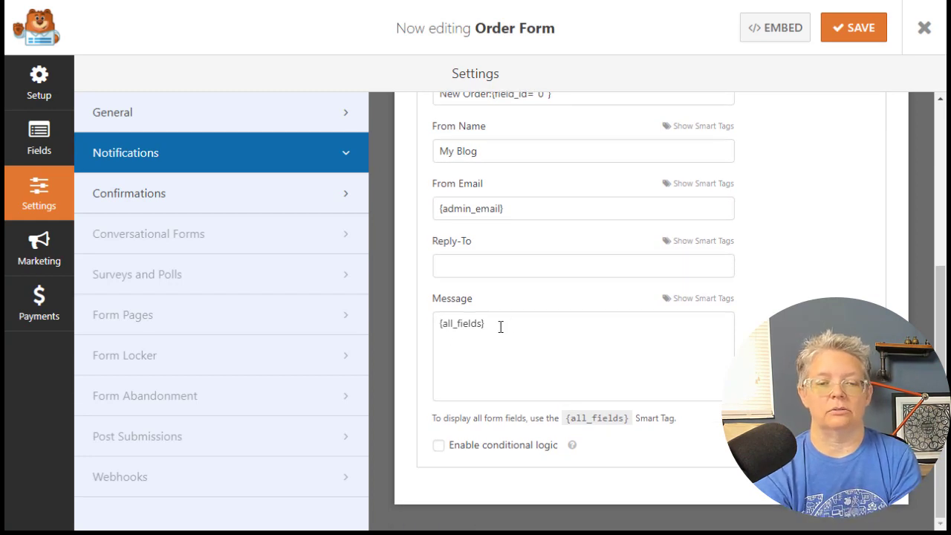
left_click(853, 27)
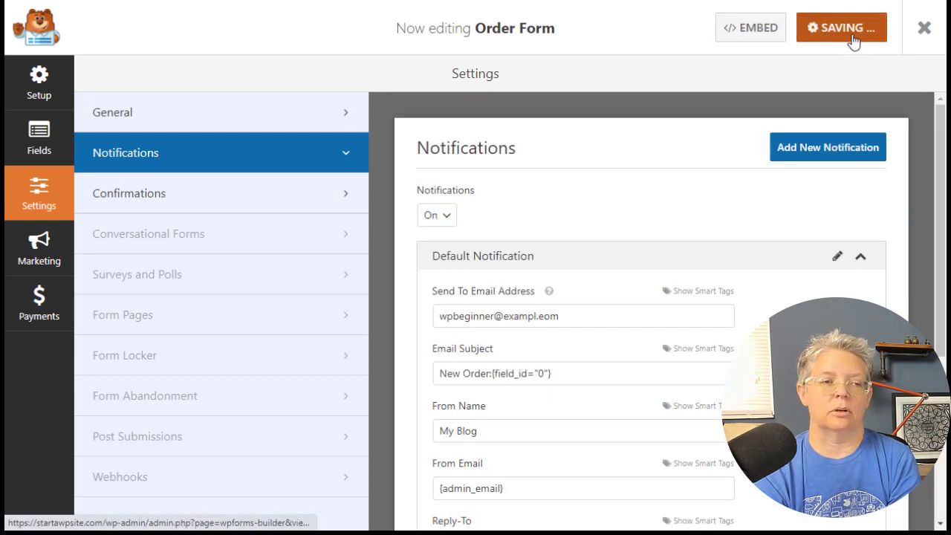
left_click(128, 193)
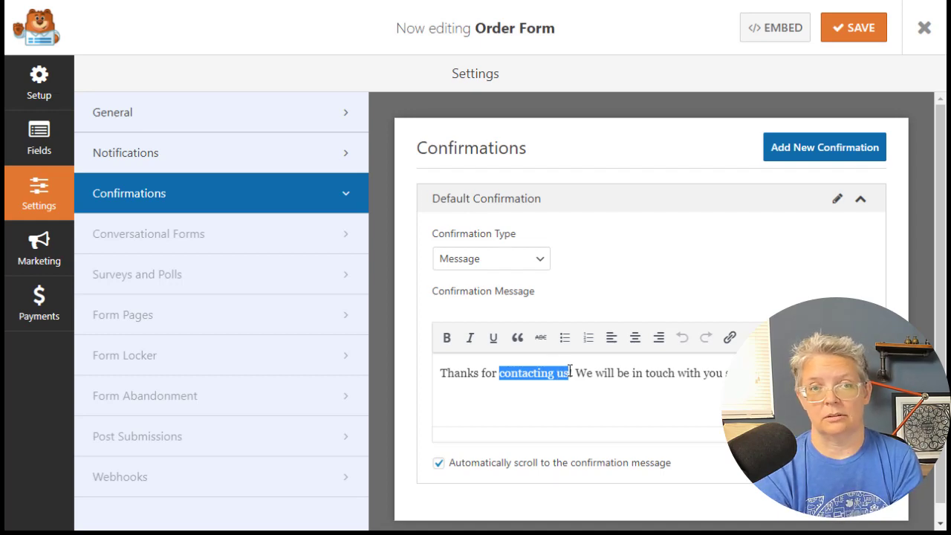
Step: Make the confirmation read 'Thanks for your order!', keep type Message, and save
type("your order!")
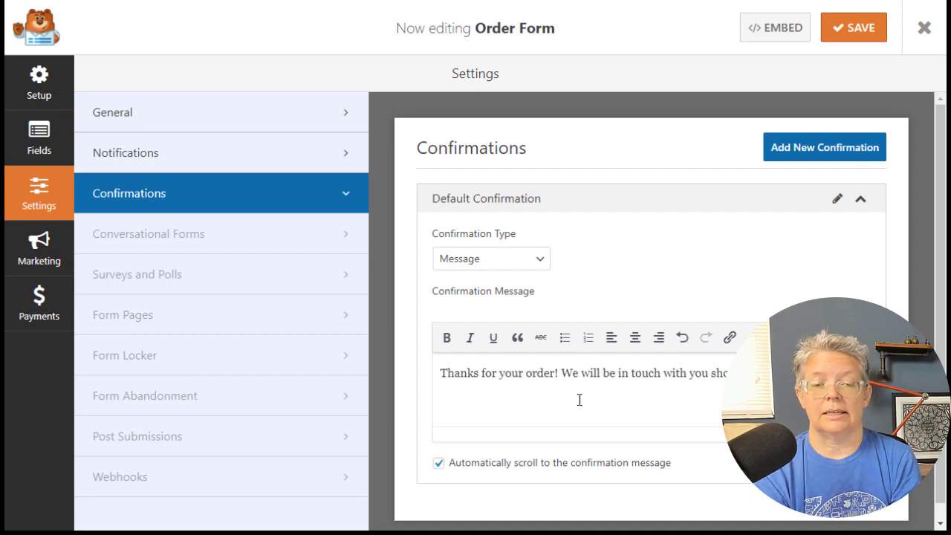
left_click(491, 259)
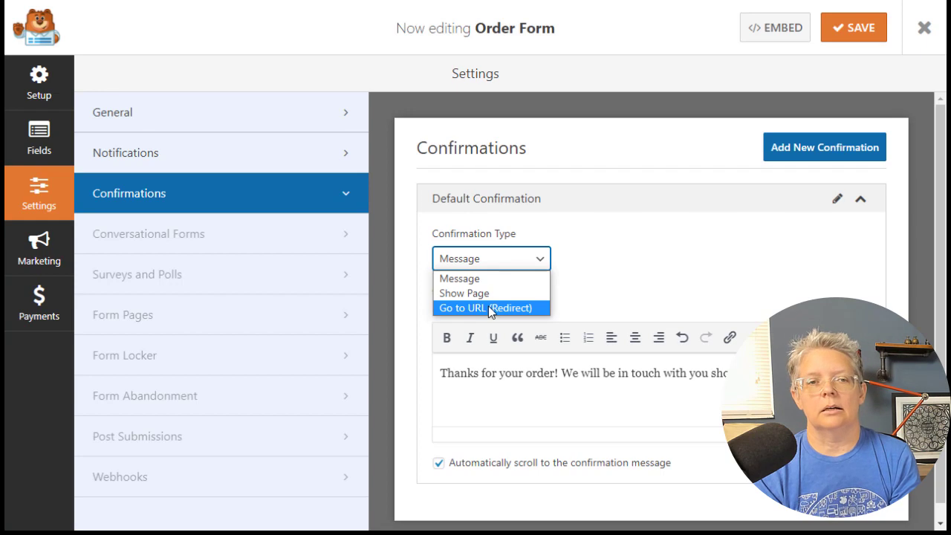
mouse_move(491, 292)
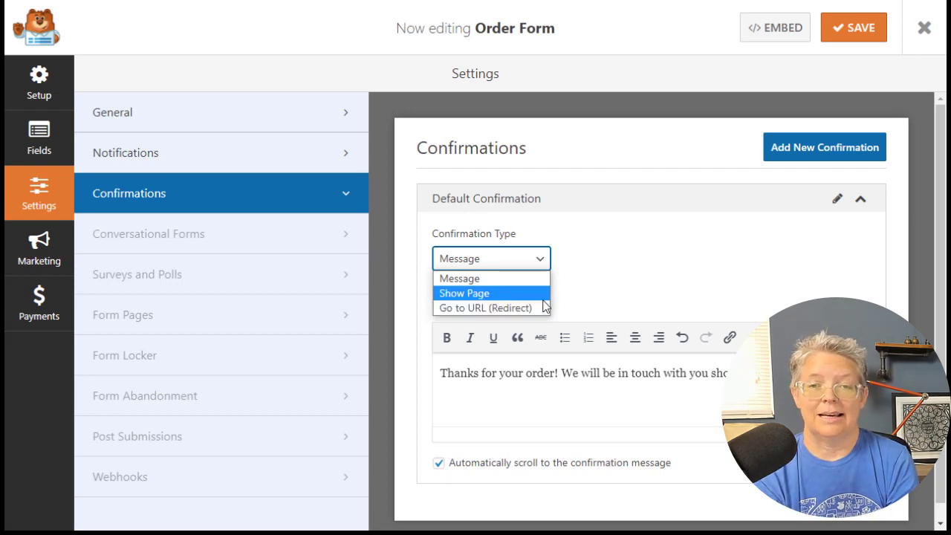
left_click(460, 278)
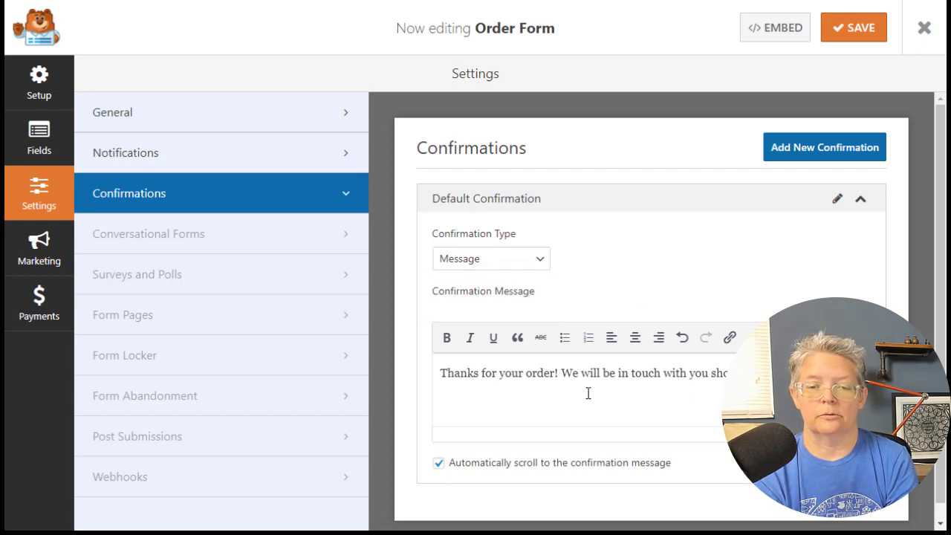
left_click(858, 30)
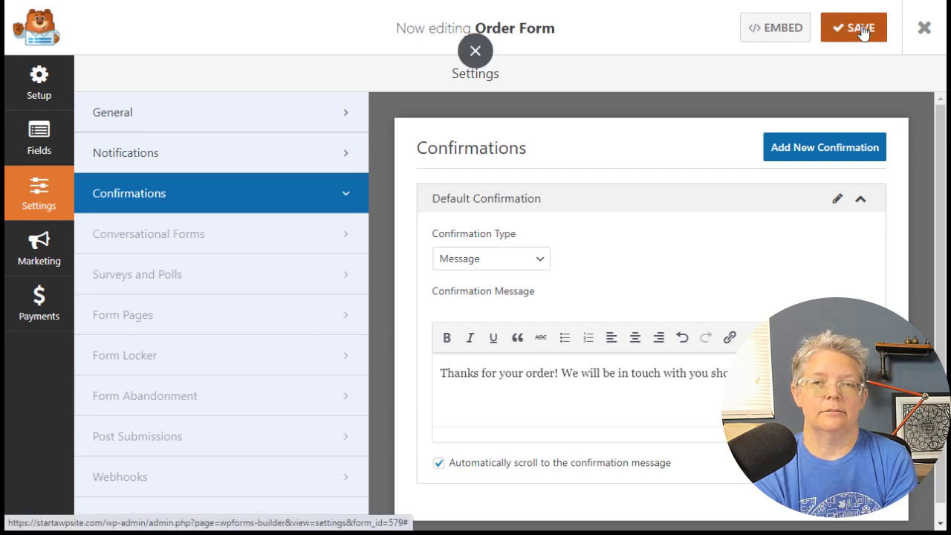
Step: Embed the form into the existing Services page via the embed wizard
left_click(776, 27)
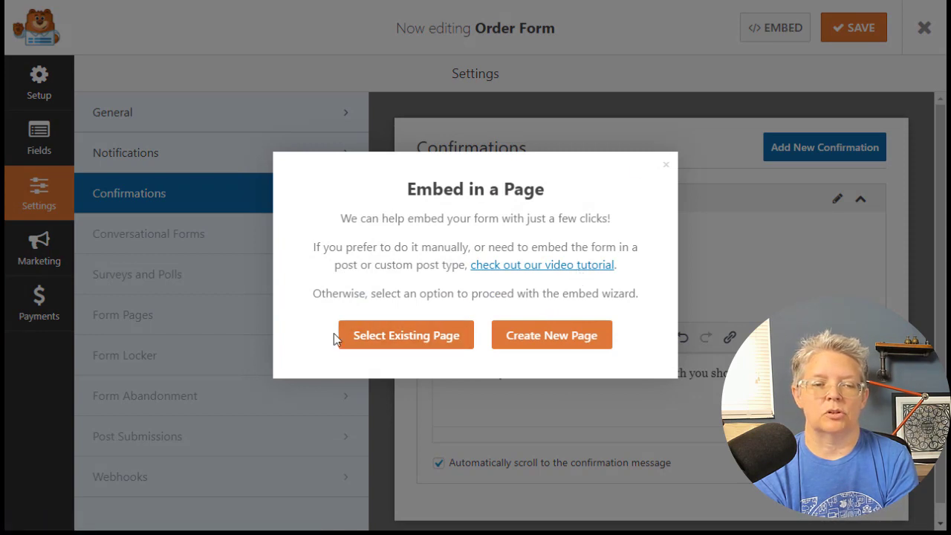
mouse_move(501, 337)
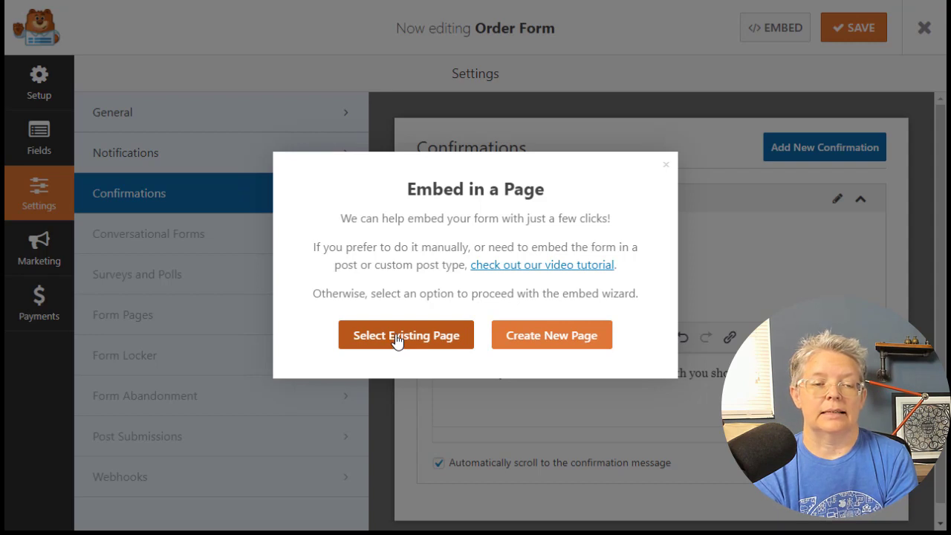
left_click(406, 335)
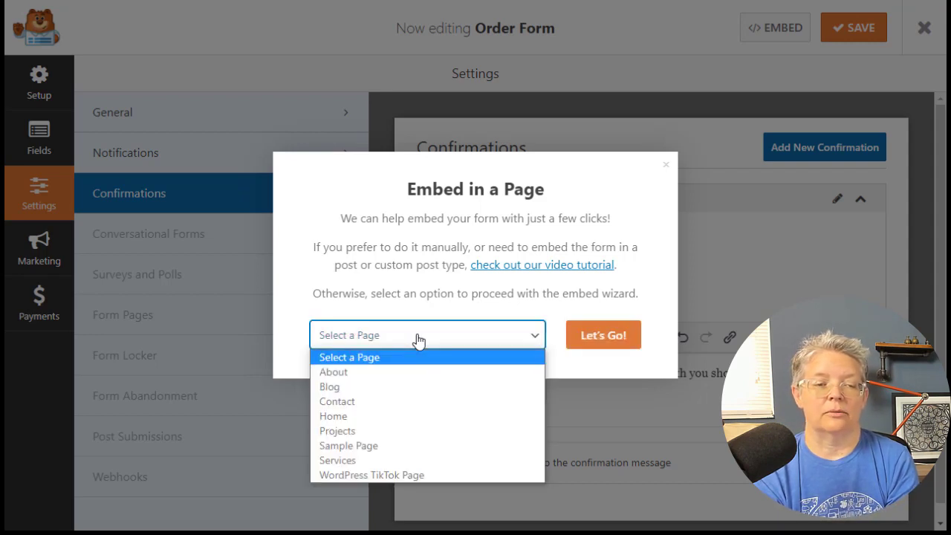
mouse_move(354, 461)
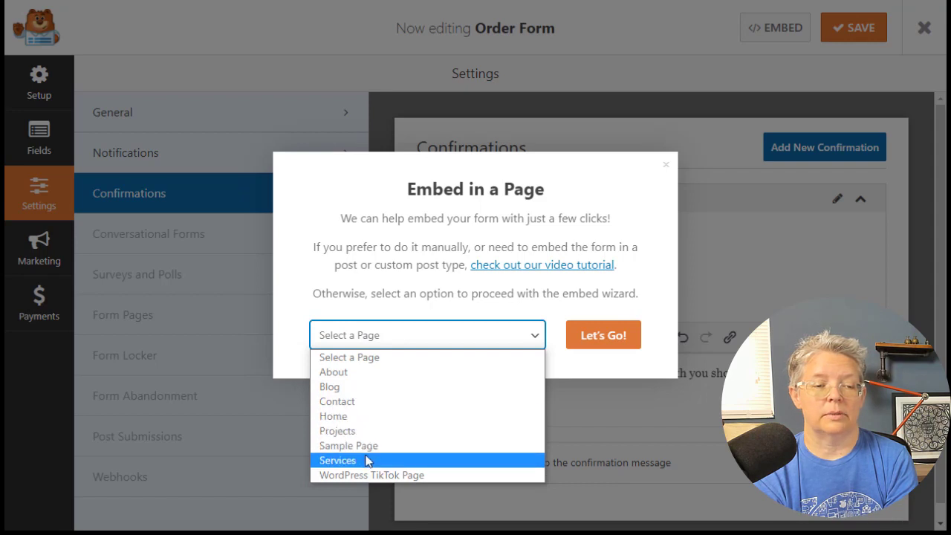
left_click(337, 460)
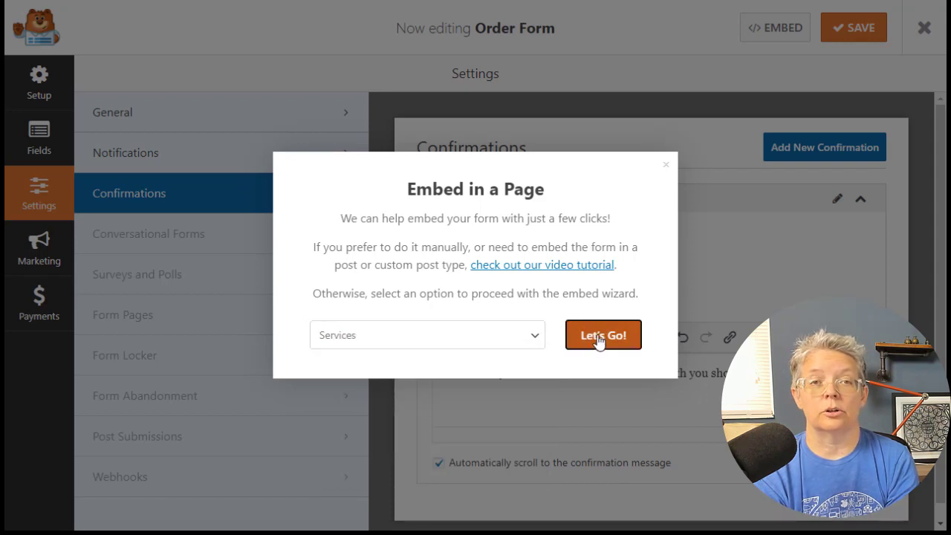
left_click(604, 336)
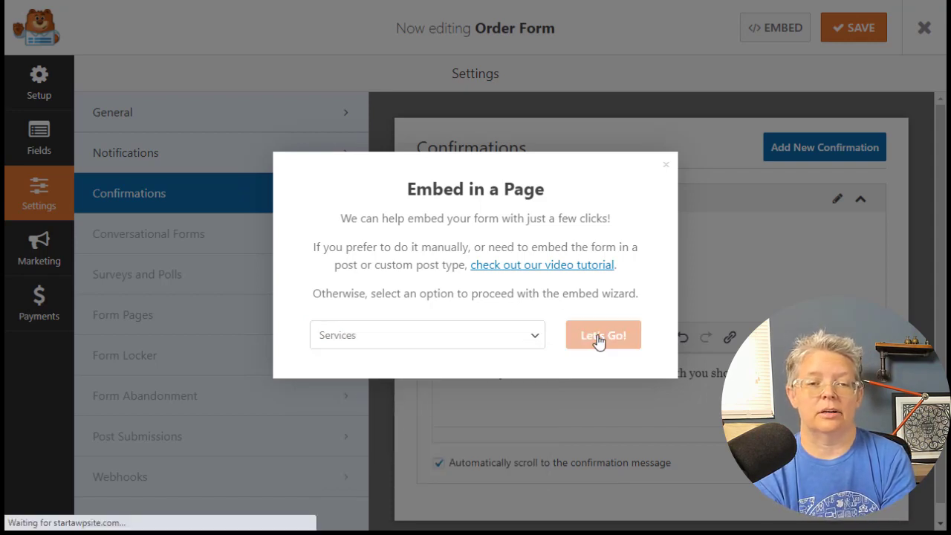
Step: Dismiss the Add a Block tip and scroll to the spacer under Backpacking Trips
left_click(604, 336)
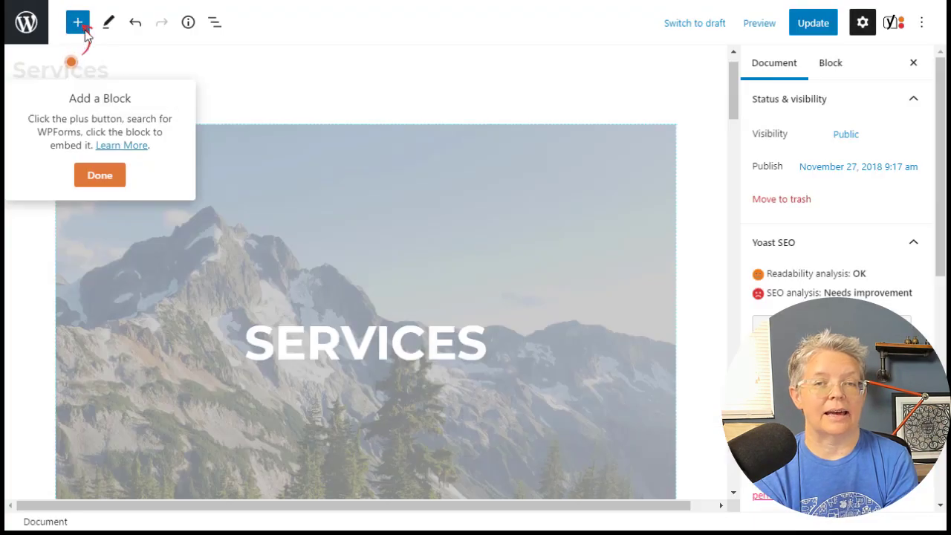
left_click(100, 176)
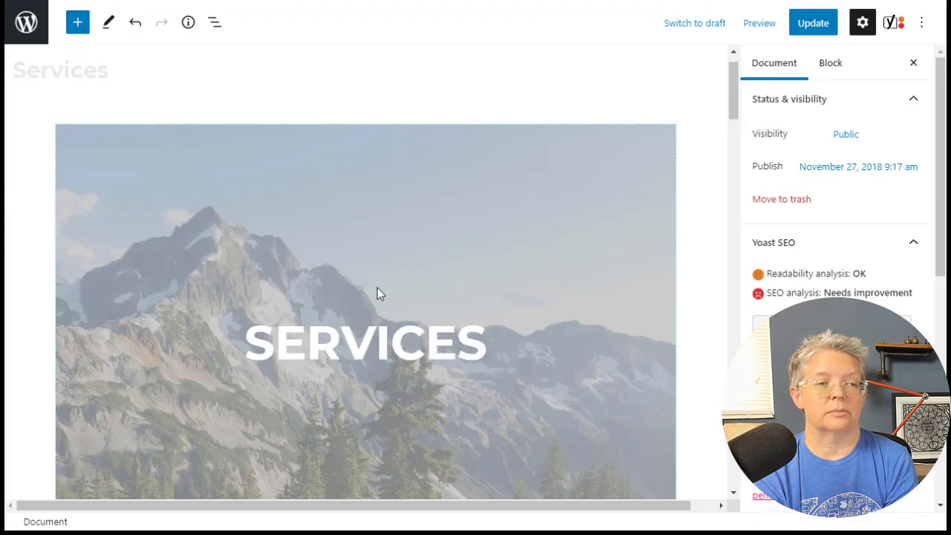
scroll("down", 3)
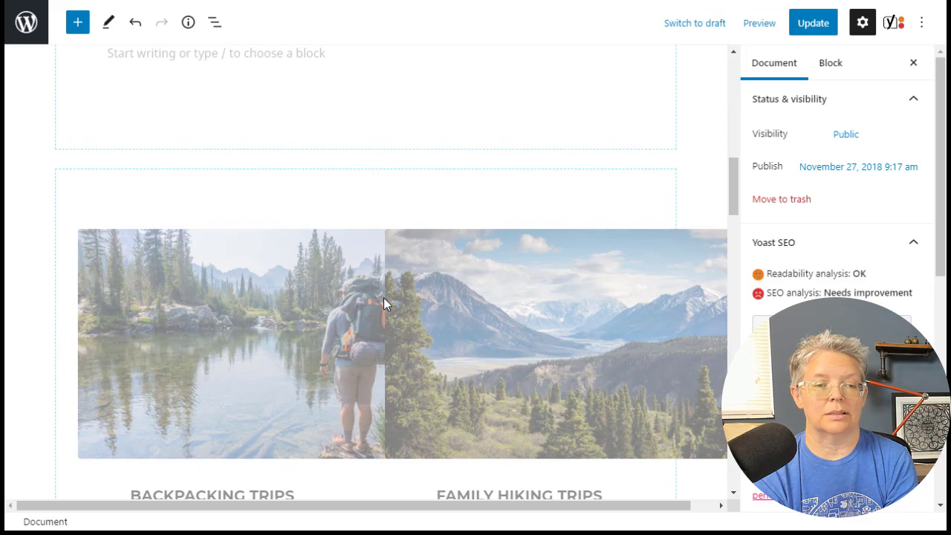
scroll("down", 3)
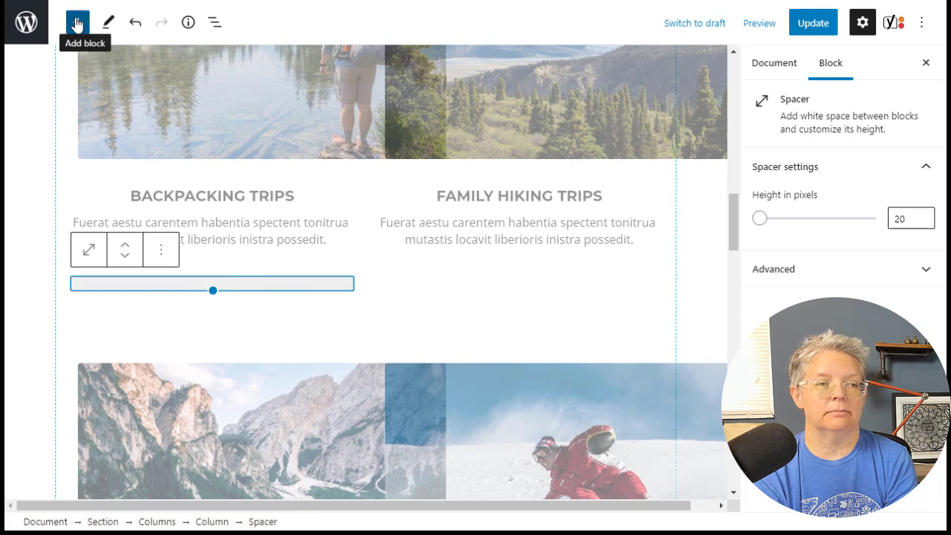
Step: Insert a WPForms block showing the Order Form beneath Backpacking Trips
left_click(77, 21)
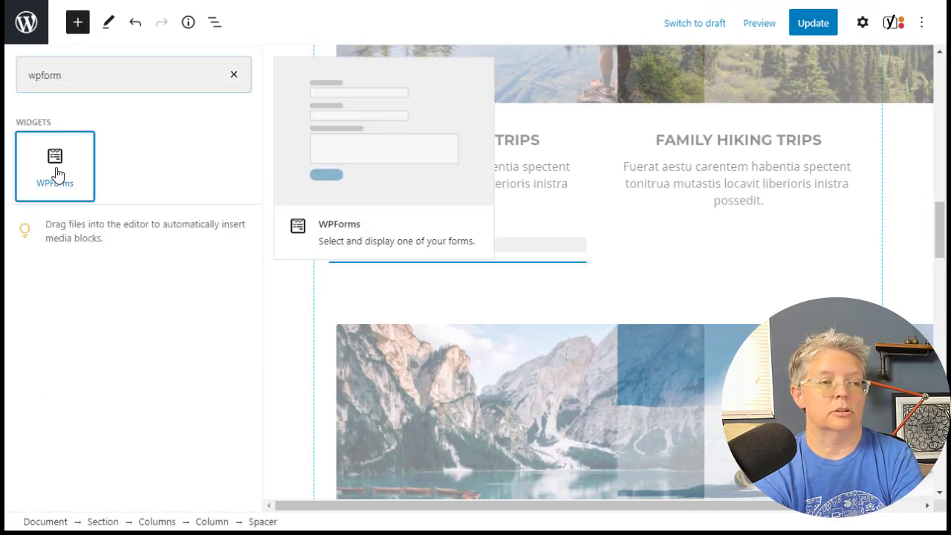
left_click(53, 162)
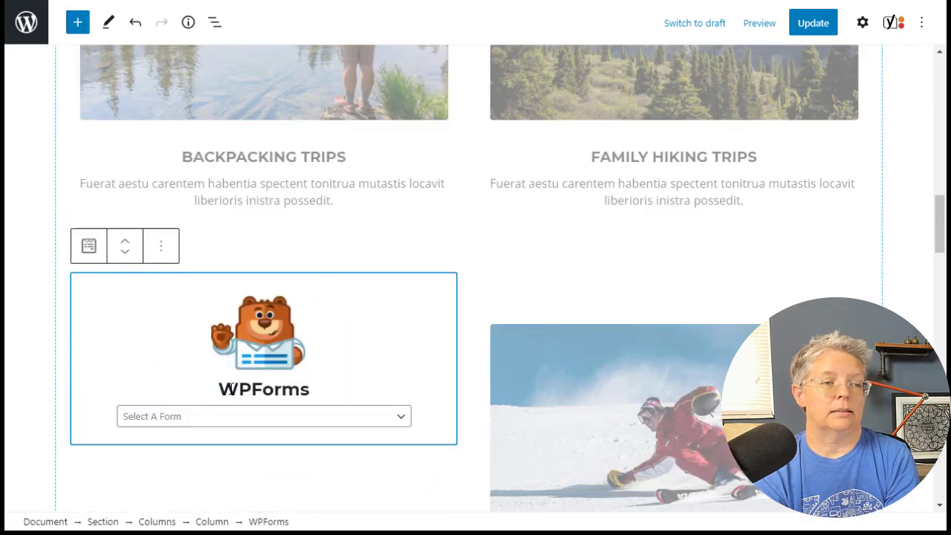
left_click(263, 417)
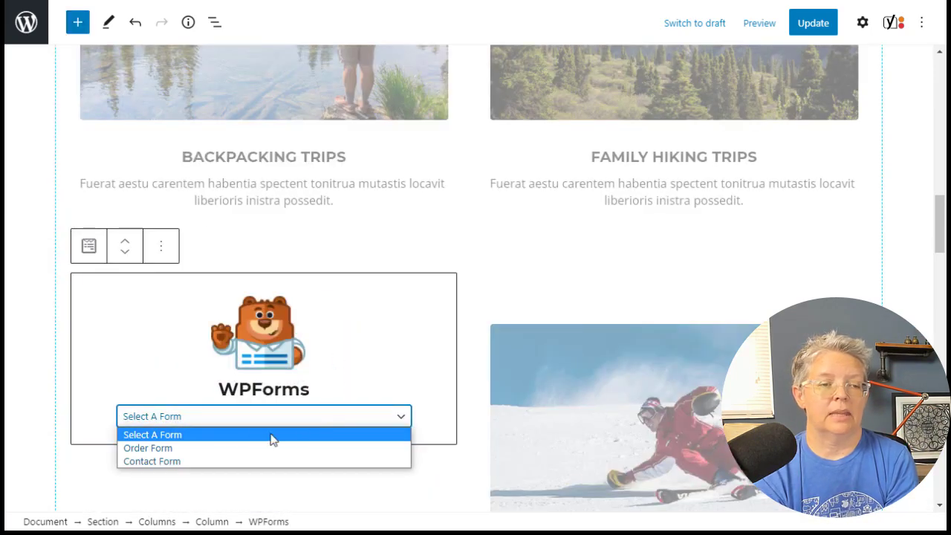
mouse_move(146, 448)
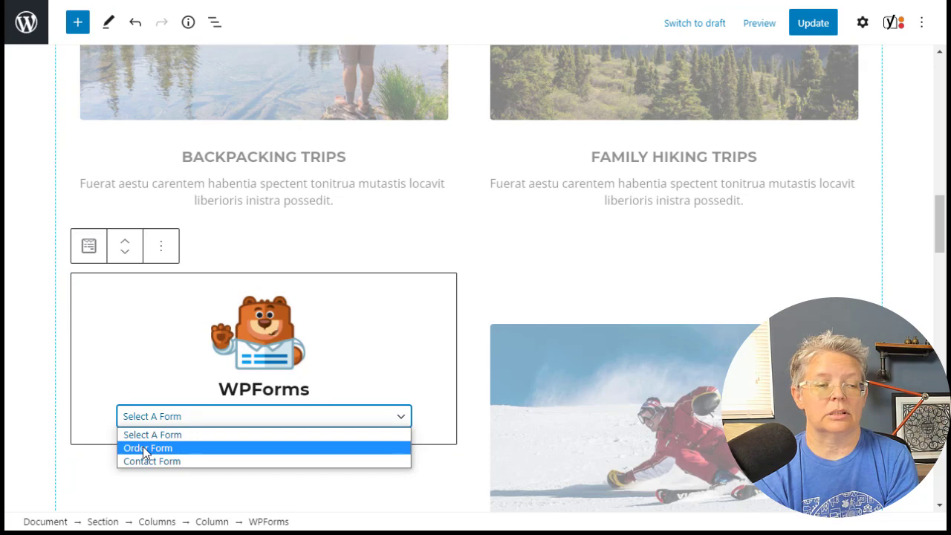
left_click(146, 448)
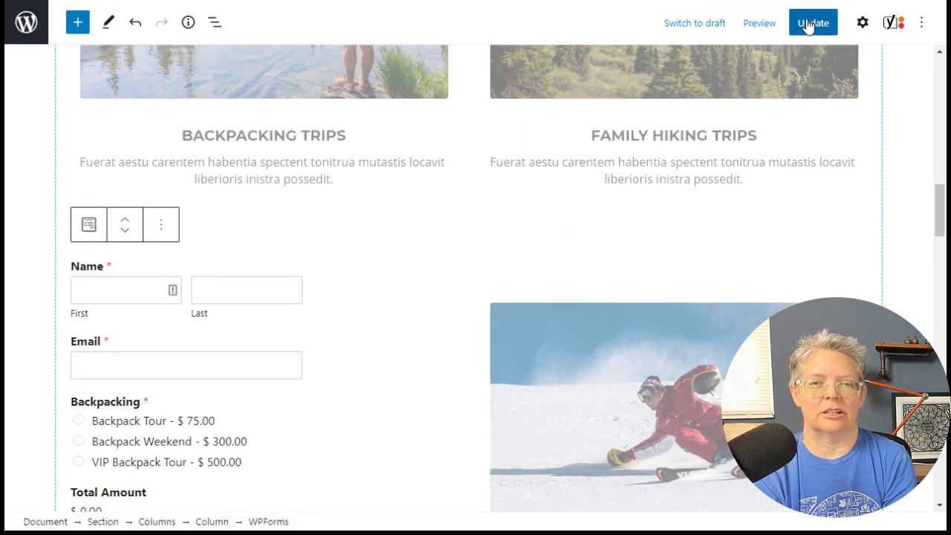
Step: Update the Services page and view its live version
left_click(813, 22)
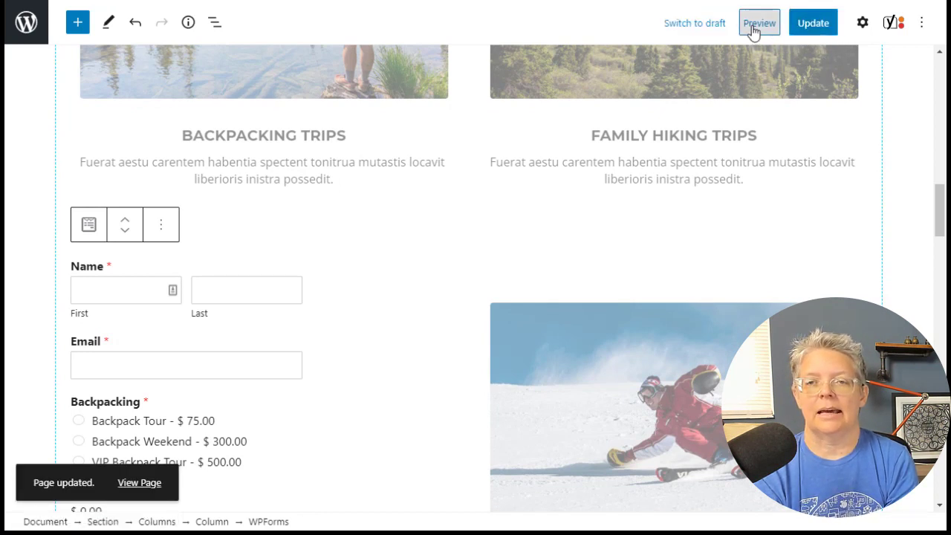
left_click(760, 23)
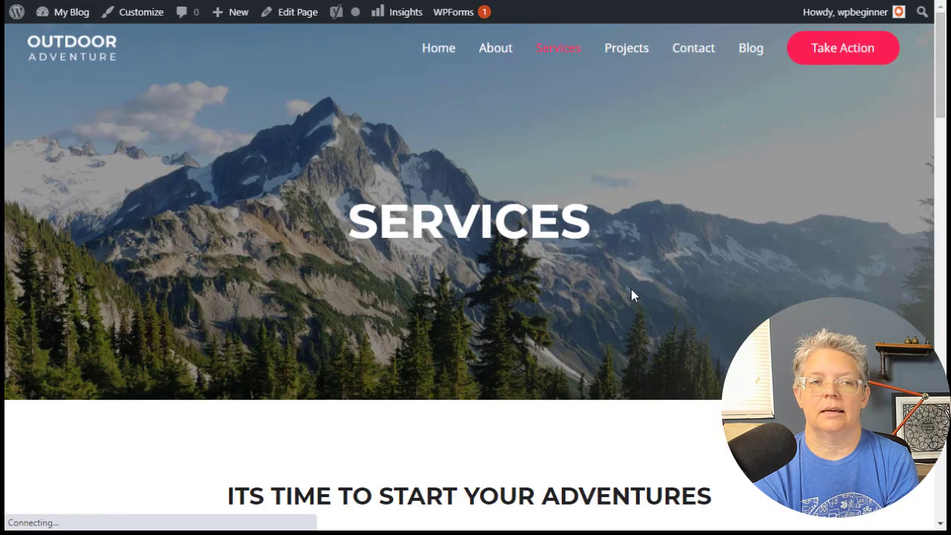
Step: Fill the test card 424..., expiry 07/20, cardholder name and comment 'looking forward to the adventure.', then submit via Order Now
scroll("down", 3)
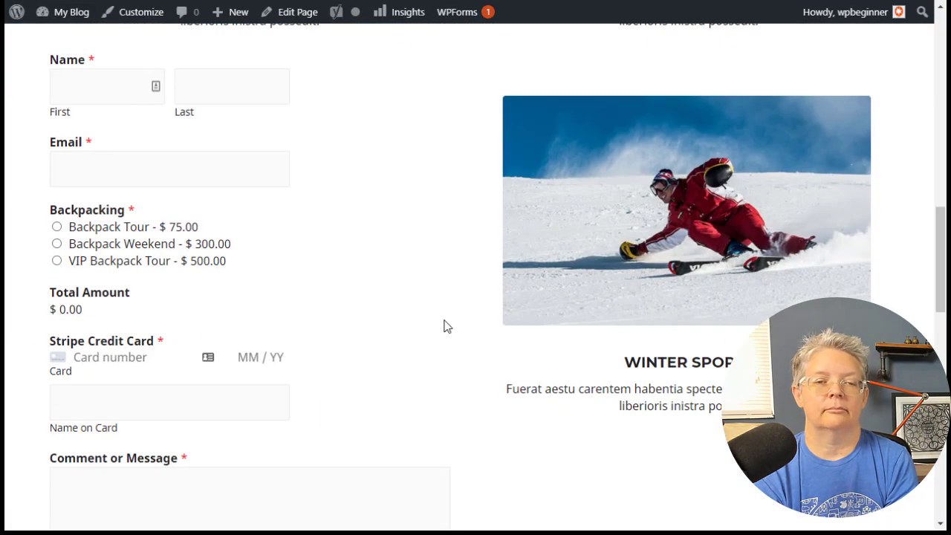
scroll("up", 3)
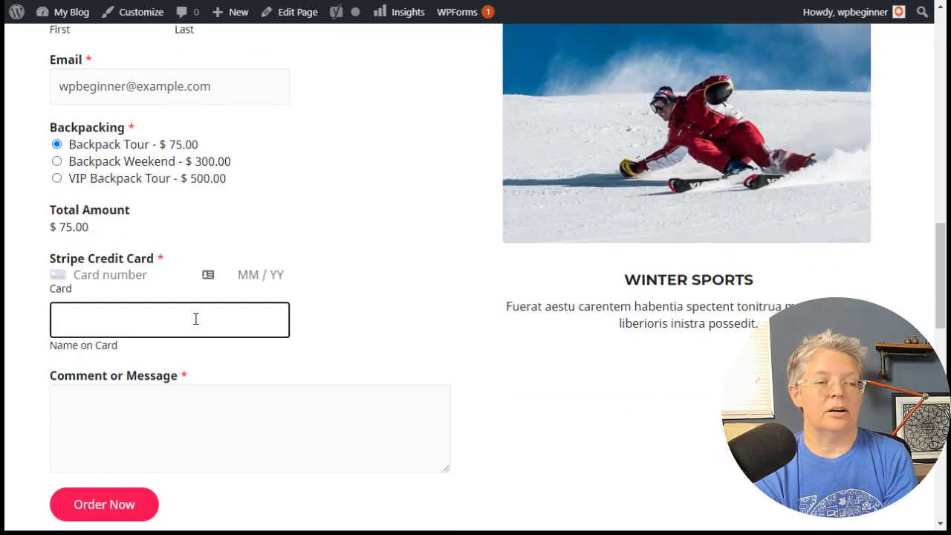
mouse_move(137, 301)
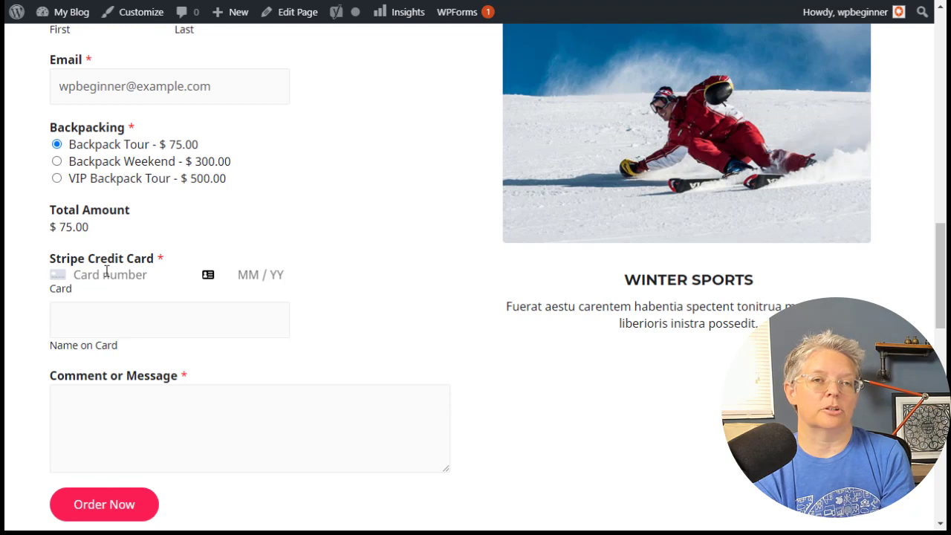
type("4242")
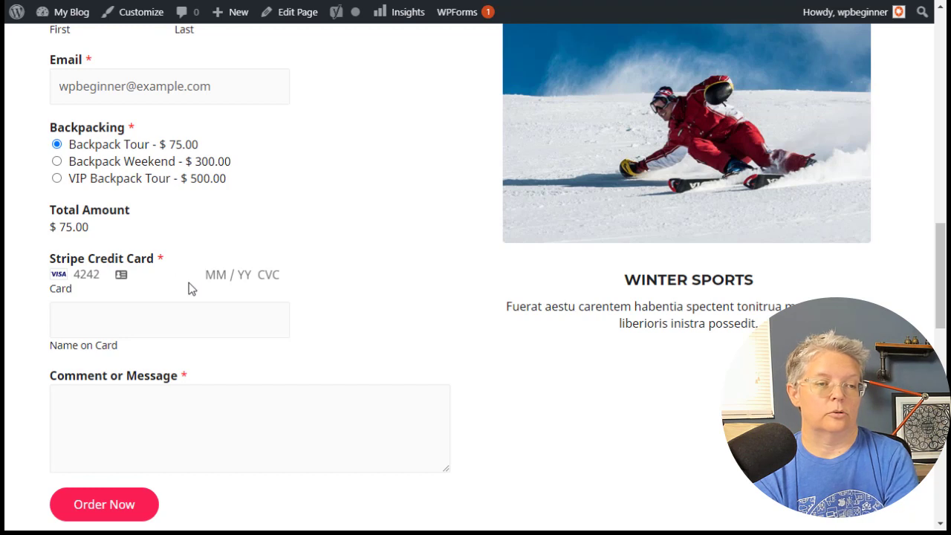
type("07 /")
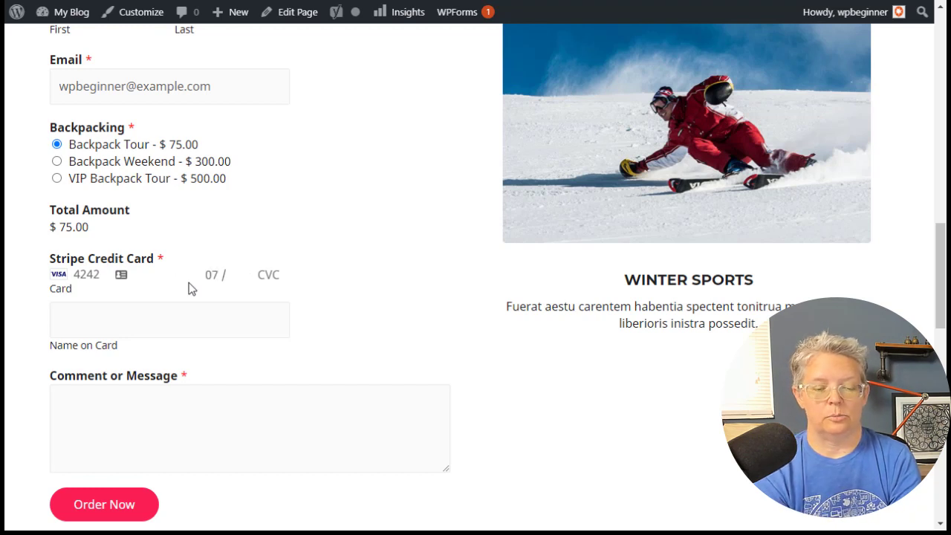
type("20")
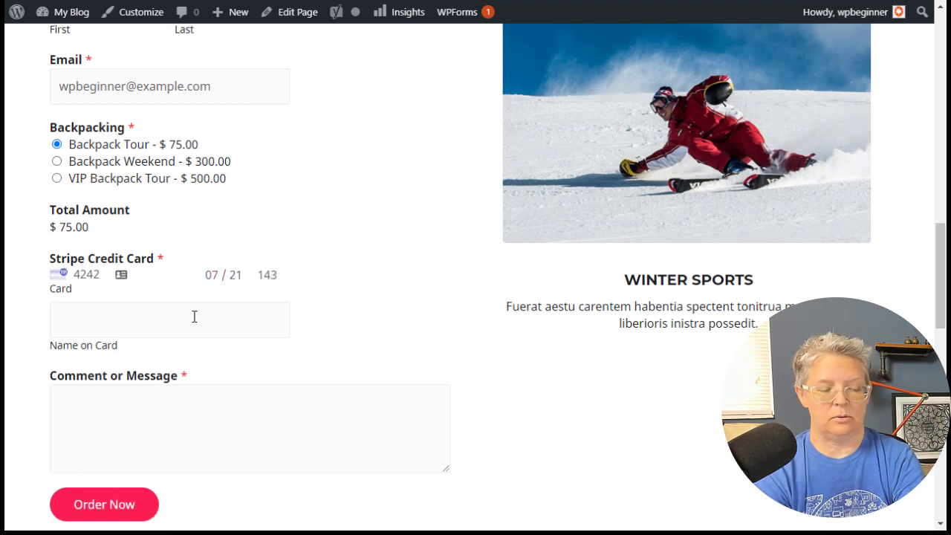
type("C")
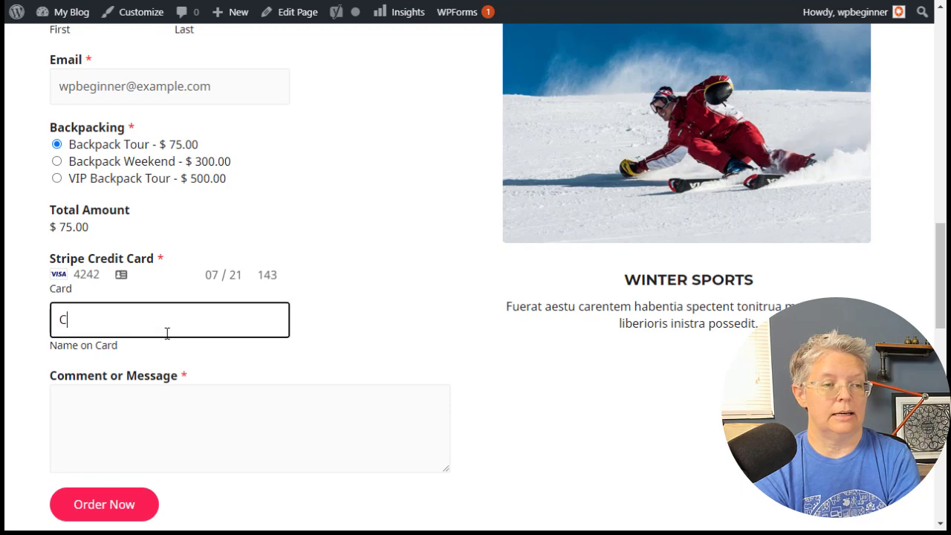
key("Backspace")
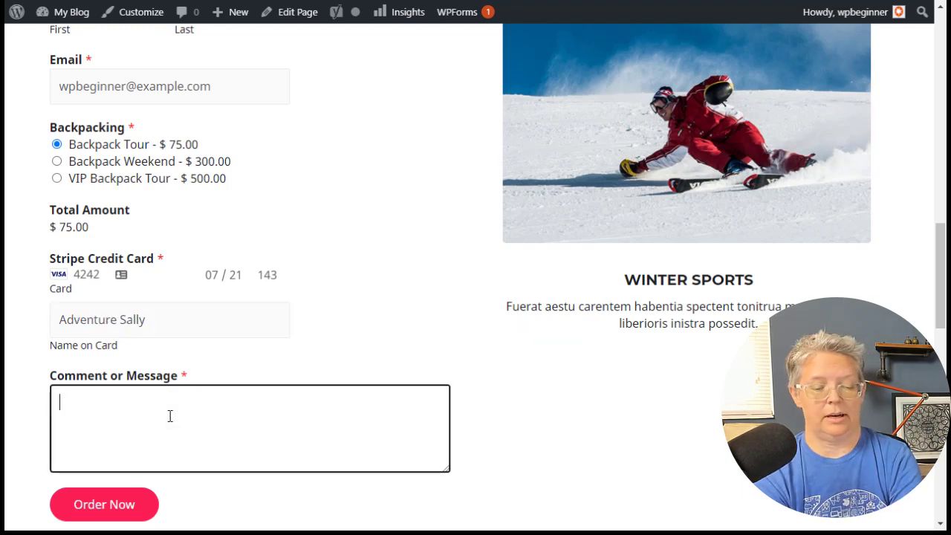
type("looking forward to the adventure.")
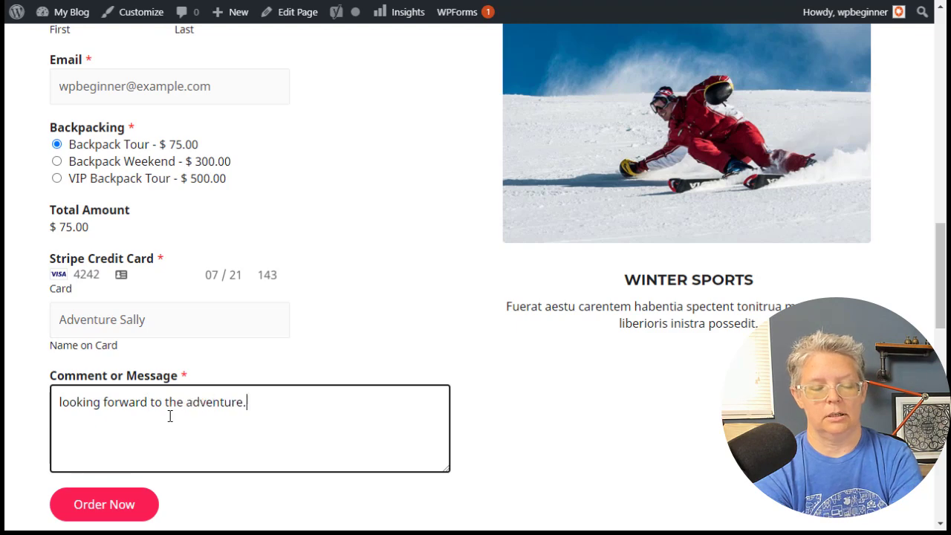
left_click(101, 504)
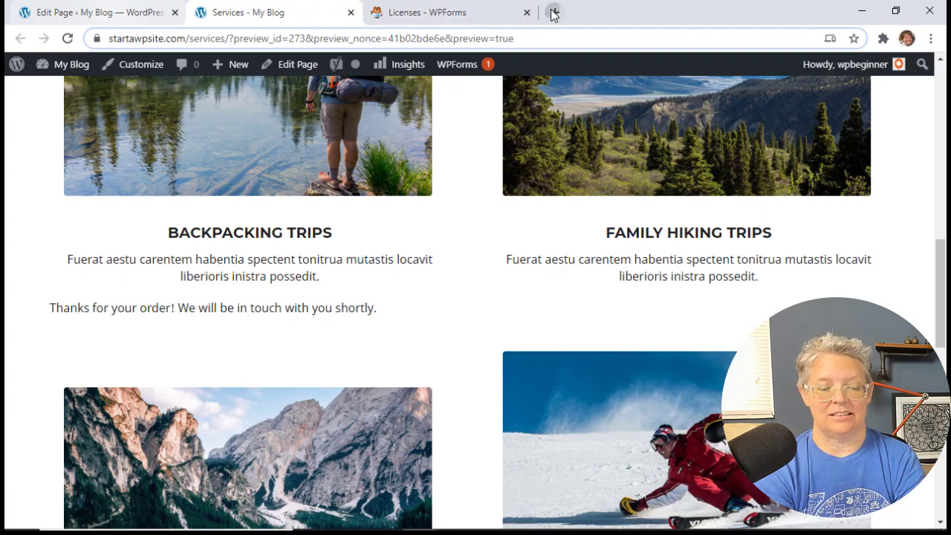
Step: Open the Stripe dashboard in a new tab and switch it to test data
left_click(557, 12)
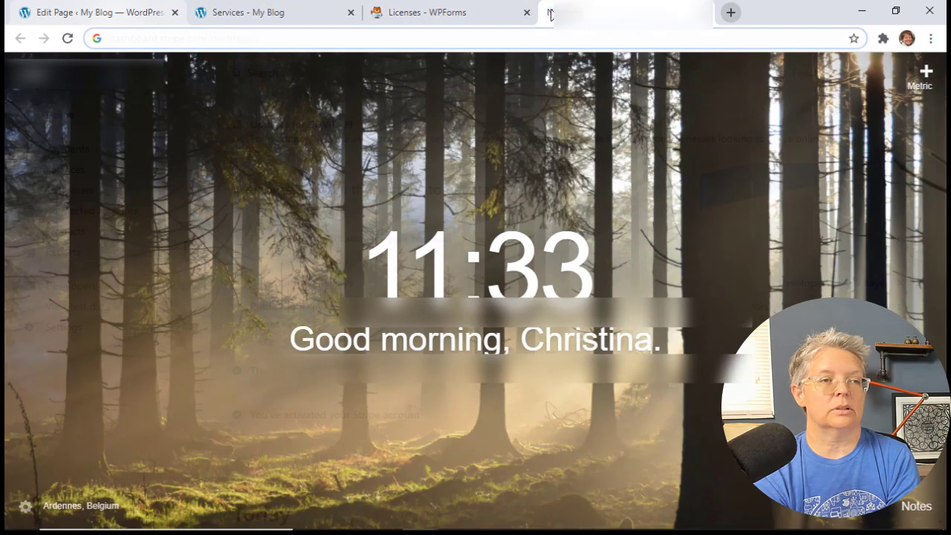
left_click(613, 11)
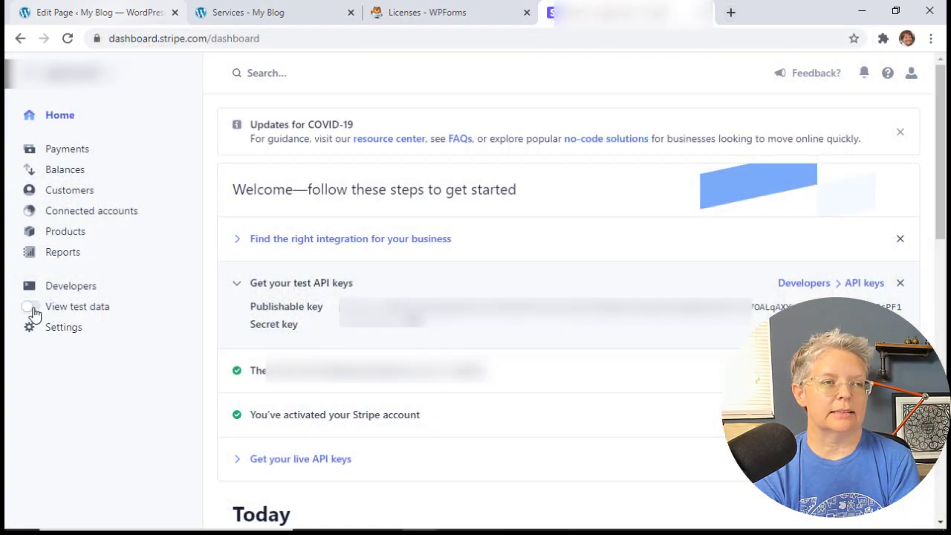
left_click(28, 306)
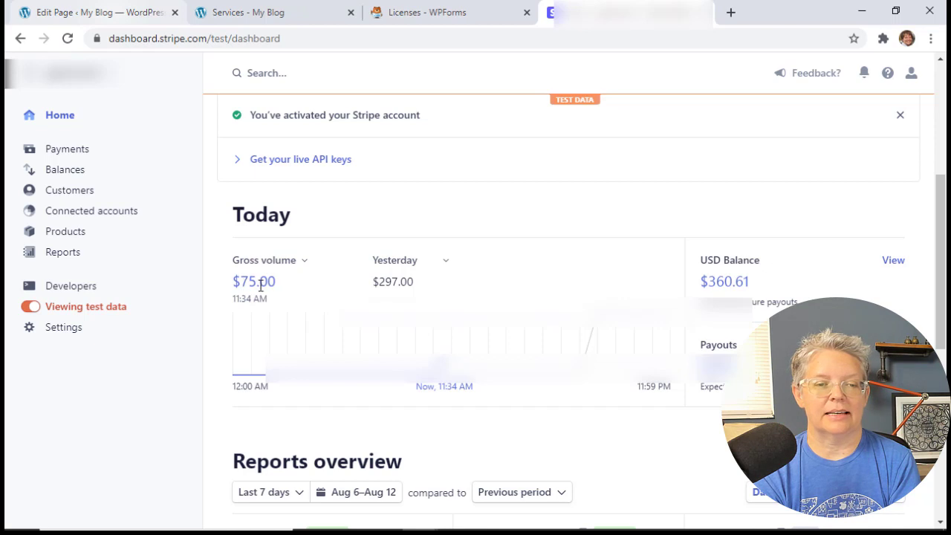
scroll("down", 3)
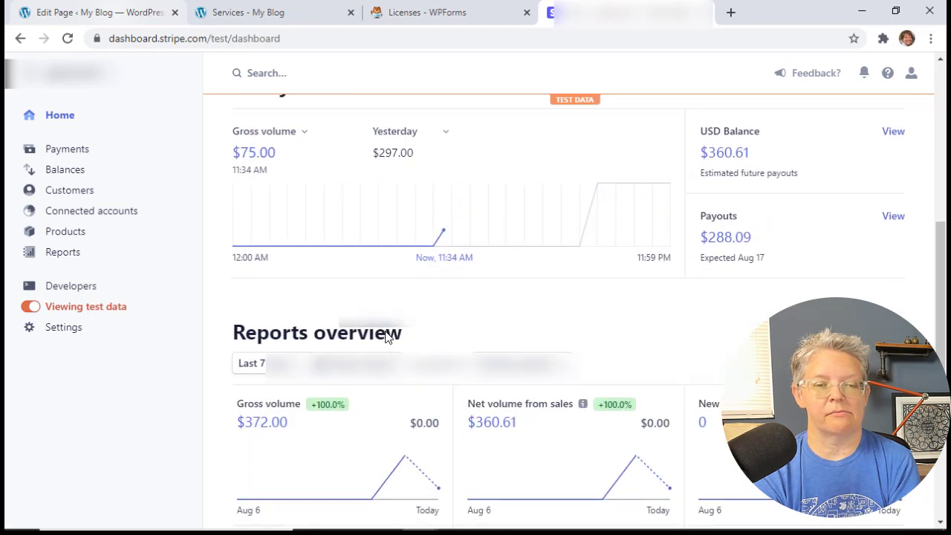
Step: View the test Payments list and open the succeeded $75.00 Backpack vacation payment
left_click(67, 148)
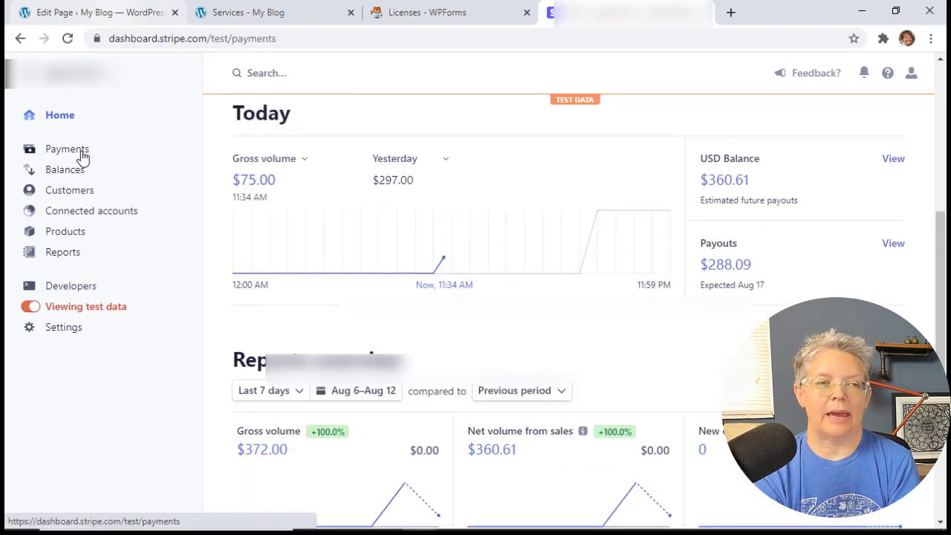
left_click(68, 148)
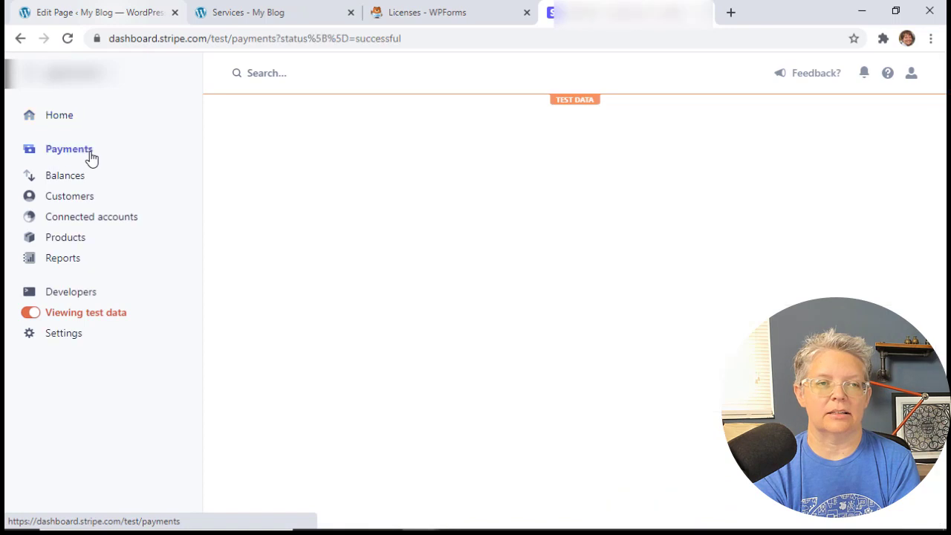
left_click(69, 148)
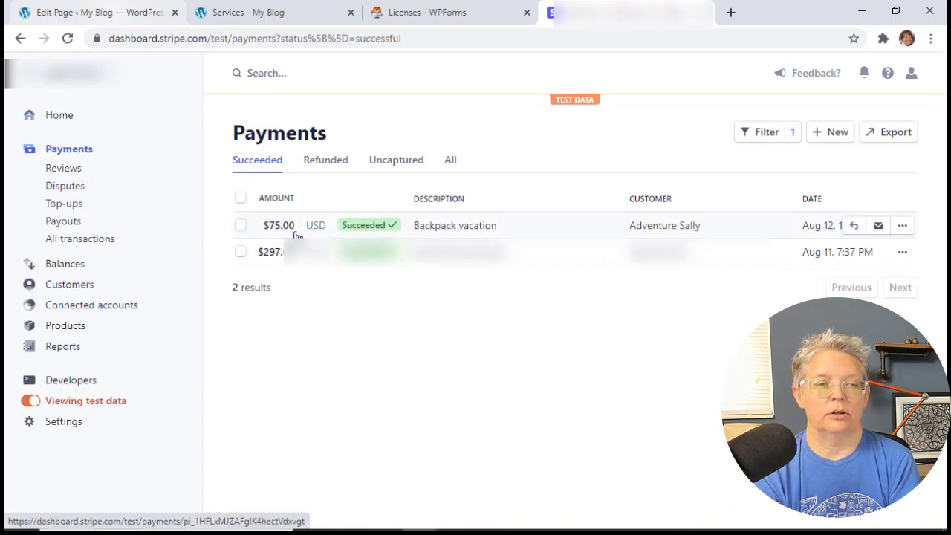
left_click(455, 226)
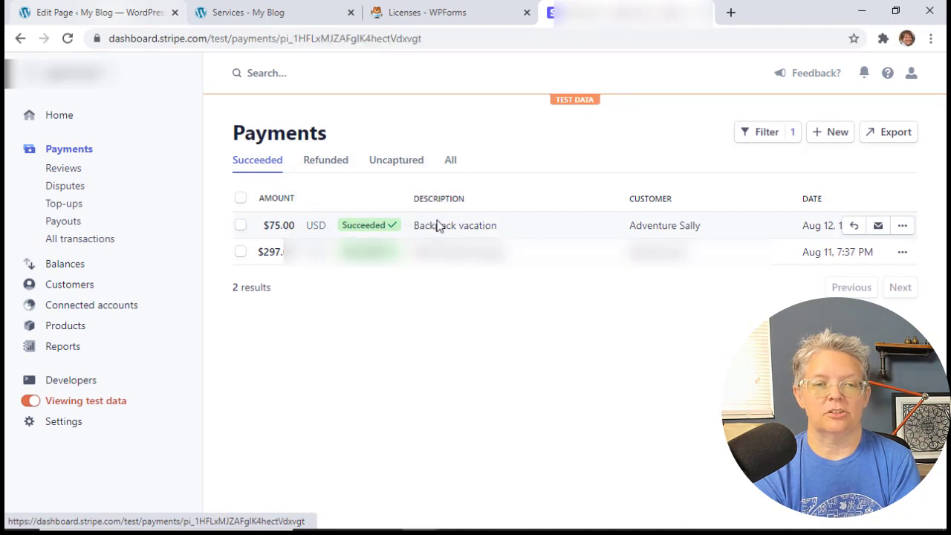
left_click(455, 226)
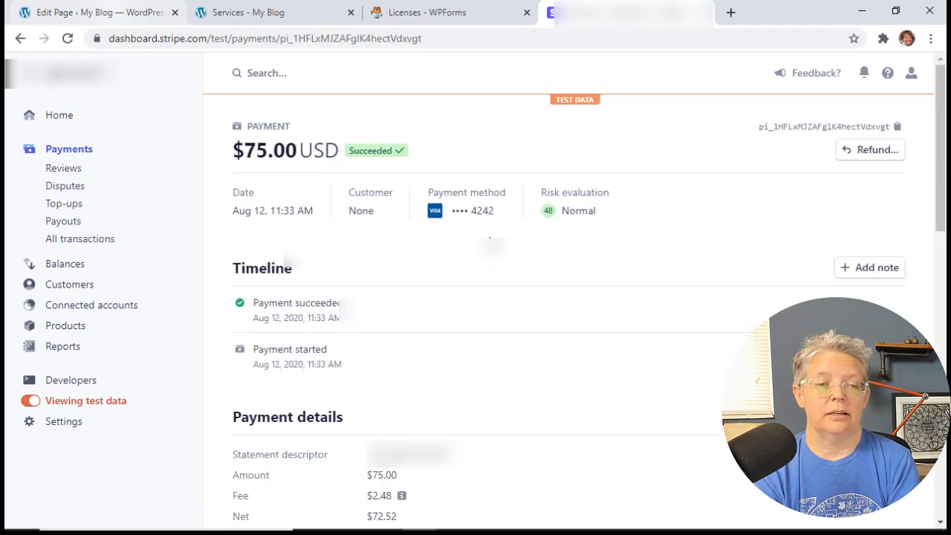
Step: Return to WordPress admin, open WPForms Settings and go full screen
left_click(97, 12)
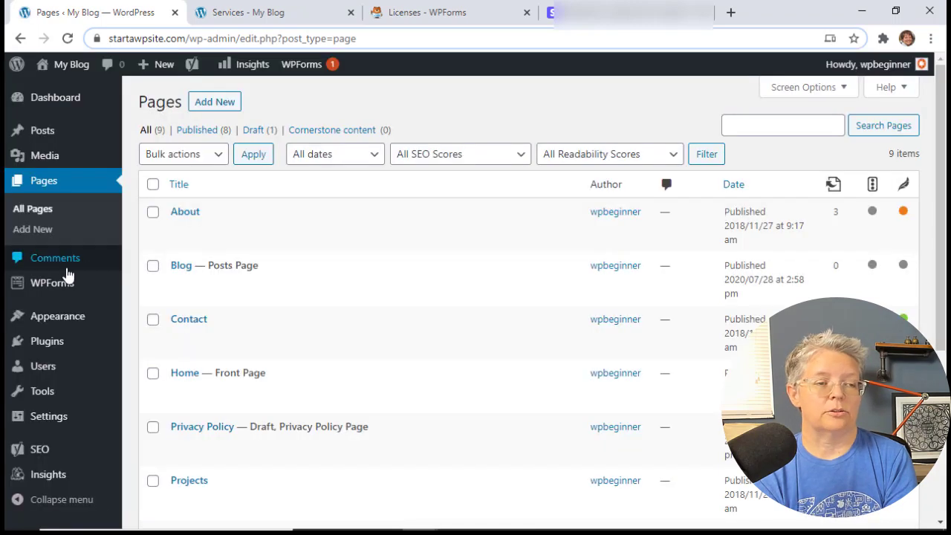
mouse_move(52, 283)
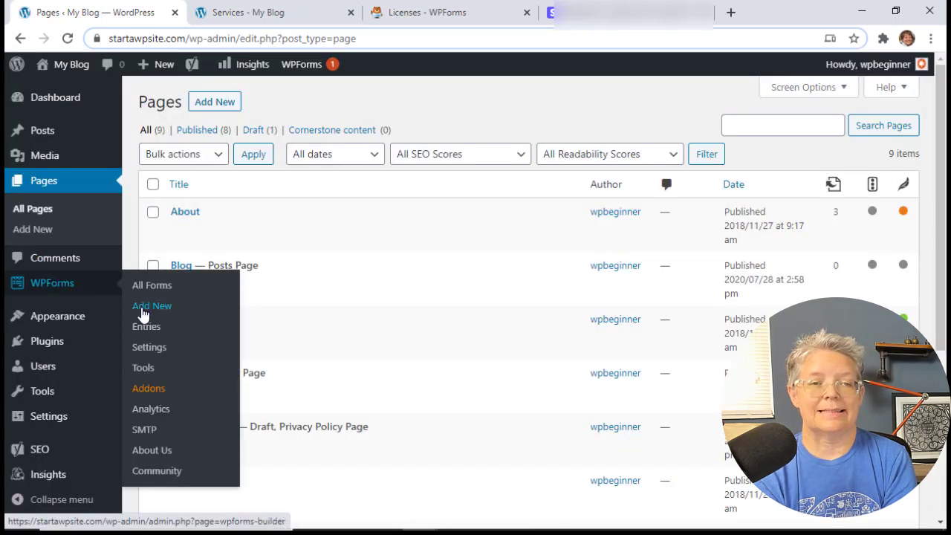
left_click(149, 348)
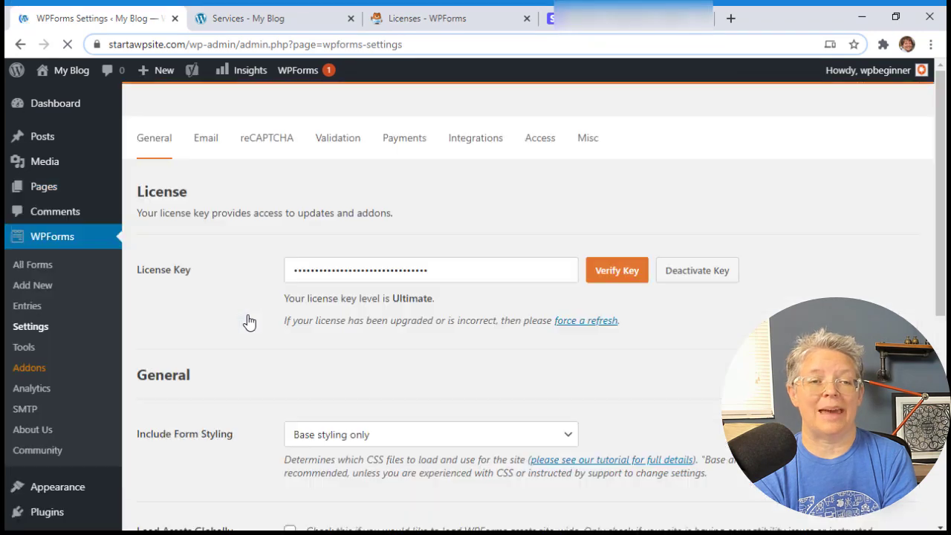
key("F11")
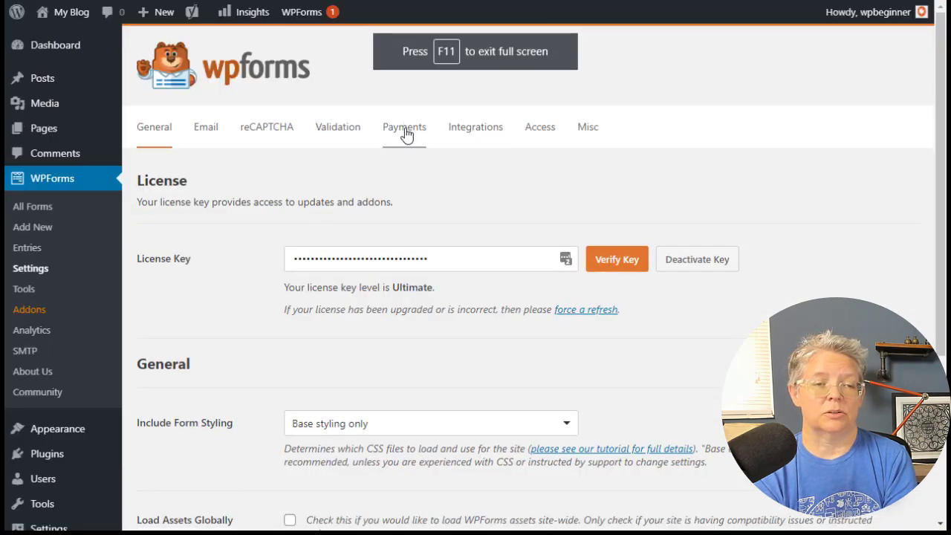
Step: In WPForms Payments settings, turn off Stripe Test Mode and save, leaving Stripe connected live
left_click(404, 128)
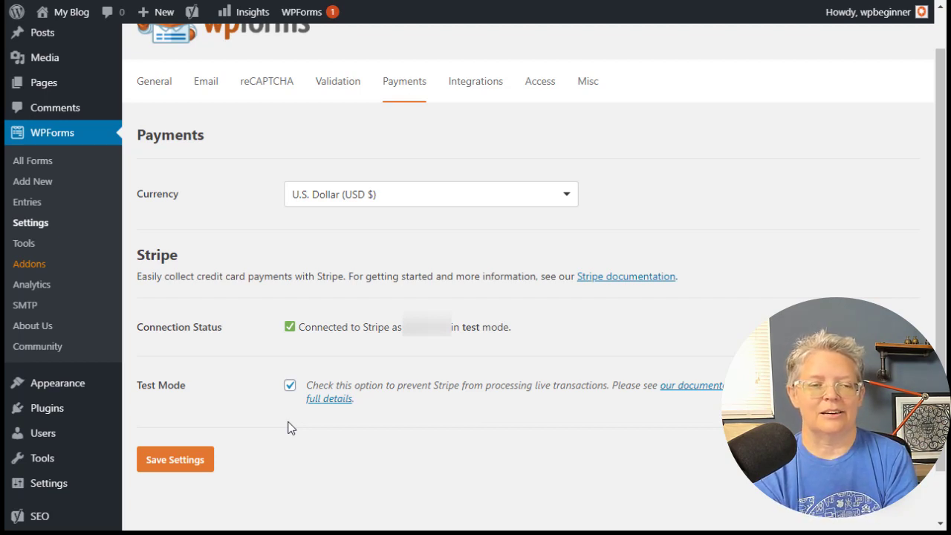
mouse_move(290, 390)
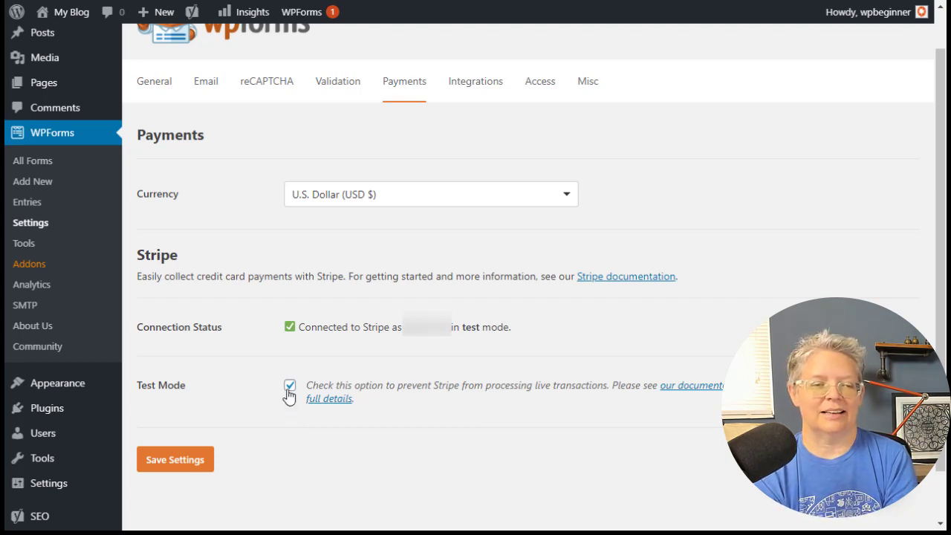
left_click(290, 384)
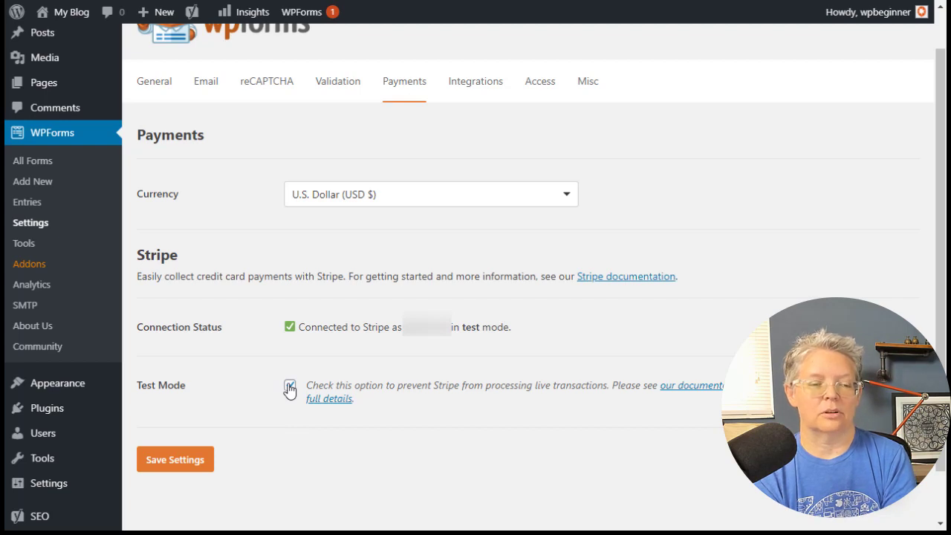
left_click(290, 387)
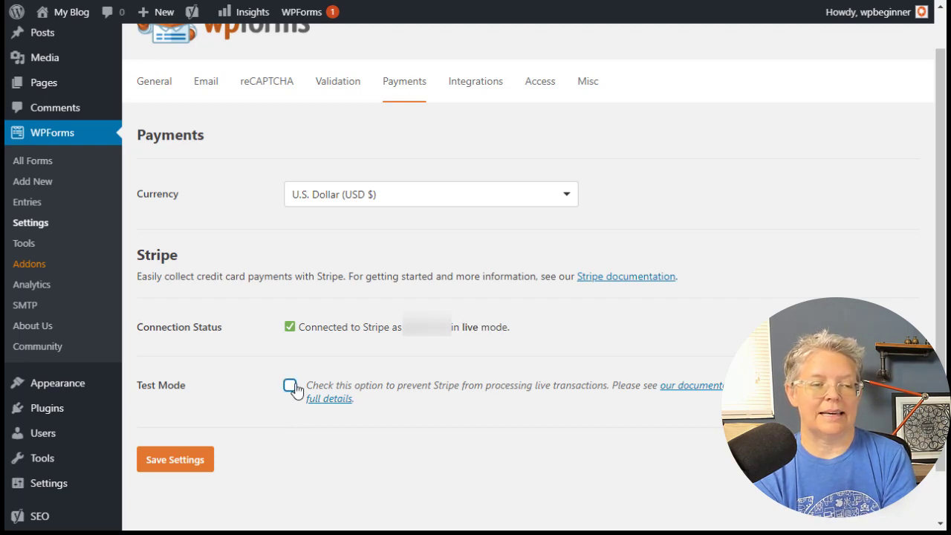
left_click(175, 459)
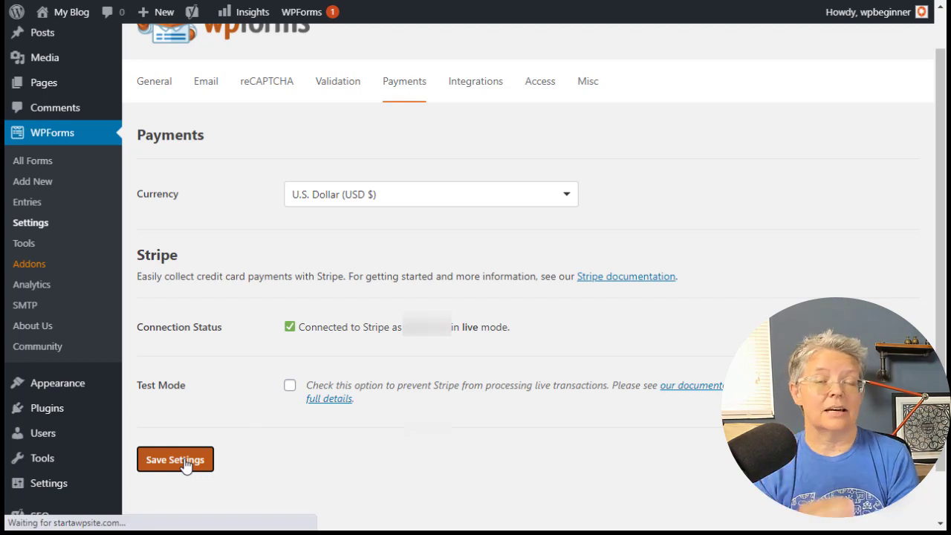
left_click(176, 460)
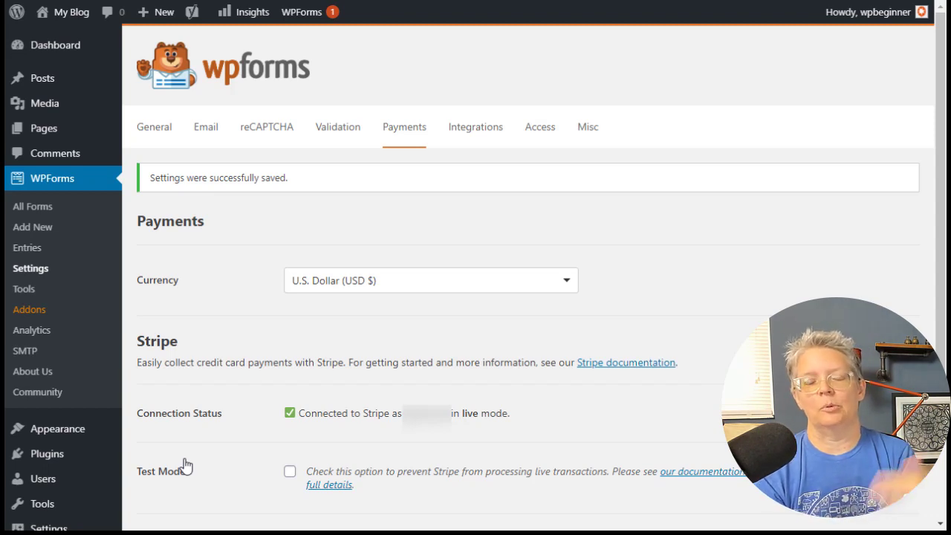
mouse_move(246, 437)
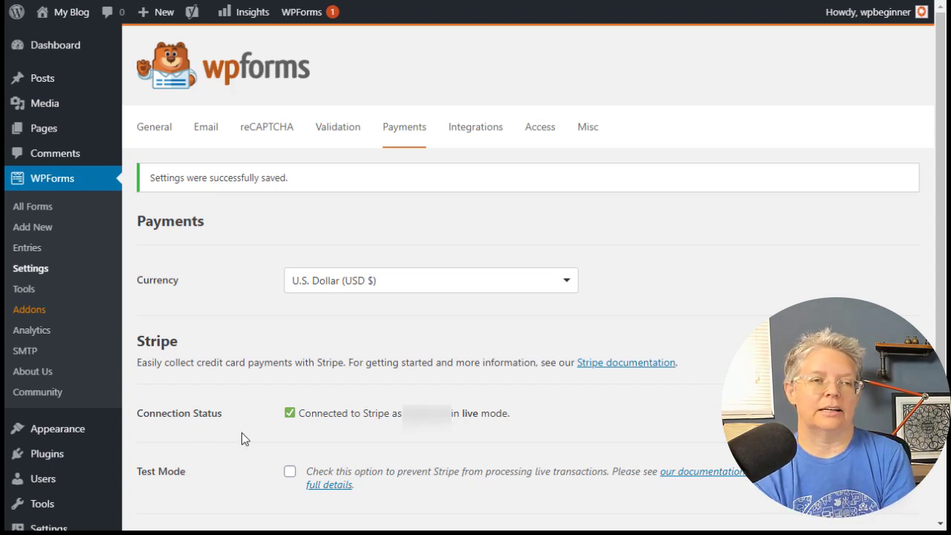